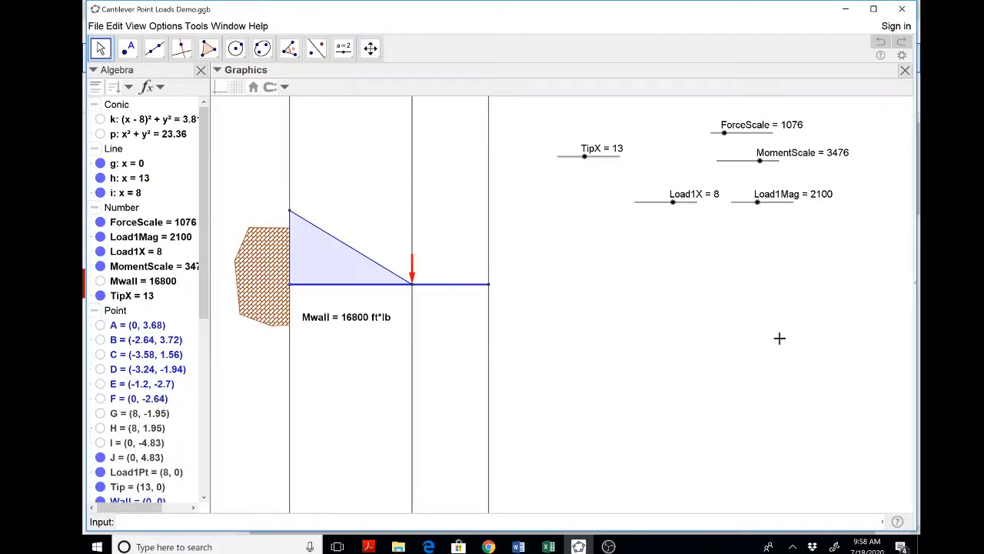
pyautogui.moveTo(626, 249)
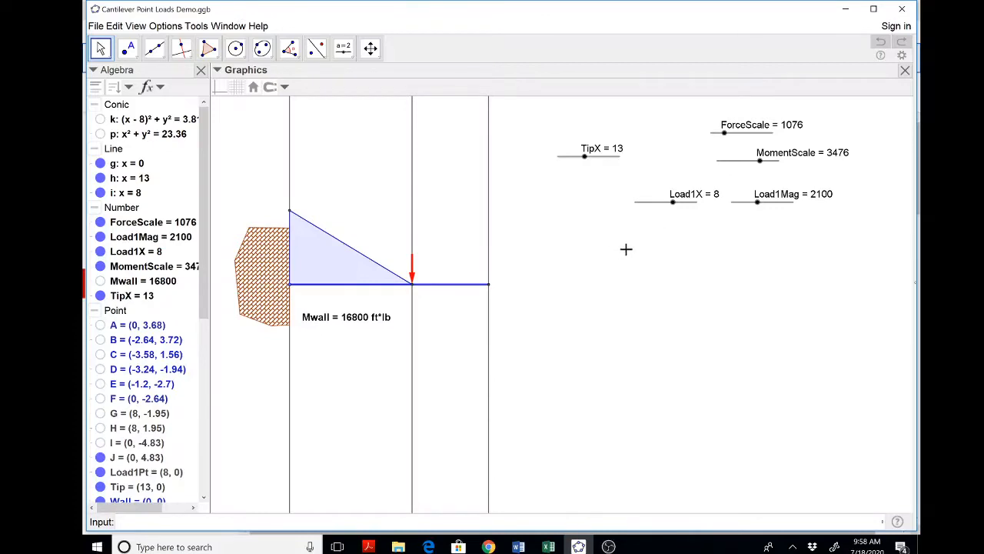
pyautogui.moveTo(452, 280)
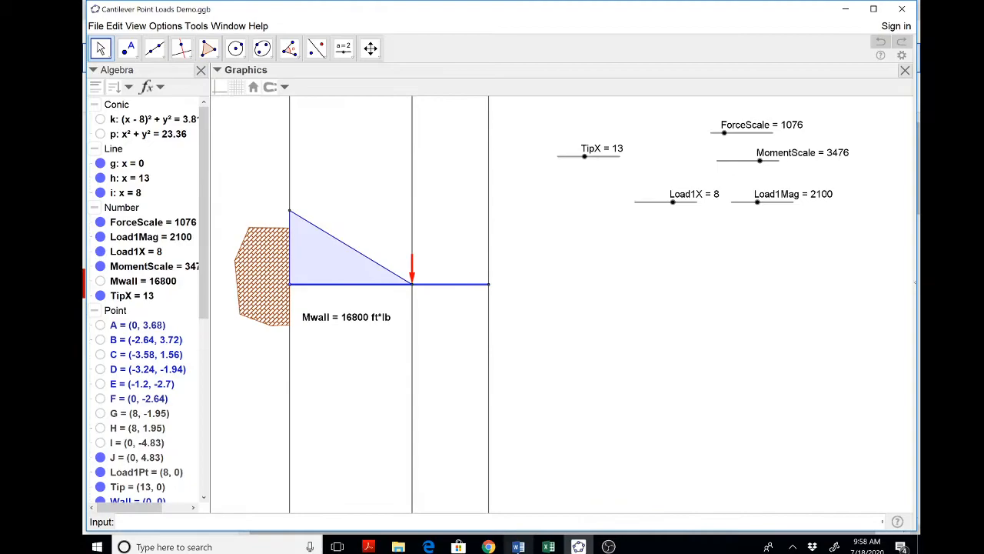
# Switch to the bending chapter document and scroll to the cantilever beam view.
pyautogui.click(518, 547)
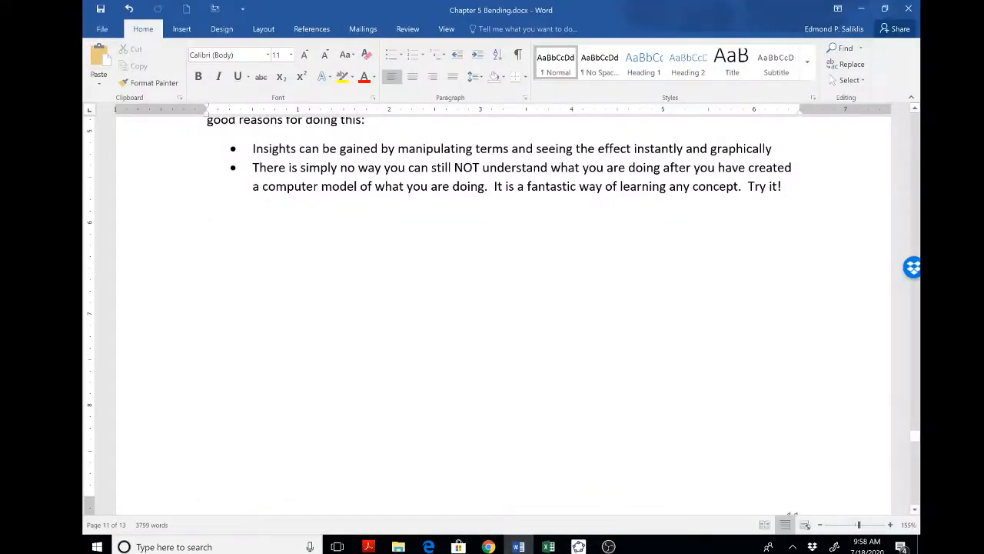
pyautogui.scroll(3)
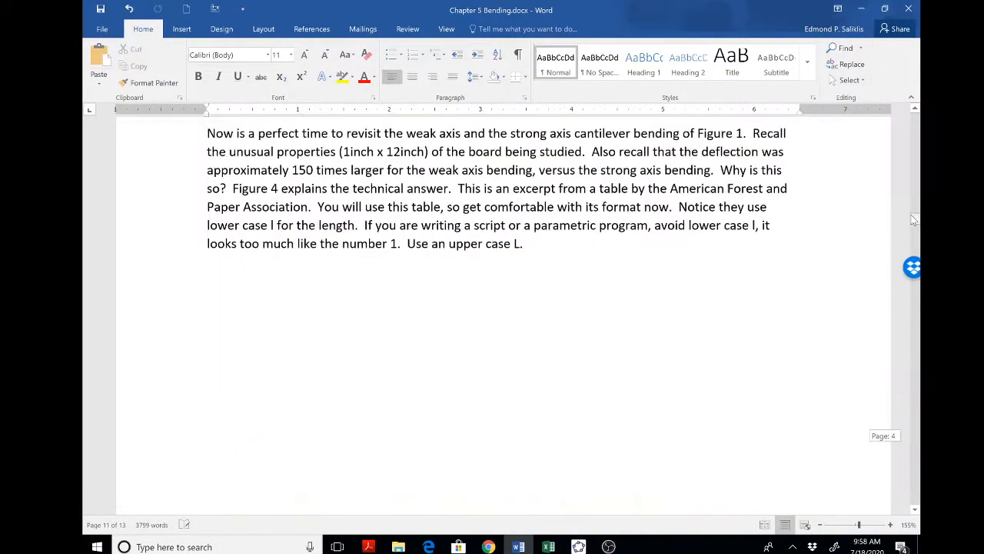
pyautogui.scroll(3)
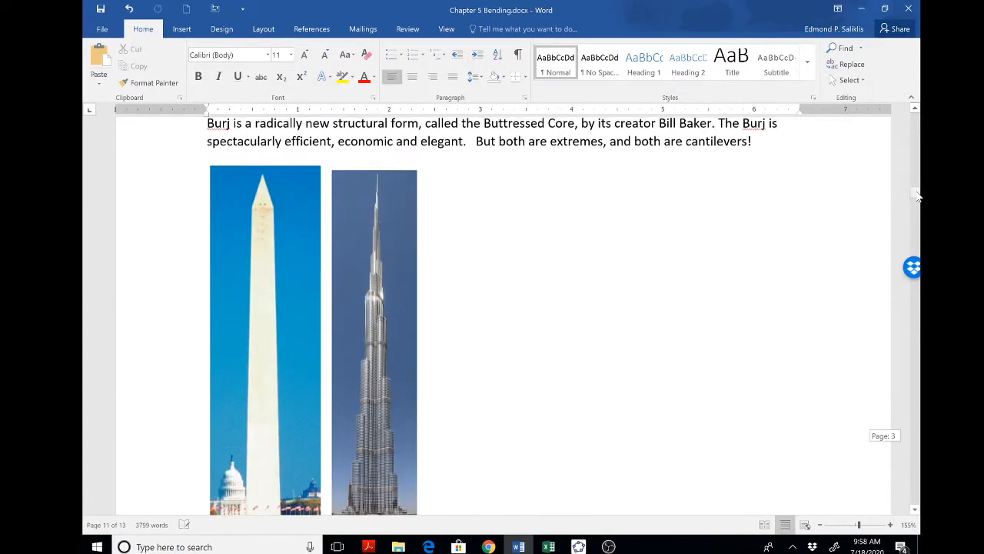
pyautogui.scroll(-3)
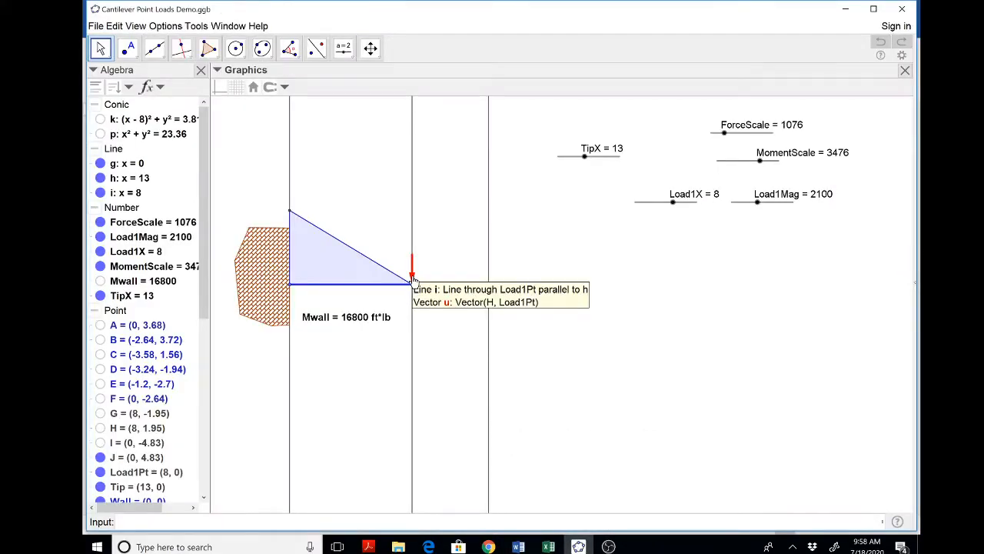
pyautogui.moveTo(335, 221)
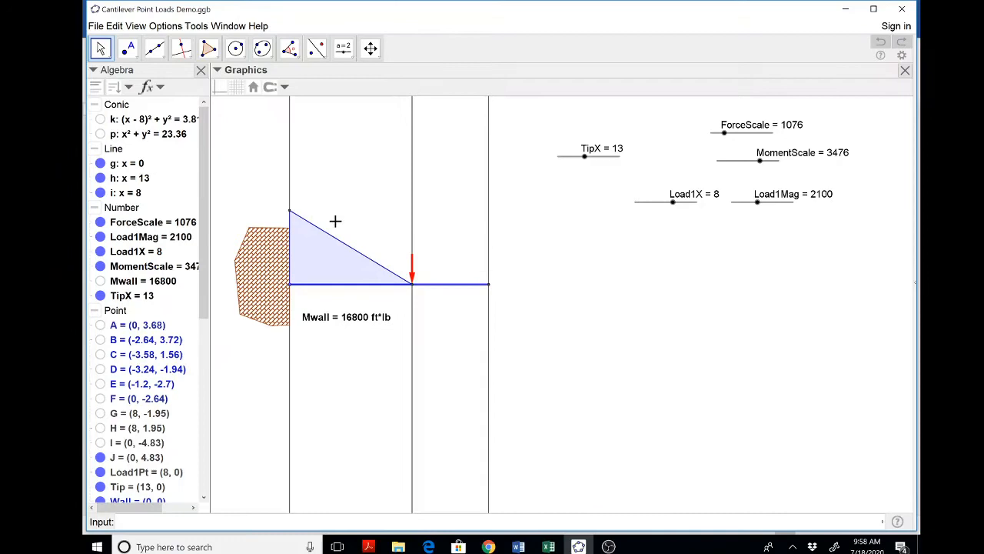
pyautogui.moveTo(579, 161)
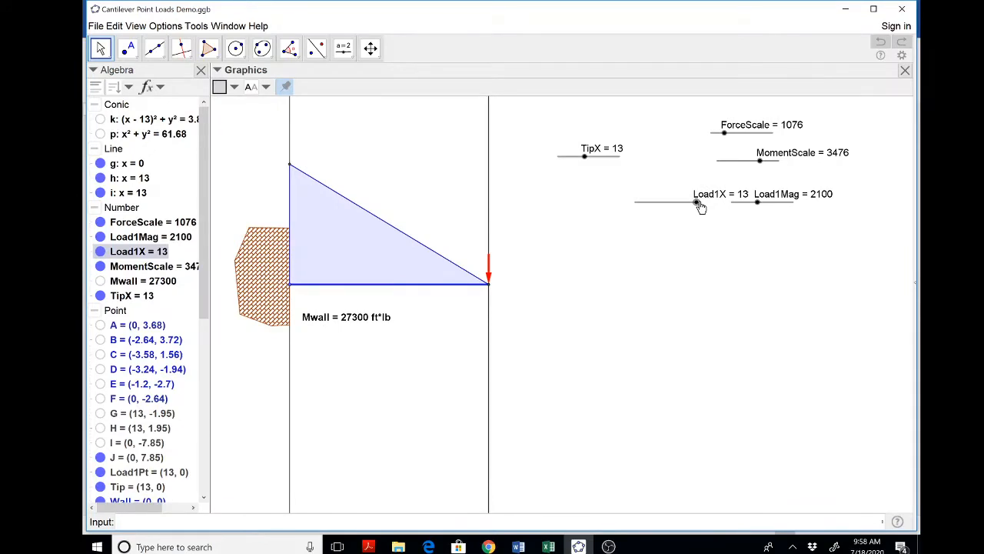
pyautogui.moveTo(420, 254)
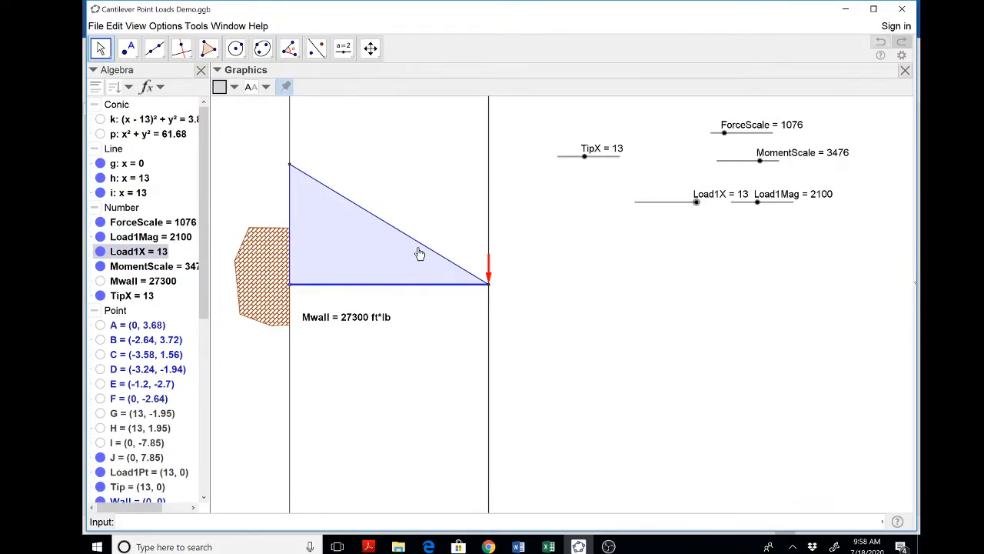
pyautogui.moveTo(438, 258)
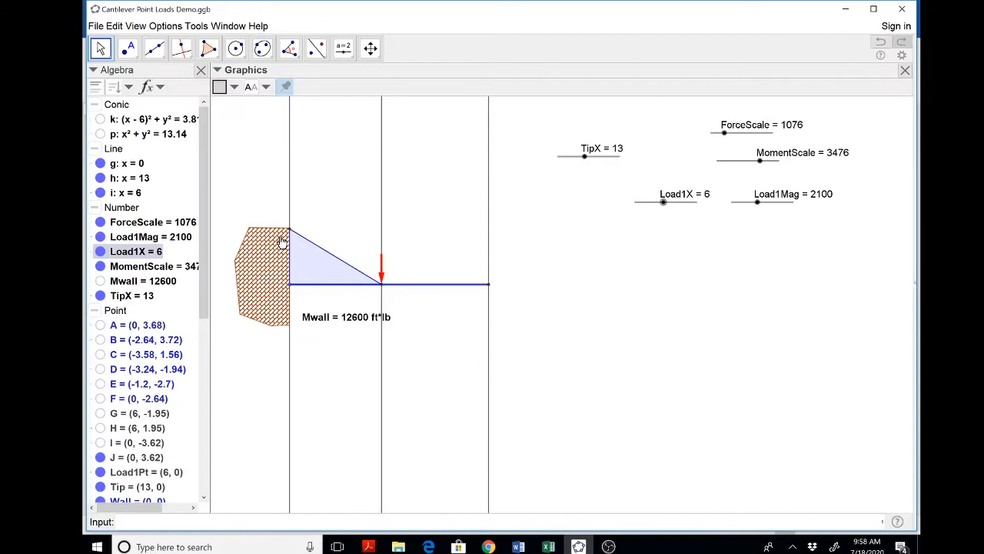
pyautogui.moveTo(332, 259)
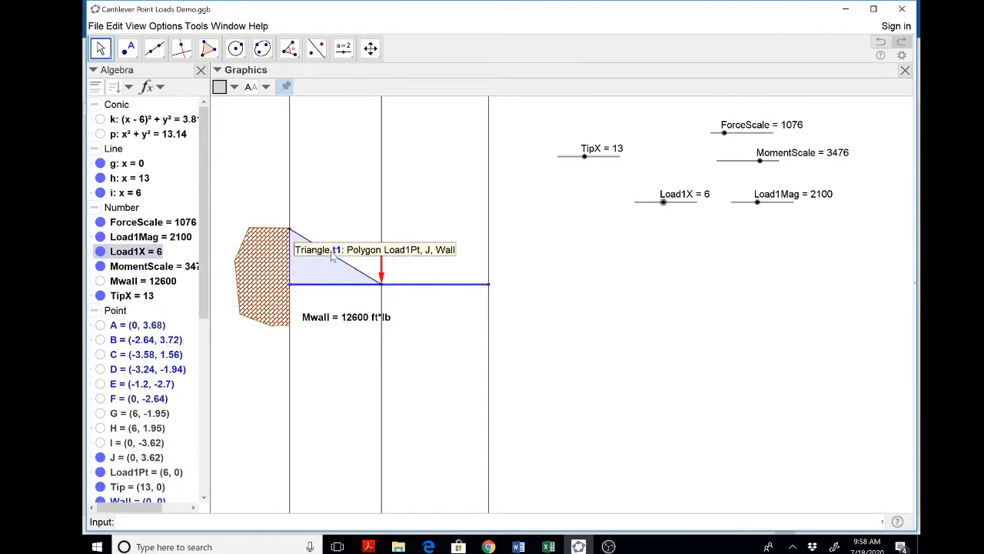
pyautogui.moveTo(332, 277)
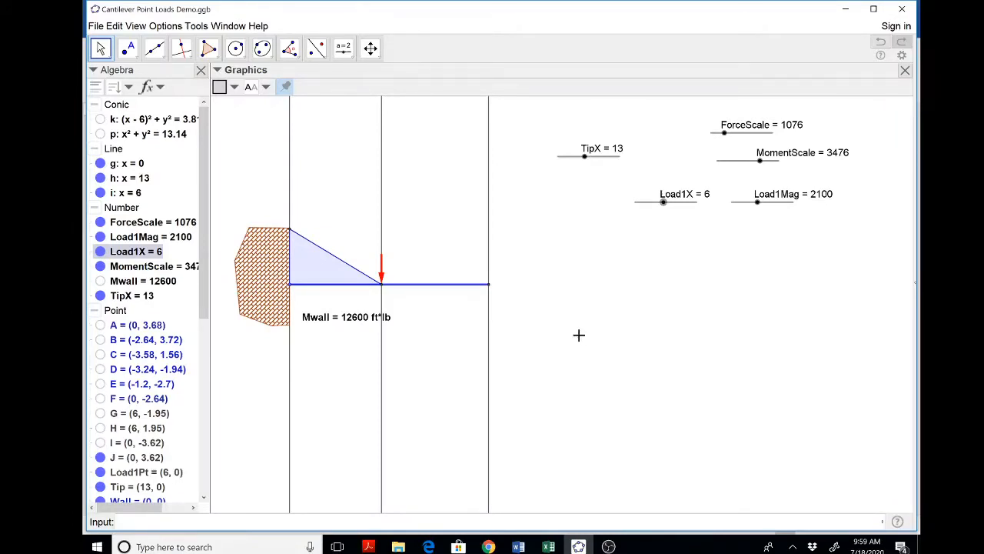
pyautogui.moveTo(608, 271)
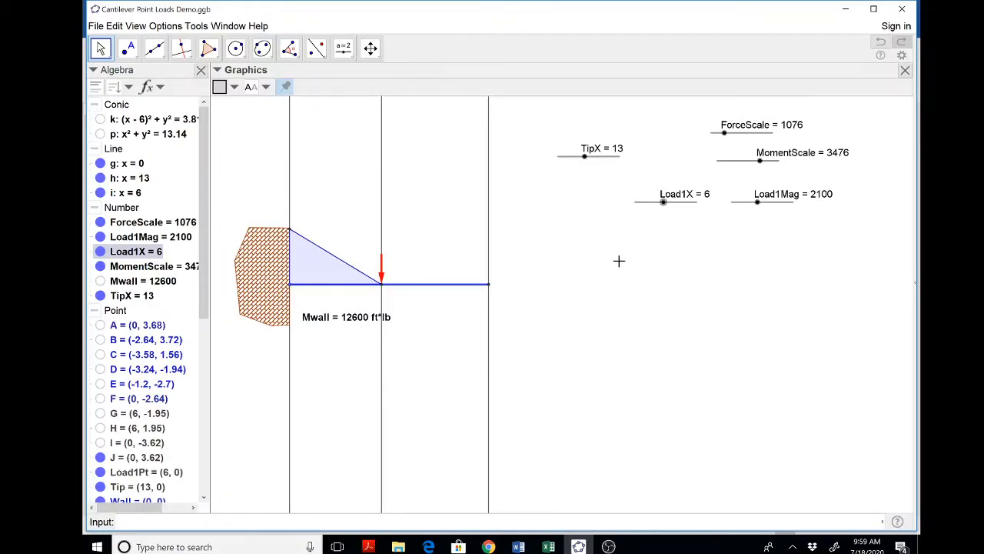
pyautogui.moveTo(600, 310)
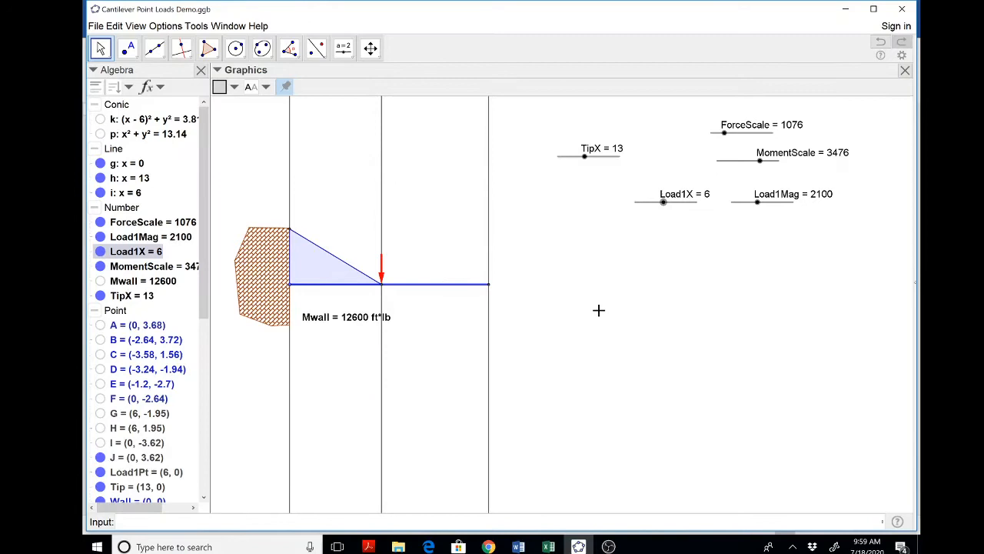
pyautogui.moveTo(549, 269)
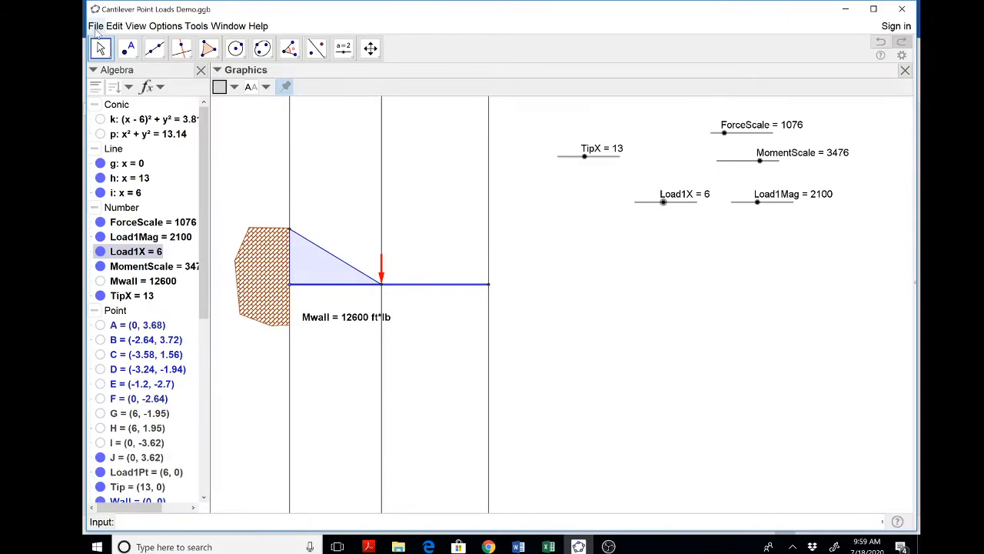
# Save the construction as 'Cantilever UnifLoads Demo 2', replacing 'Point' with 'Unif'.
pyautogui.click(95, 25)
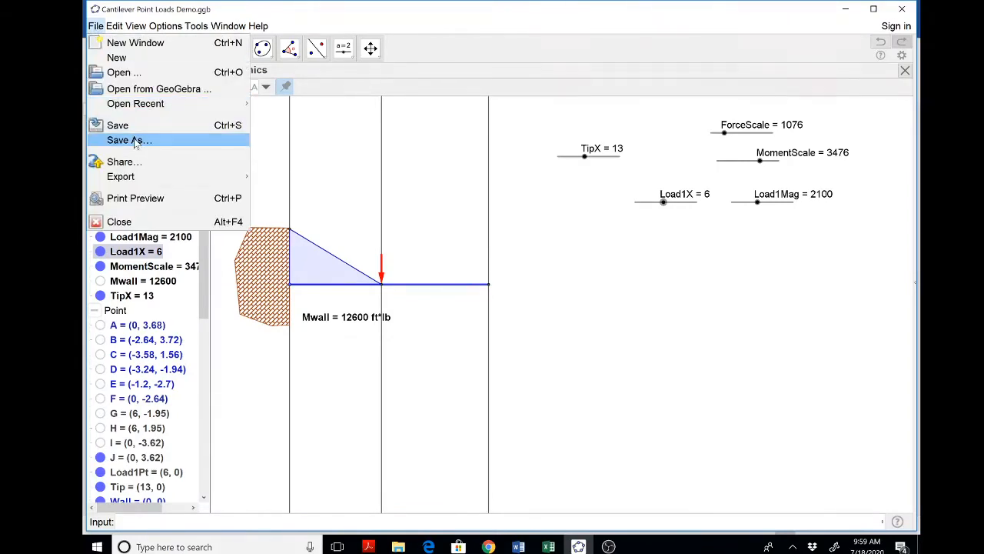
pyautogui.click(129, 140)
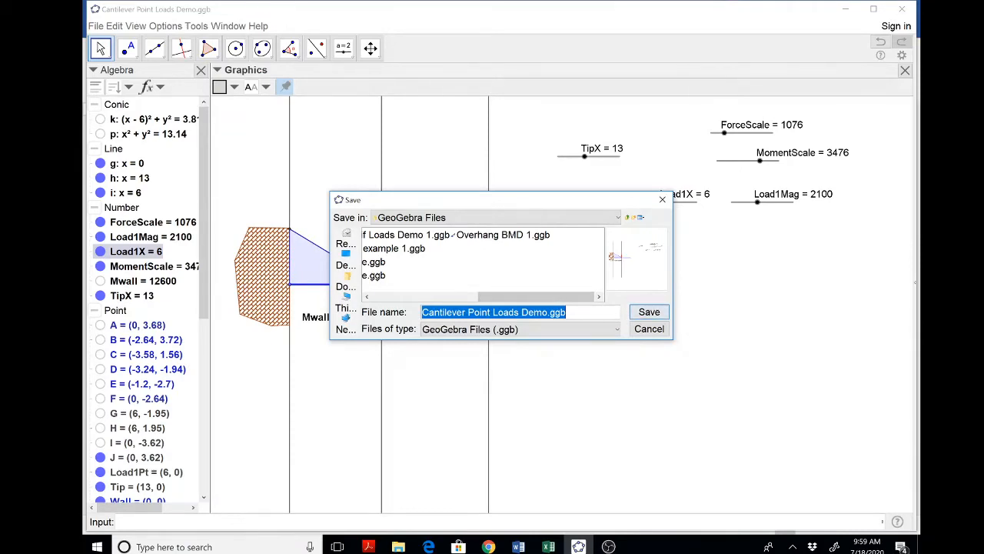
pyautogui.doubleClick(476, 311)
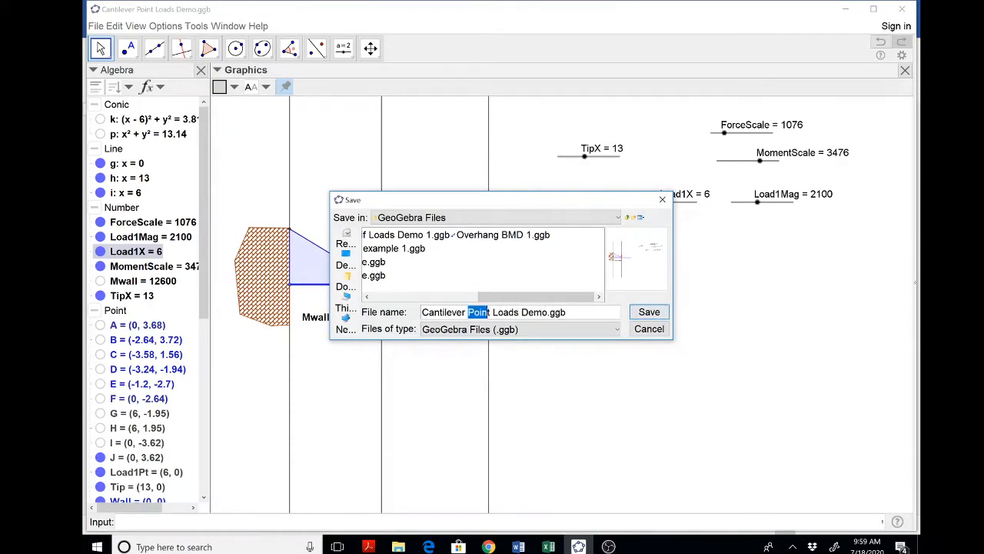
pyautogui.write('U')
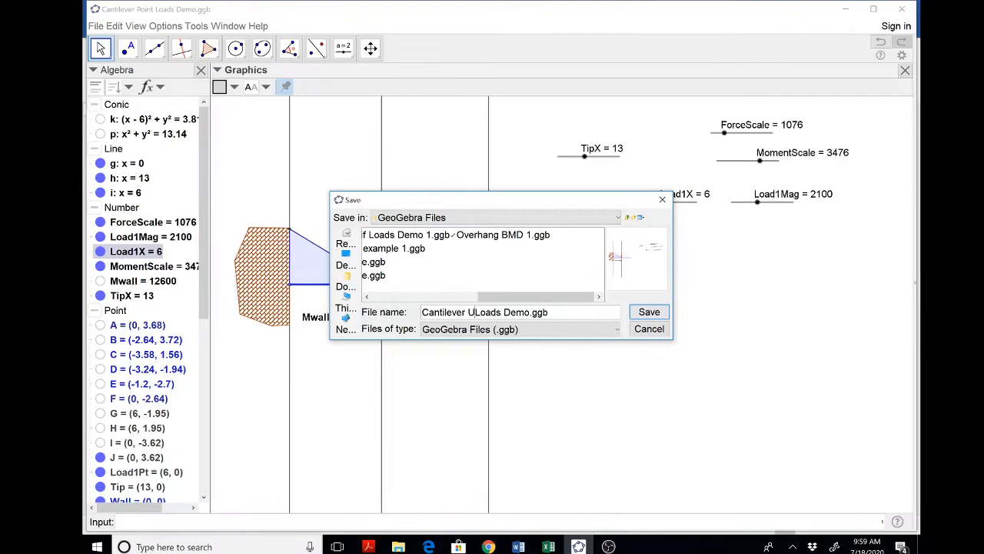
pyautogui.write('nif')
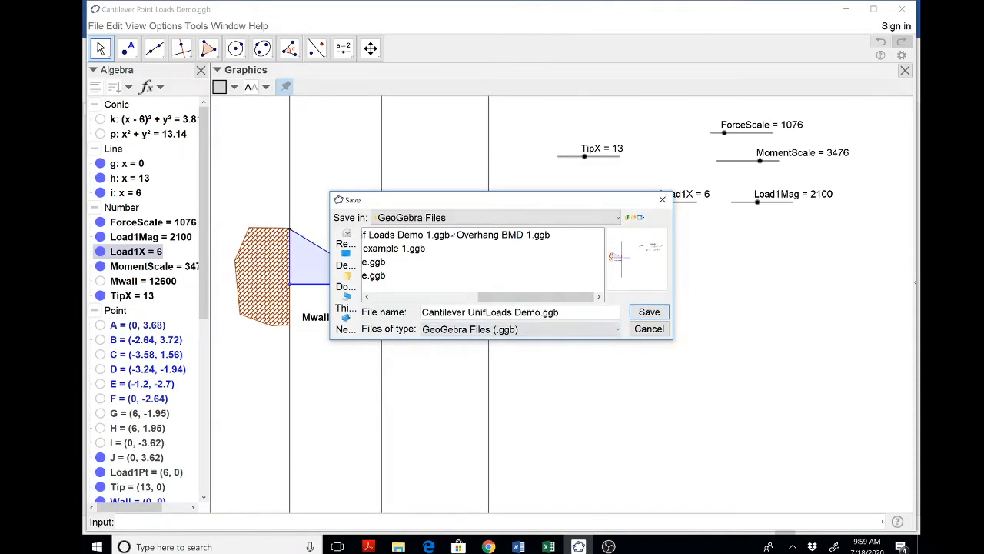
pyautogui.click(648, 311)
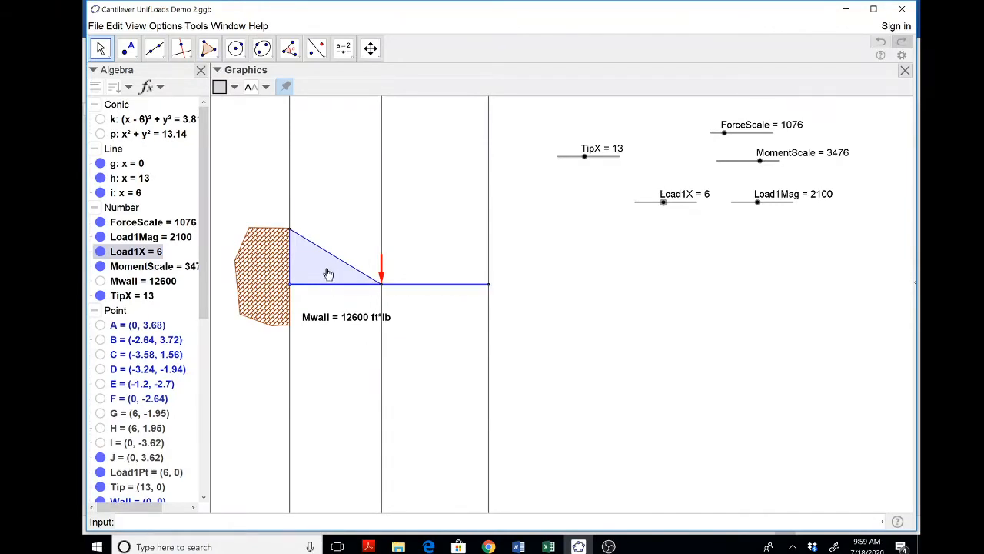
# Hide the point-load moment triangle and rename the Mwall number to MwallPtLoad.
pyautogui.click(330, 261)
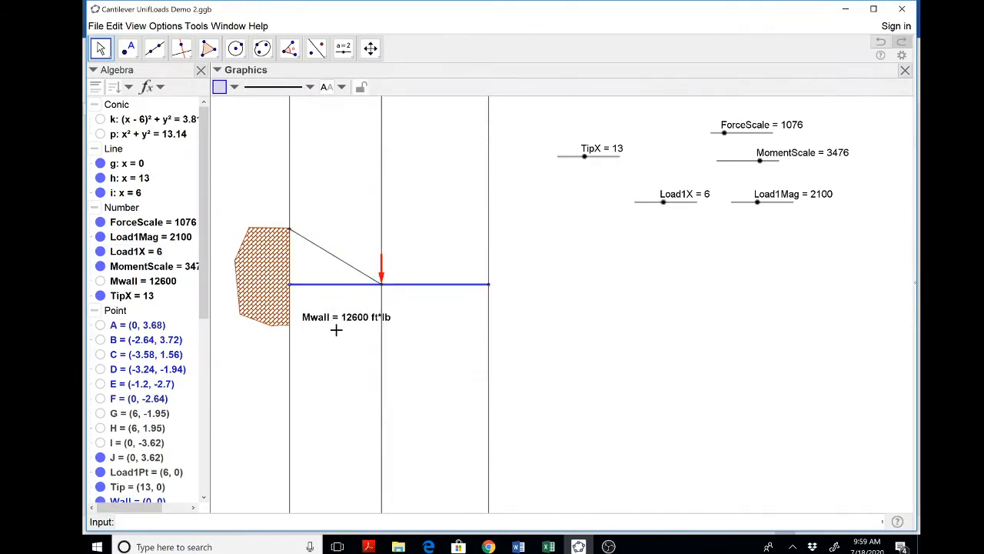
pyautogui.rightClick(335, 259)
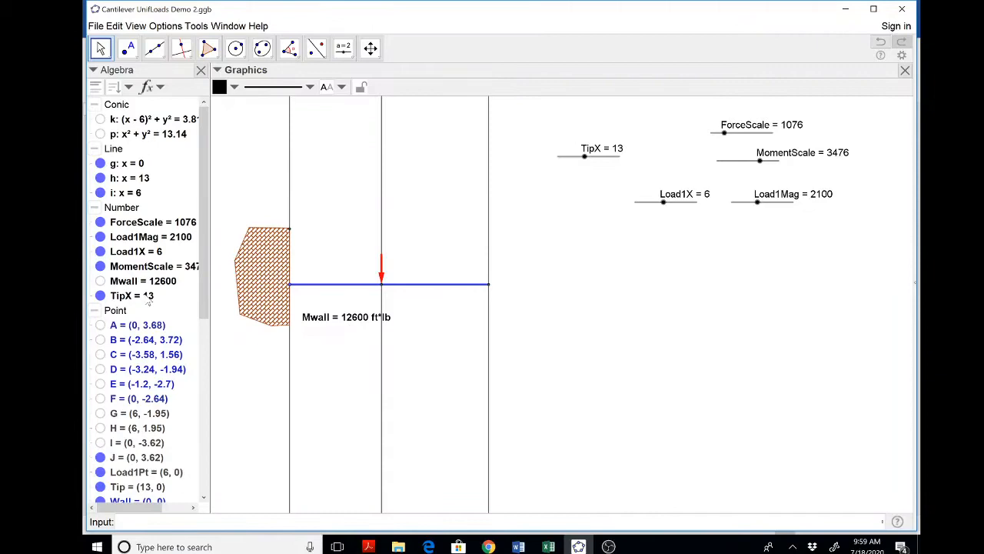
pyautogui.rightClick(142, 280)
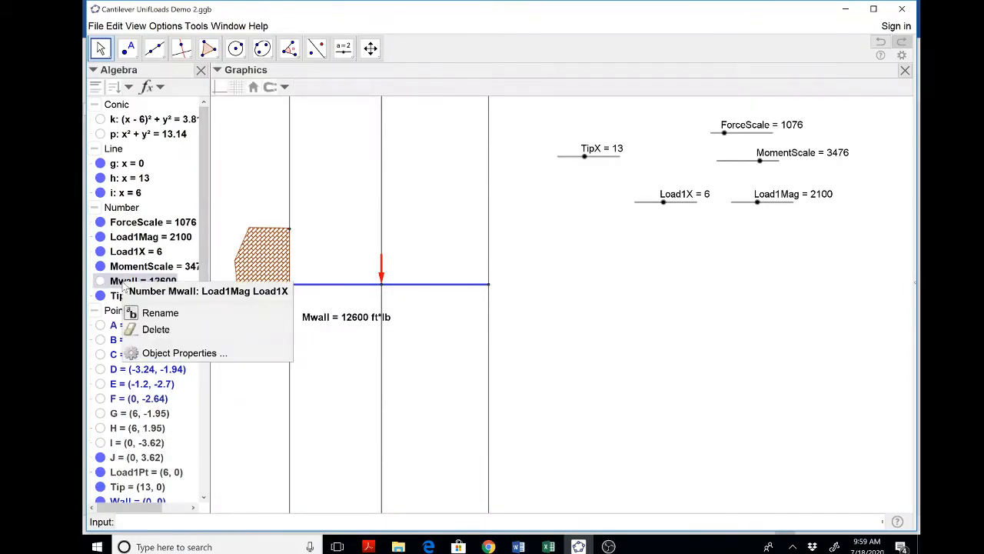
pyautogui.click(160, 313)
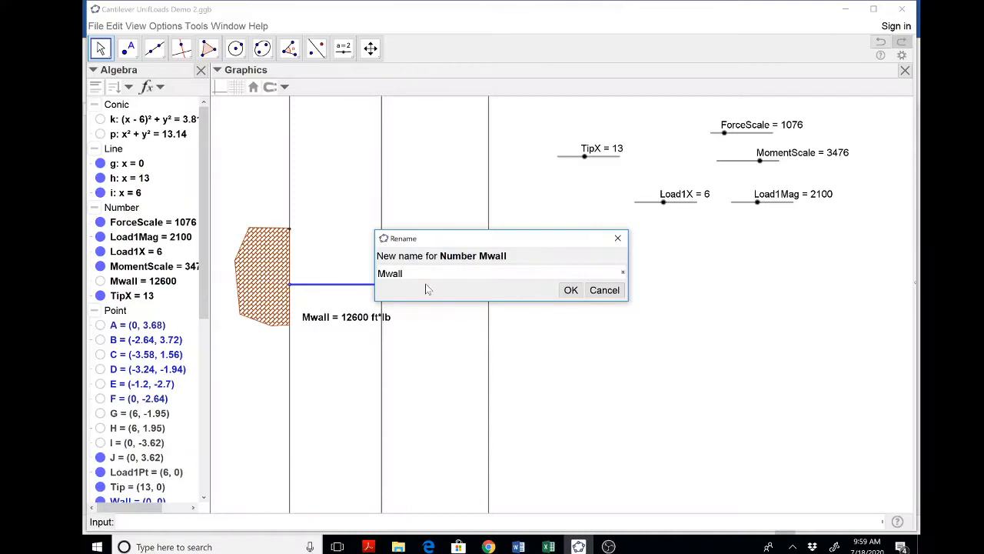
pyautogui.write('PtLoa')
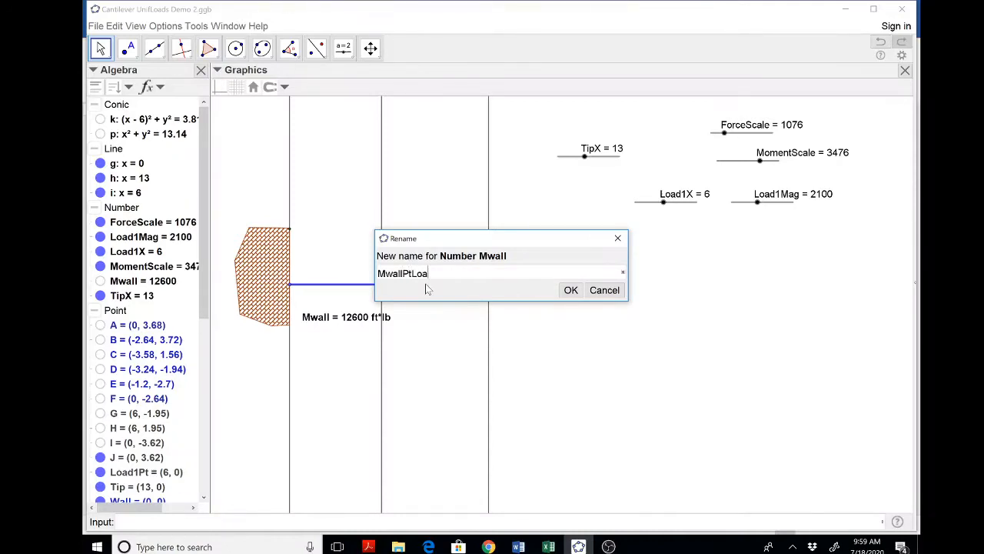
pyautogui.click(571, 289)
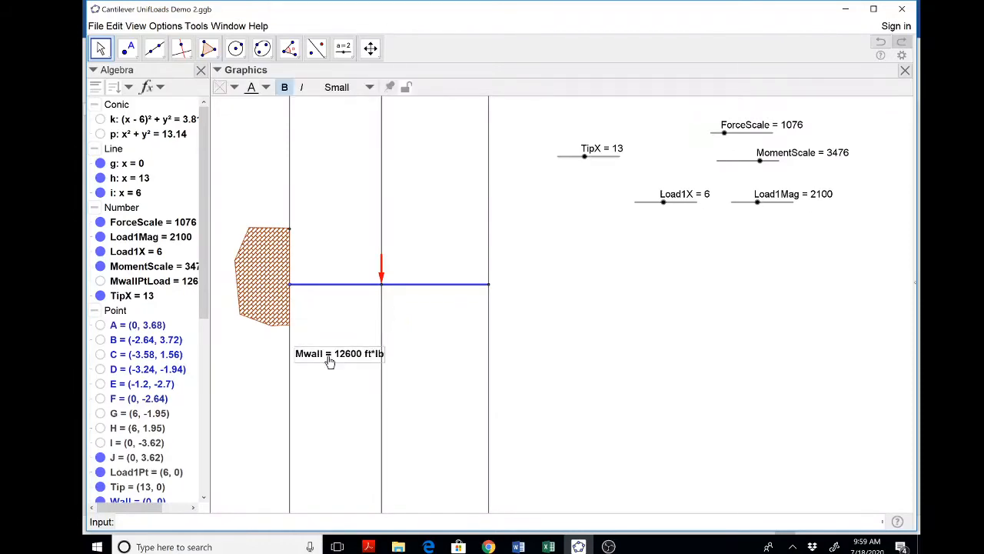
# Update the wall moment label text to MwallPtLoad and hide the label.
pyautogui.doubleClick(338, 352)
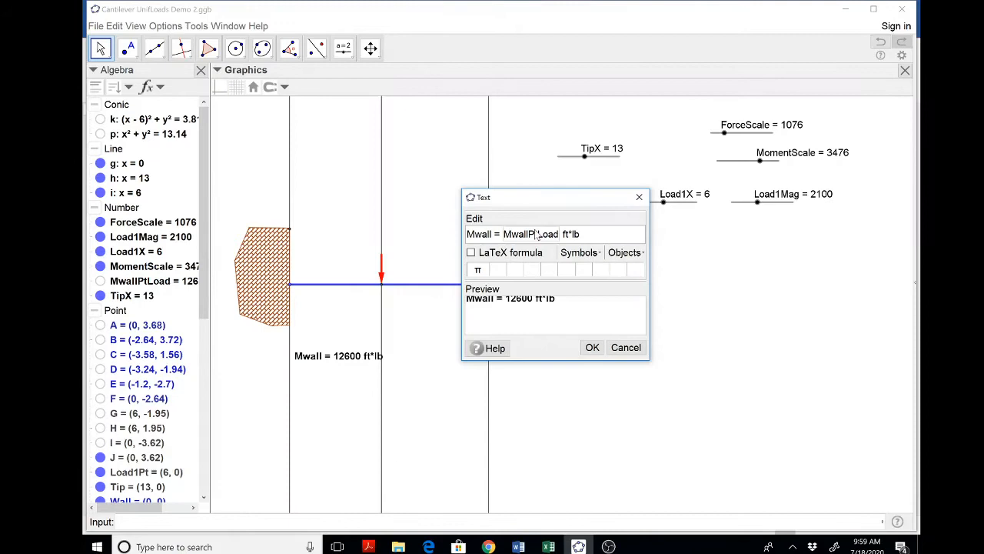
pyautogui.moveTo(498, 269)
pyautogui.write('PtLoad')
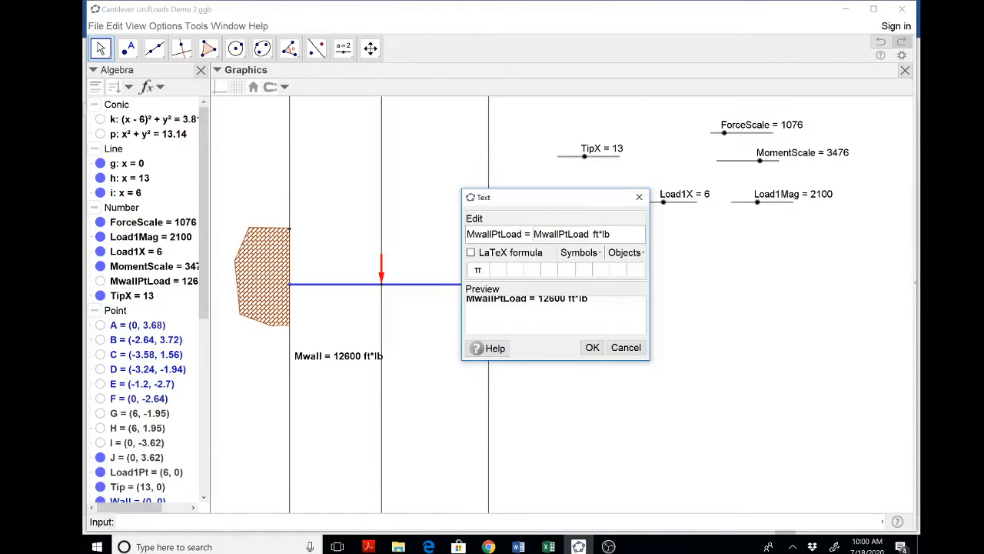
pyautogui.click(592, 347)
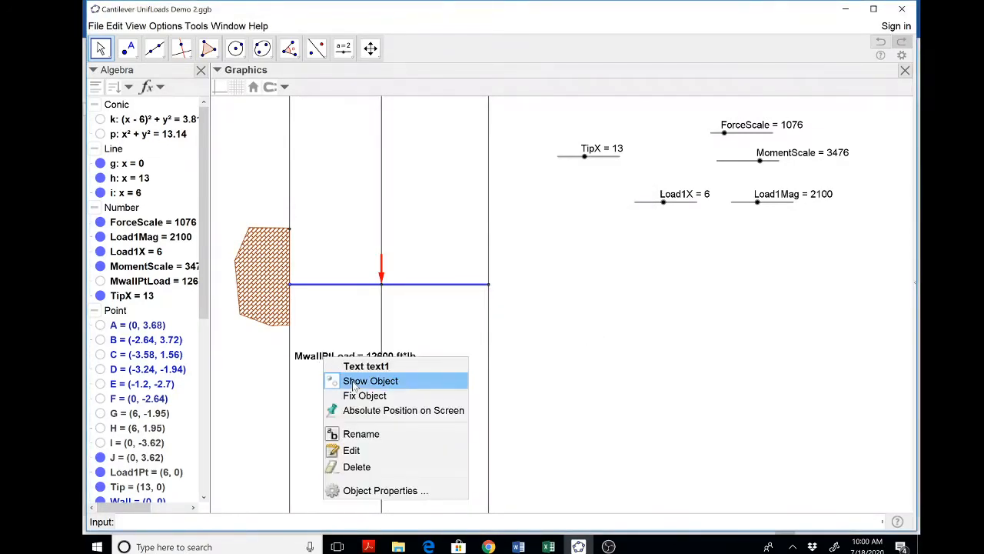
pyautogui.click(369, 381)
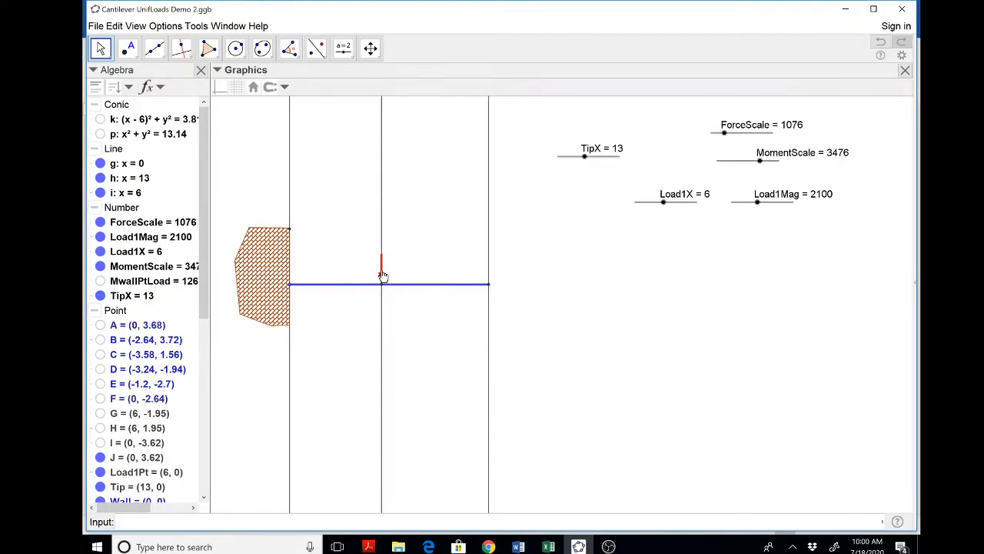
# Hide the load arrow's application point Load1Pt on the beam.
pyautogui.rightClick(381, 269)
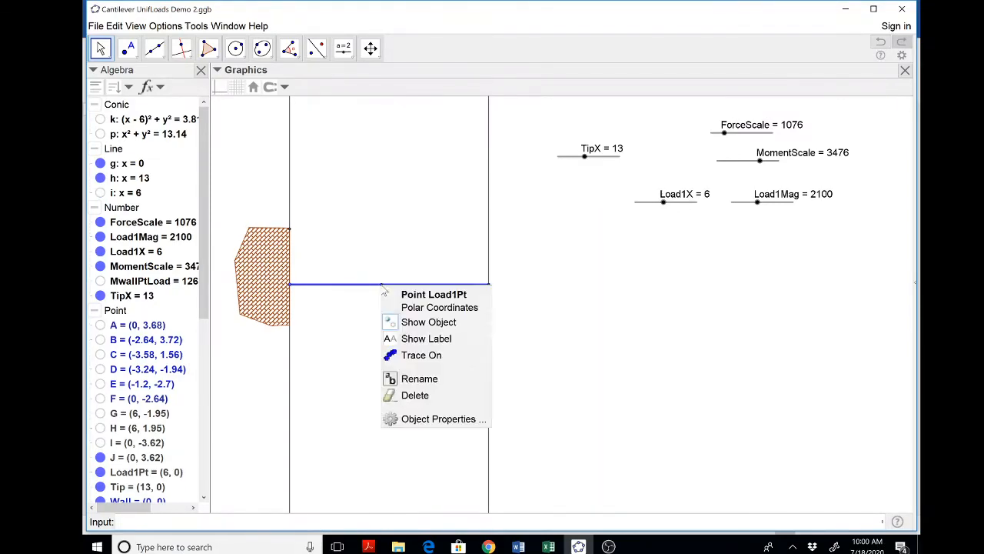
pyautogui.click(473, 363)
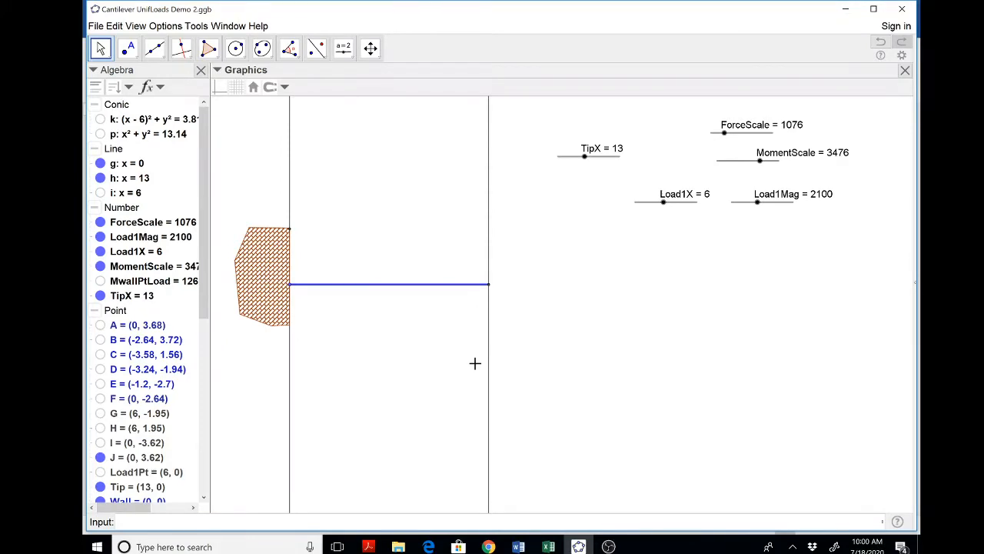
pyautogui.moveTo(345, 48)
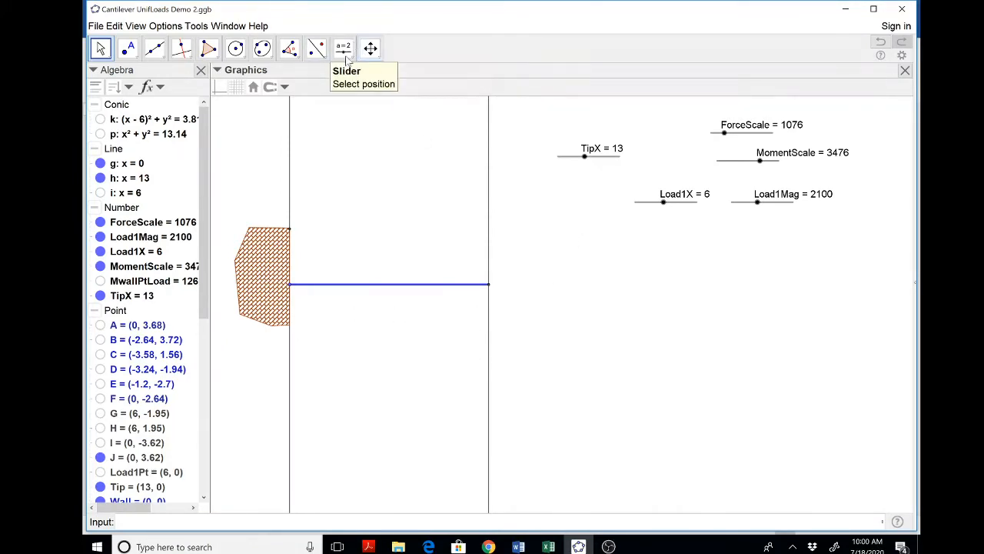
# Create slider w with Min 0, Max 500, Increment 10 and set it to 180.
pyautogui.click(343, 48)
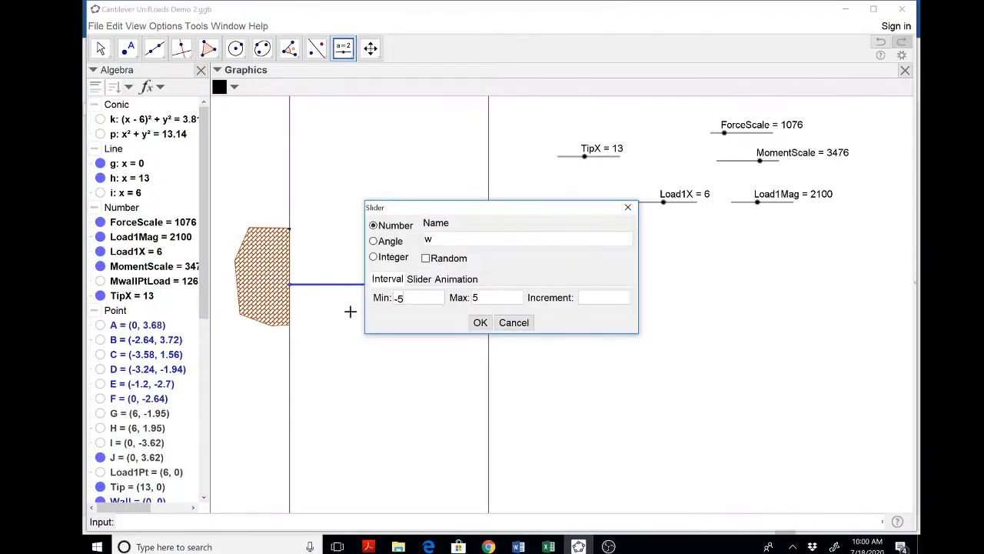
pyautogui.moveTo(408, 299)
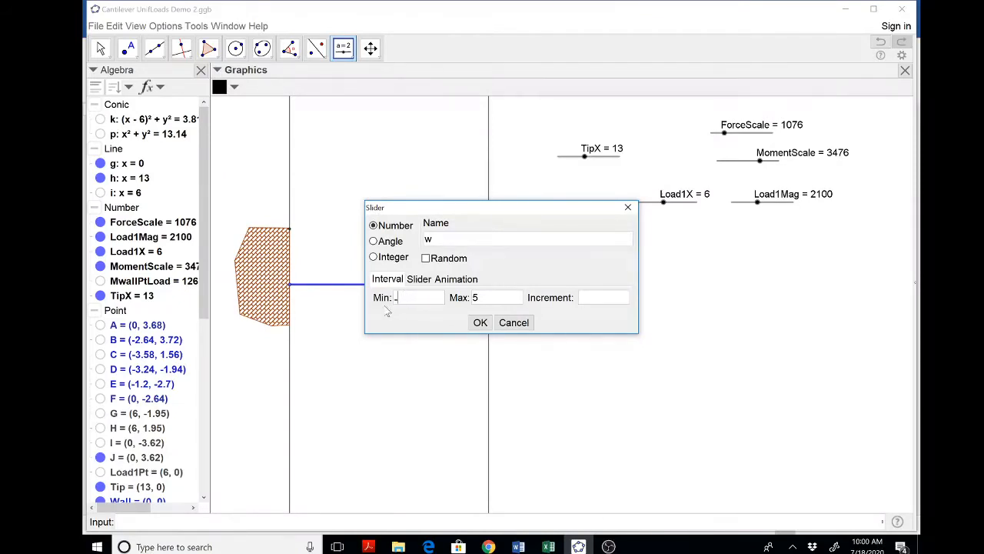
pyautogui.write('0')
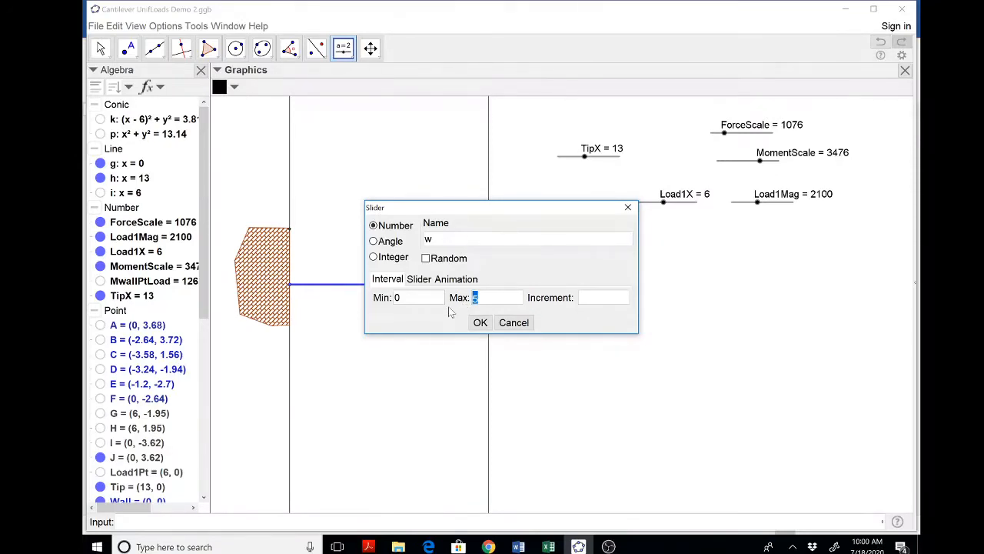
pyautogui.write('00')
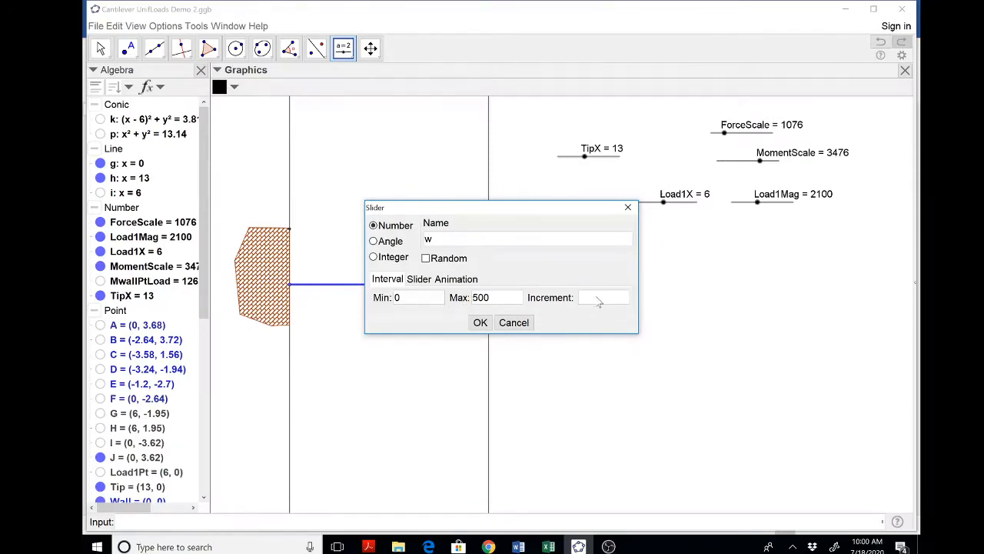
pyautogui.write('10')
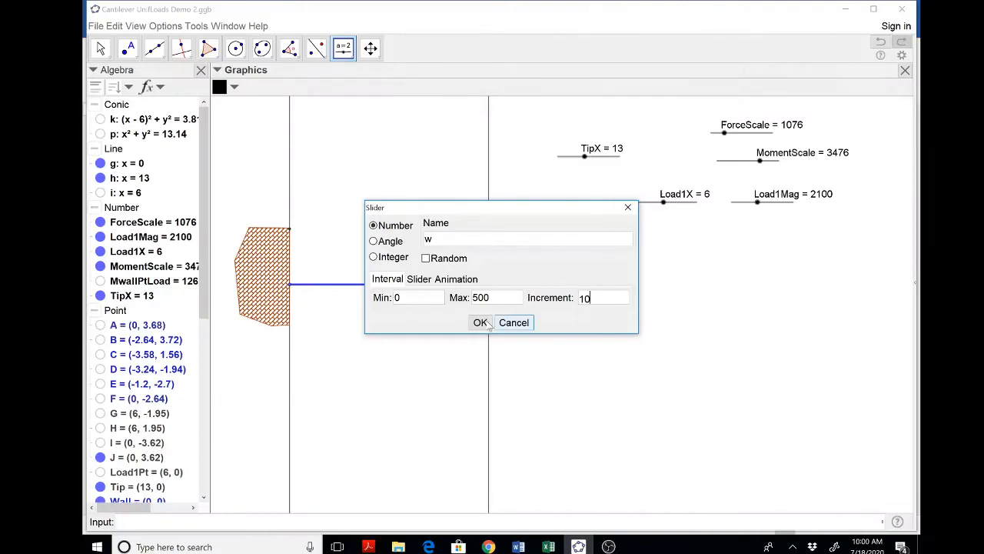
pyautogui.click(479, 323)
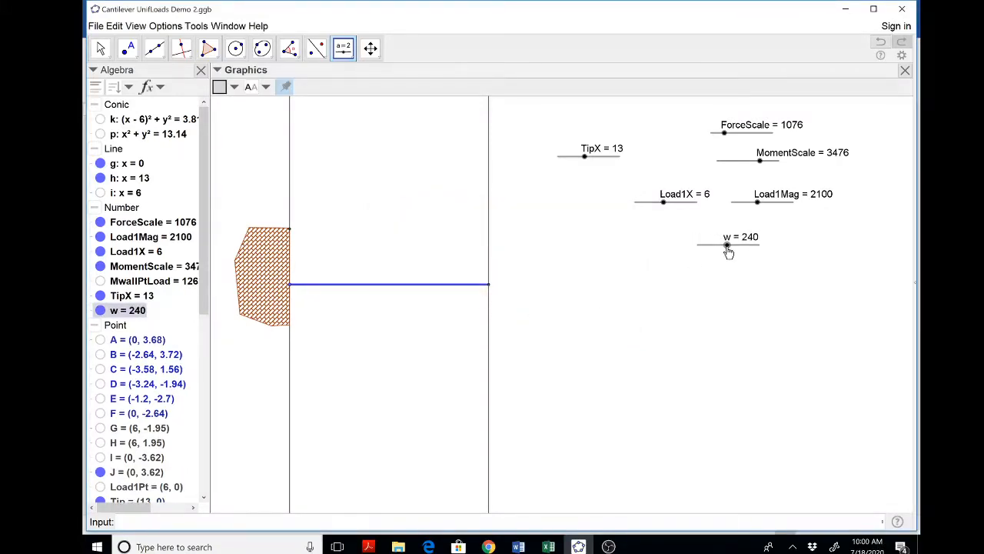
pyautogui.moveTo(726, 244); pyautogui.dragTo(719, 244)
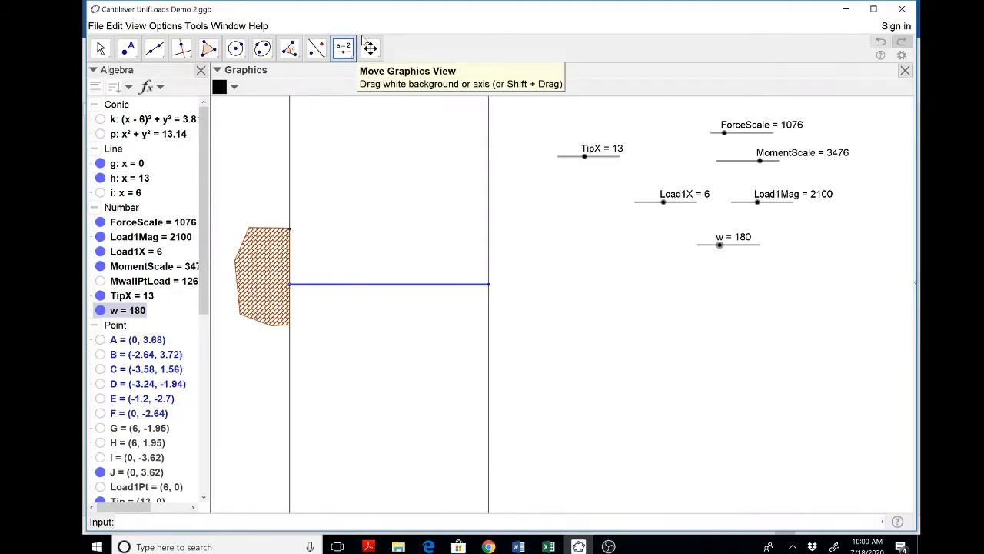
pyautogui.moveTo(394, 103)
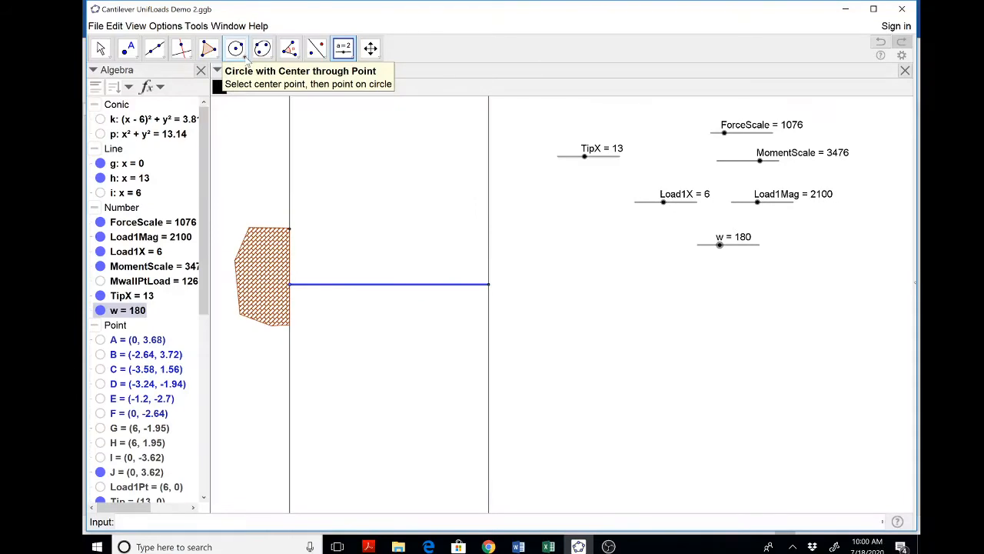
# Draw a circle at the beam tip with radius w/ForceScale and set ForceScale to 226.
pyautogui.click(218, 47)
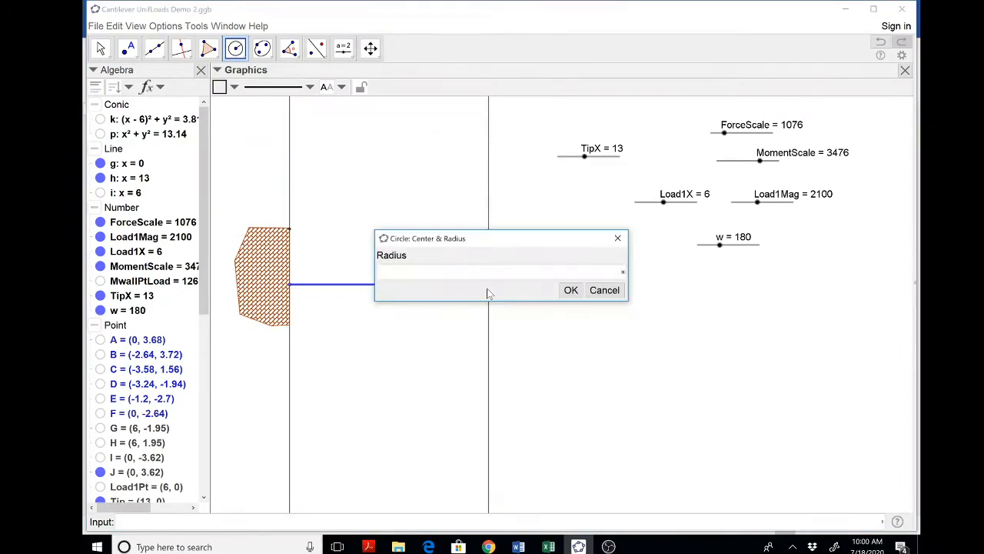
pyautogui.write('w/For')
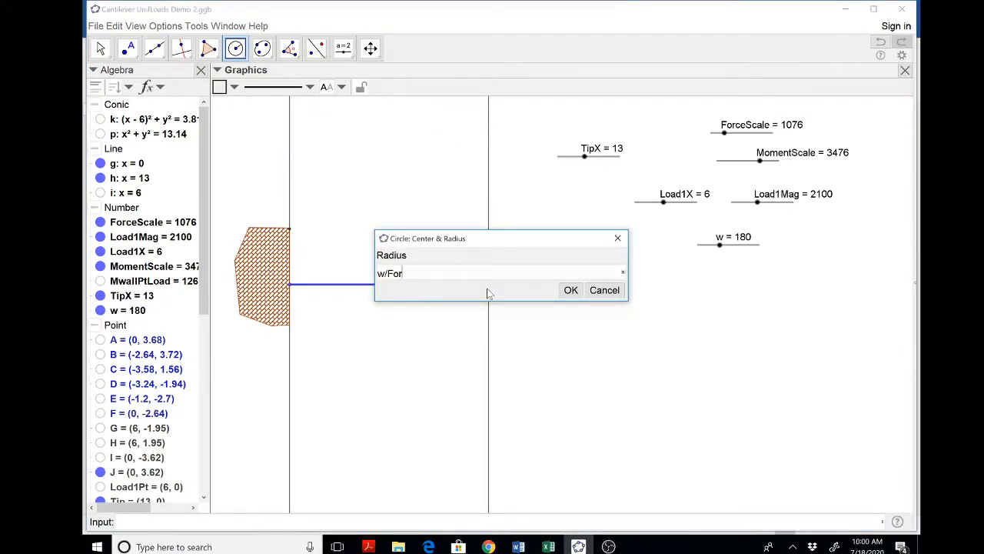
pyautogui.write('ceScale')
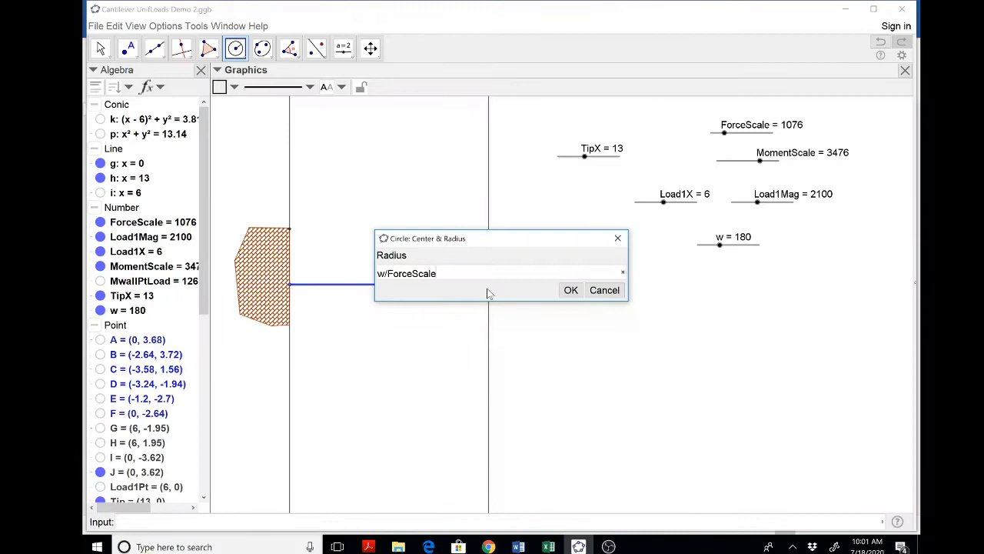
pyautogui.click(571, 289)
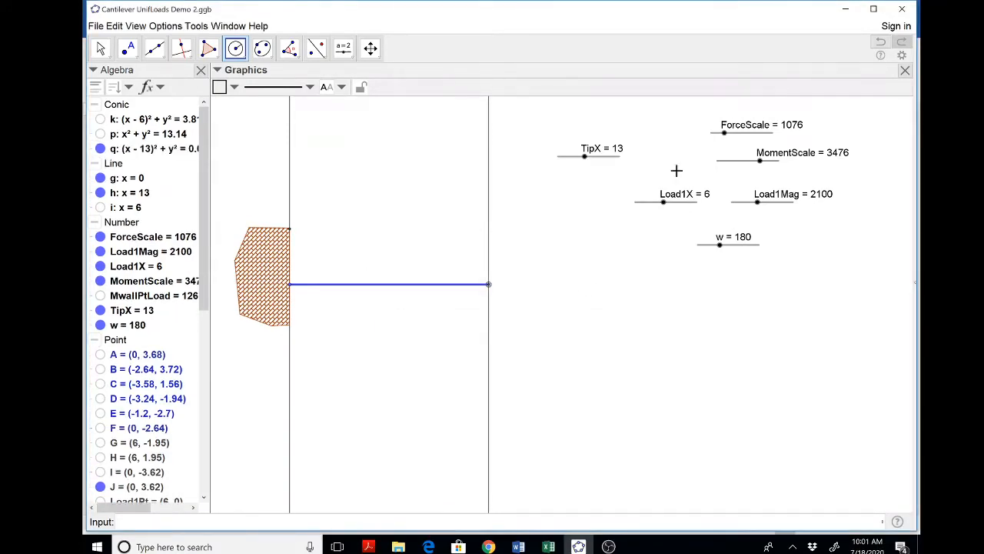
pyautogui.moveTo(722, 132); pyautogui.dragTo(710, 132)
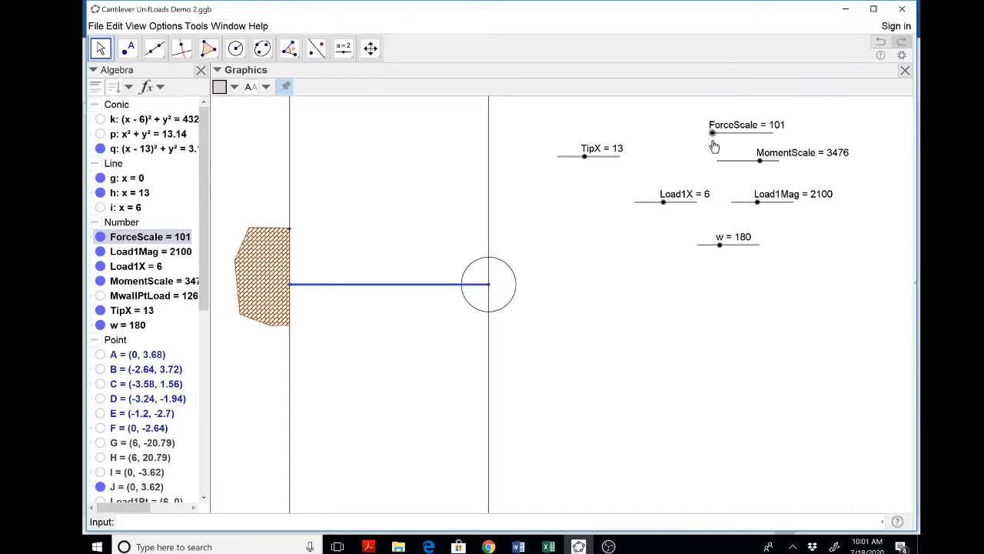
pyautogui.moveTo(713, 132); pyautogui.dragTo(715, 133)
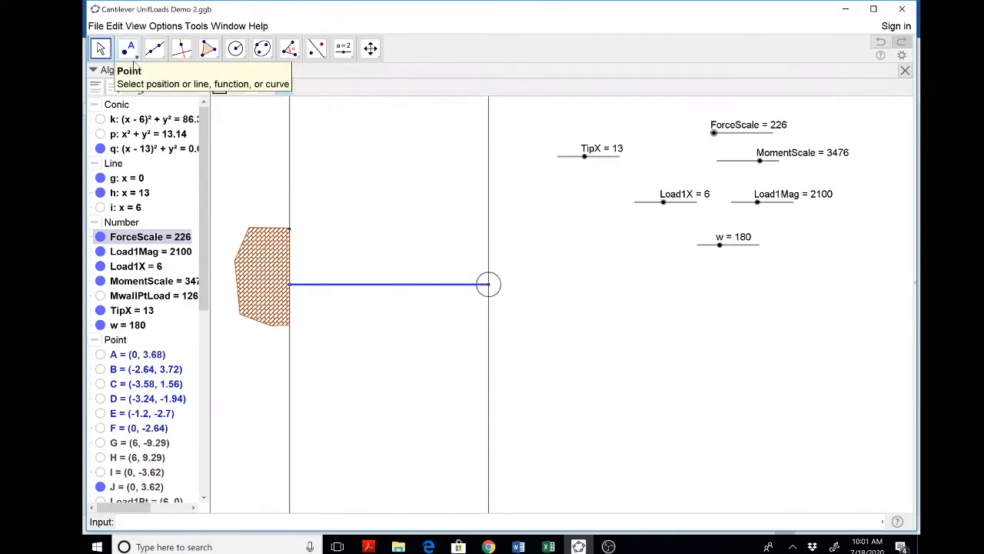
pyautogui.click(128, 48)
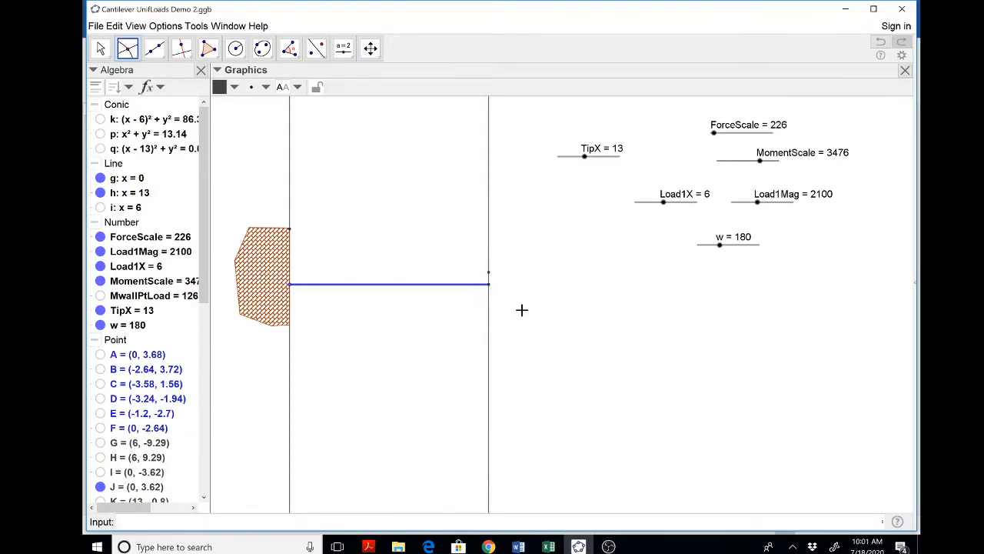
pyautogui.moveTo(293, 273)
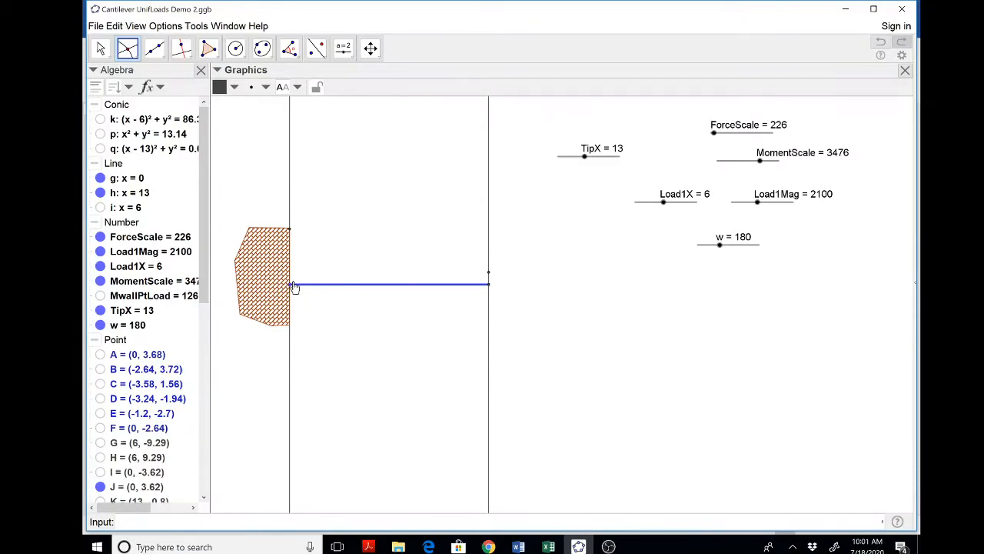
pyautogui.moveTo(182, 48)
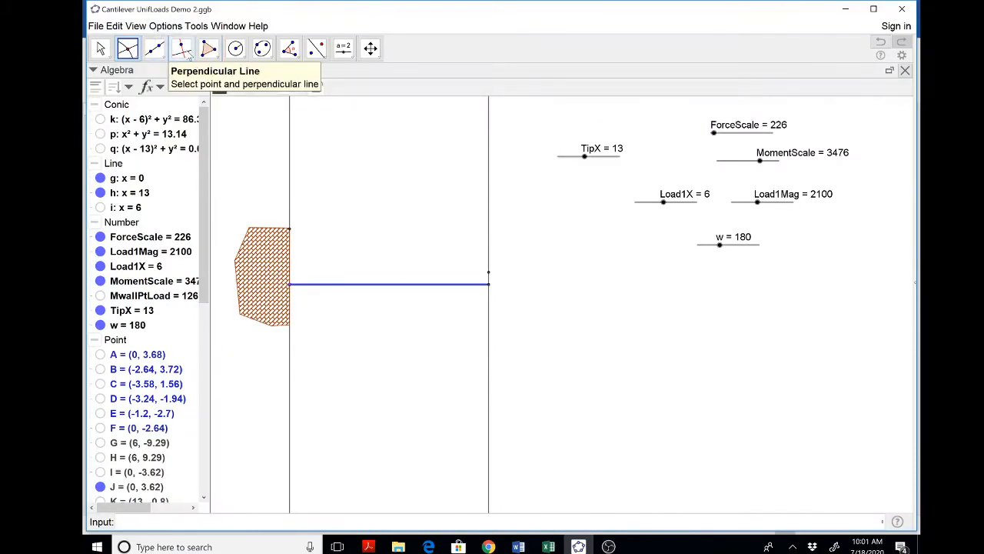
# Draw horizontal line m at y = 0.8 perpendicular to the wall line x = 0.
pyautogui.click(182, 48)
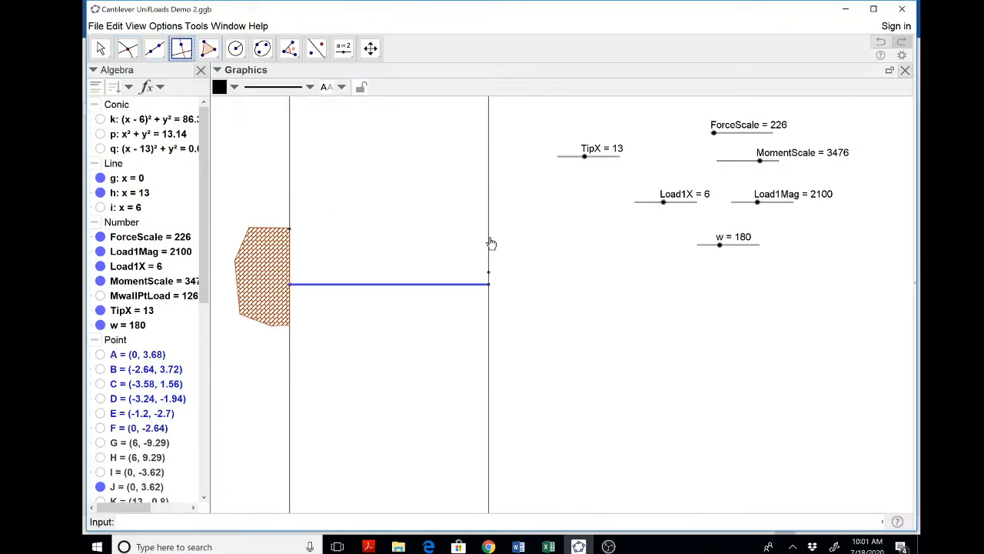
pyautogui.click(492, 279)
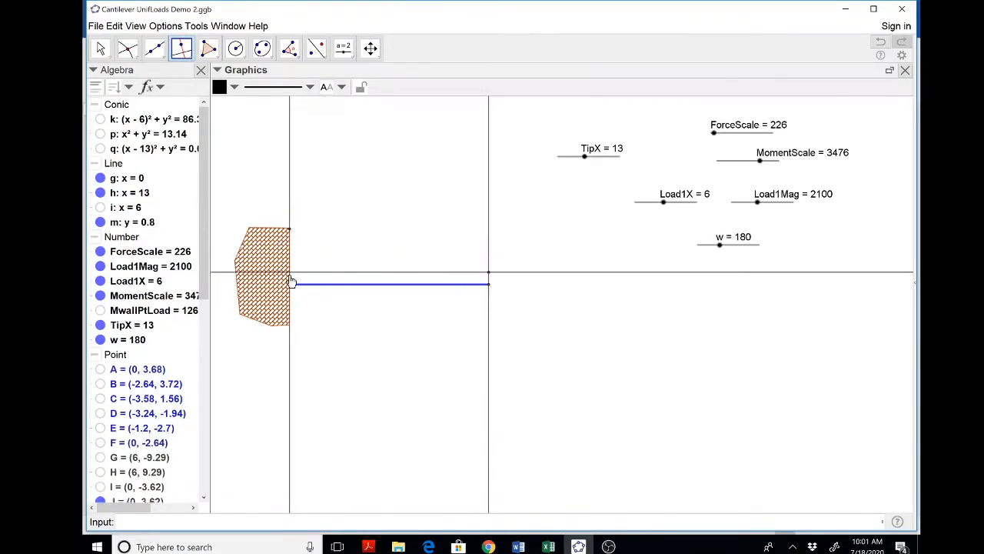
pyautogui.moveTo(291, 224)
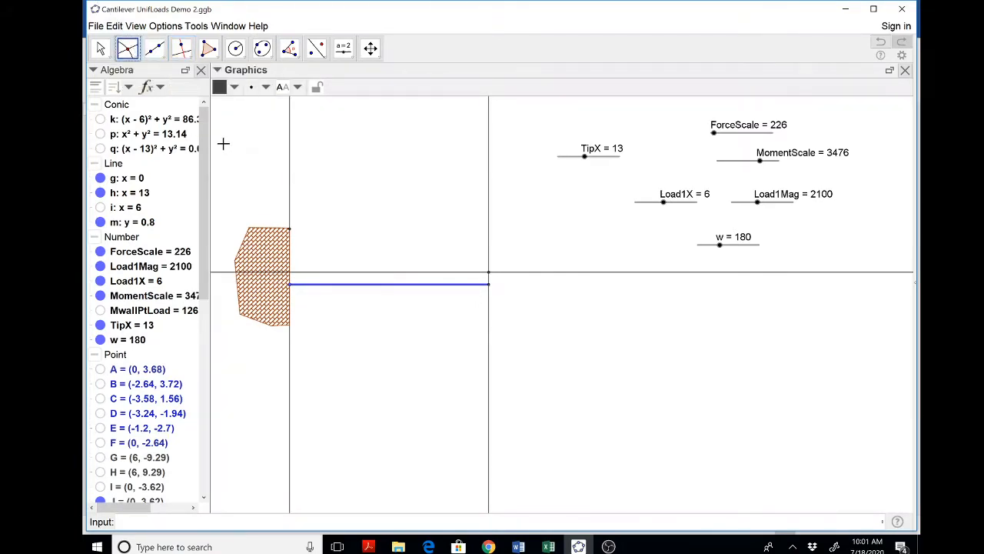
pyautogui.moveTo(249, 128)
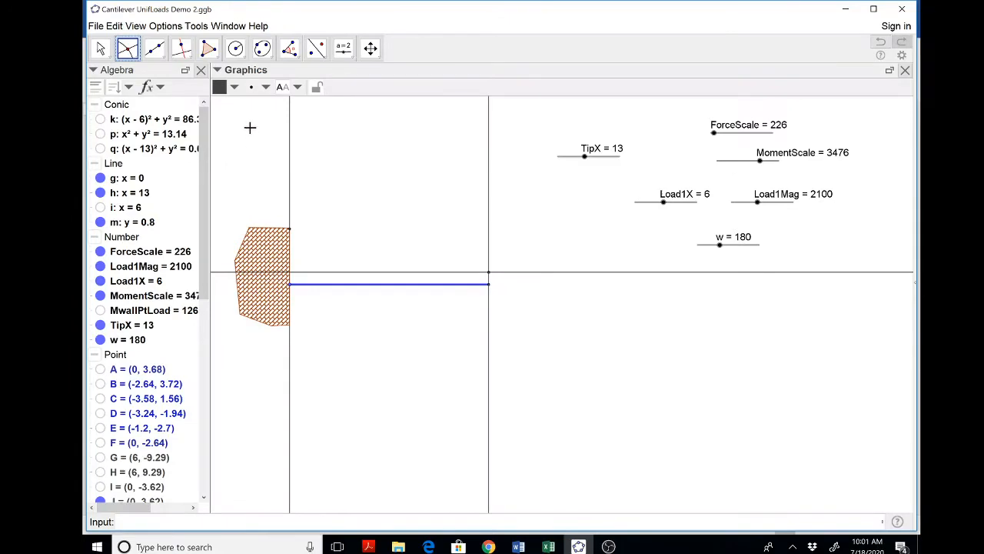
pyautogui.moveTo(265, 142)
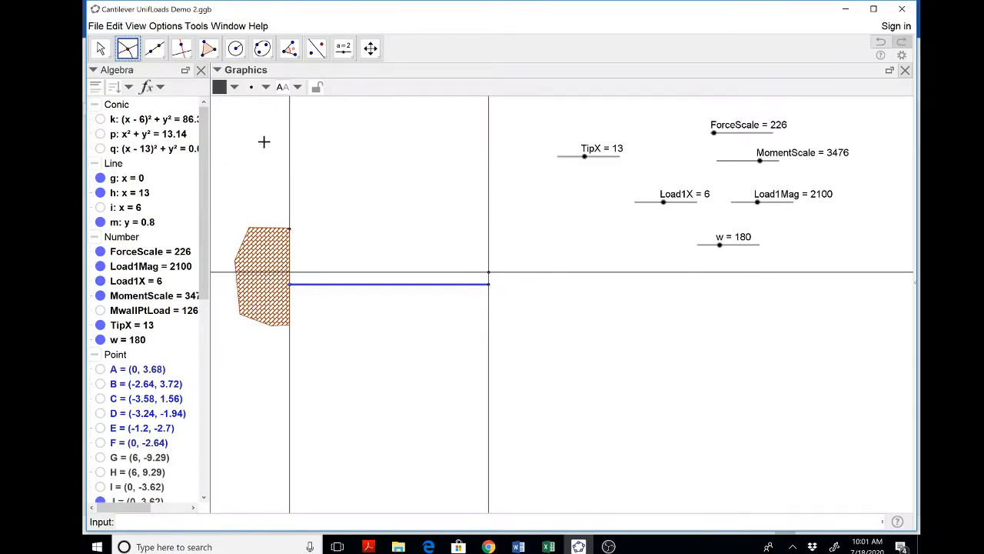
pyautogui.moveTo(292, 133)
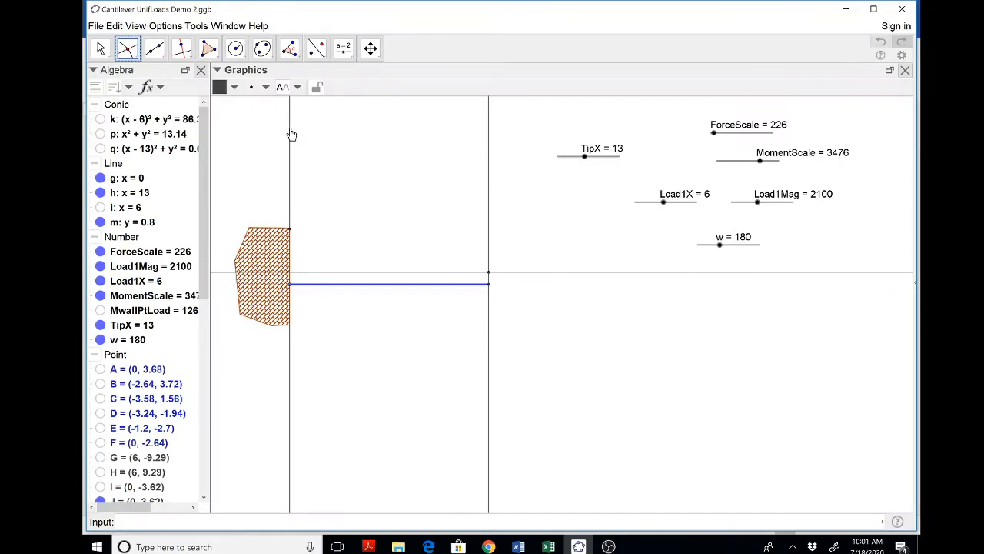
pyautogui.moveTo(277, 258)
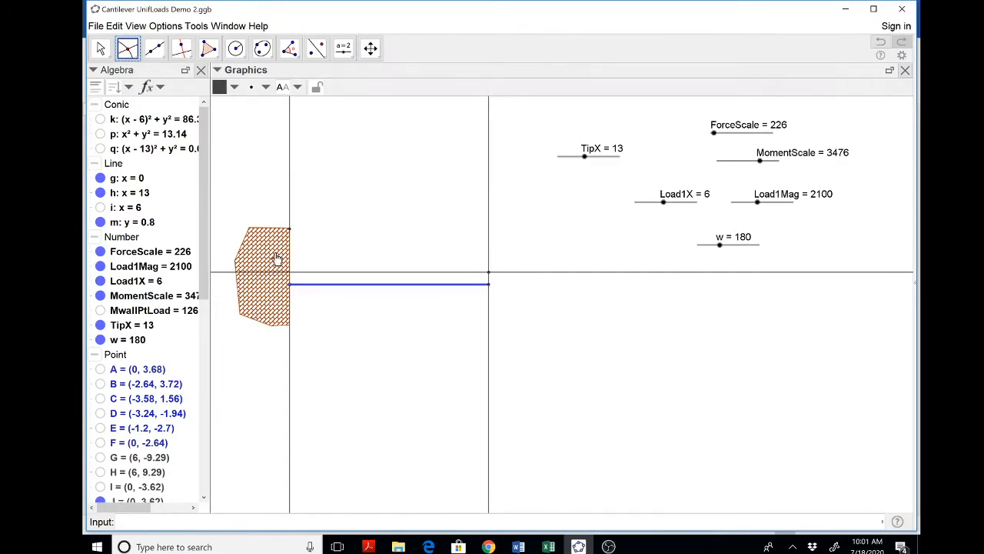
pyautogui.moveTo(274, 274)
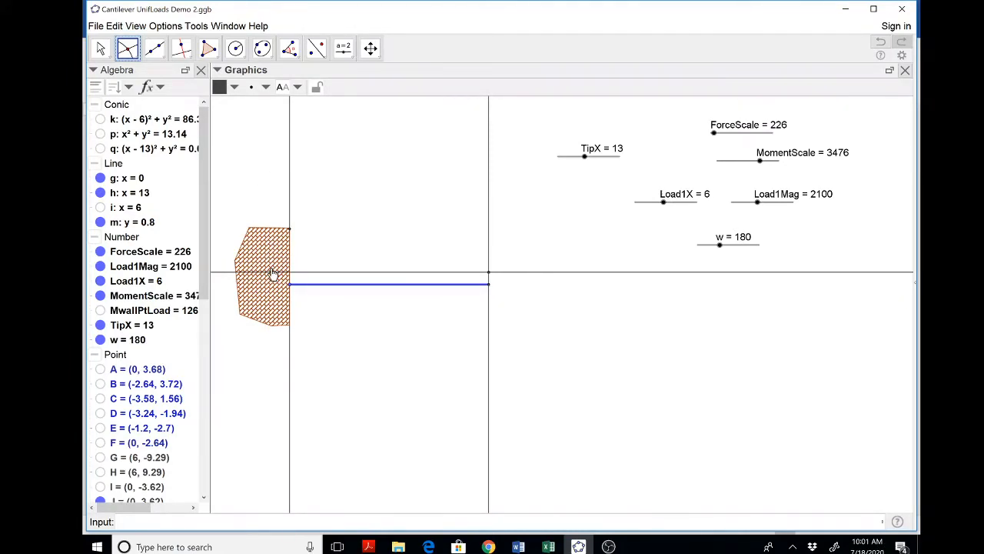
pyautogui.moveTo(285, 237)
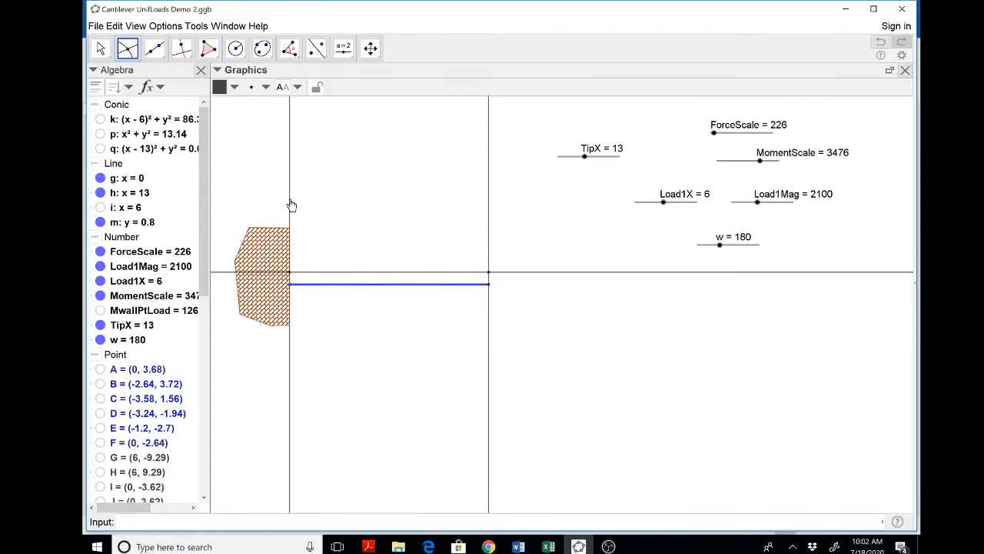
pyautogui.moveTo(523, 270)
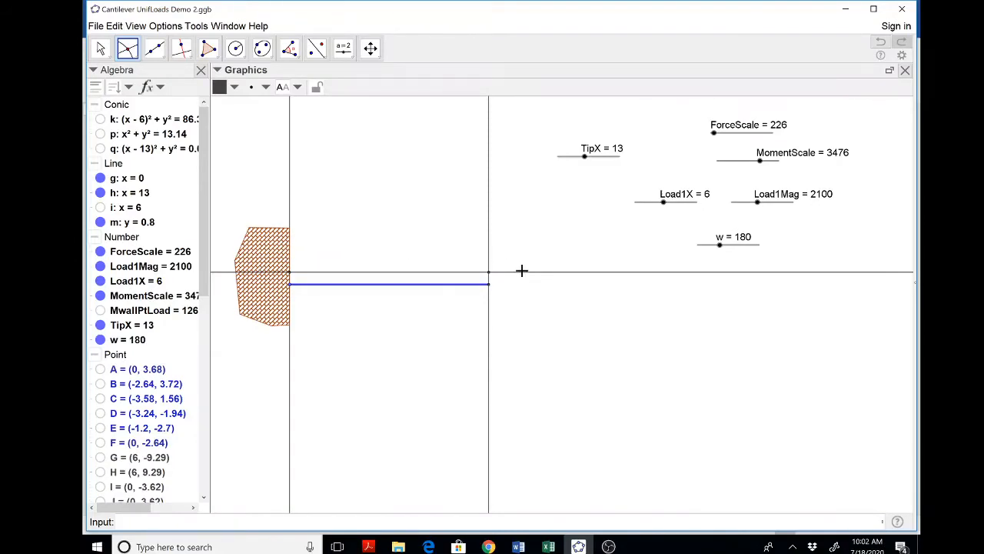
pyautogui.moveTo(523, 278)
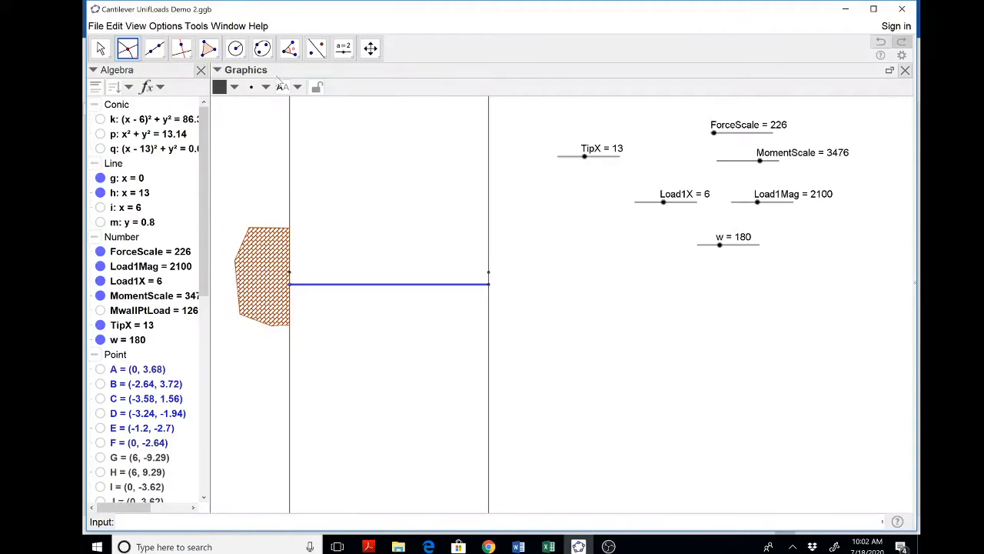
# Give beam quadrilateral q1 a red hatched fill with adjusted hatch spacing.
pyautogui.click(207, 47)
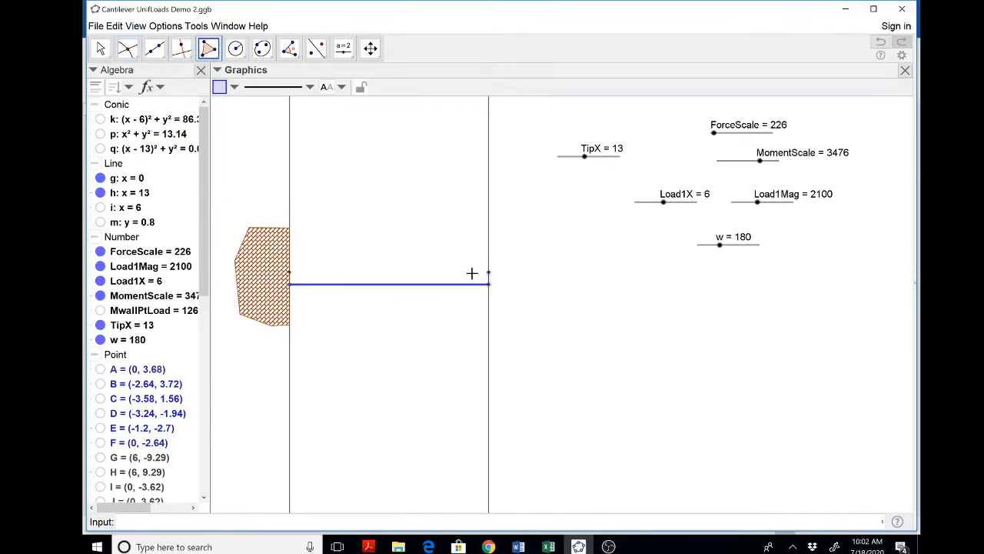
pyautogui.click(384, 282)
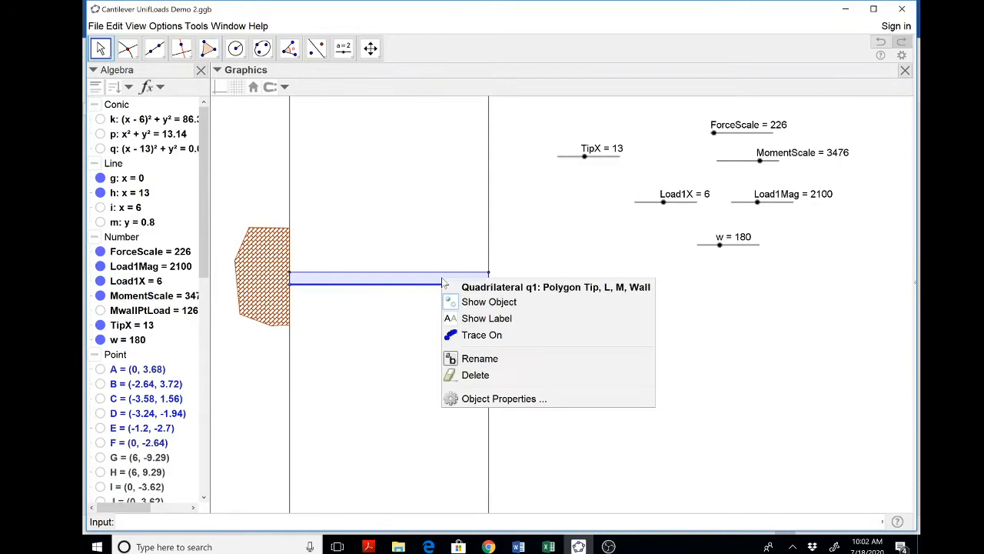
pyautogui.click(504, 399)
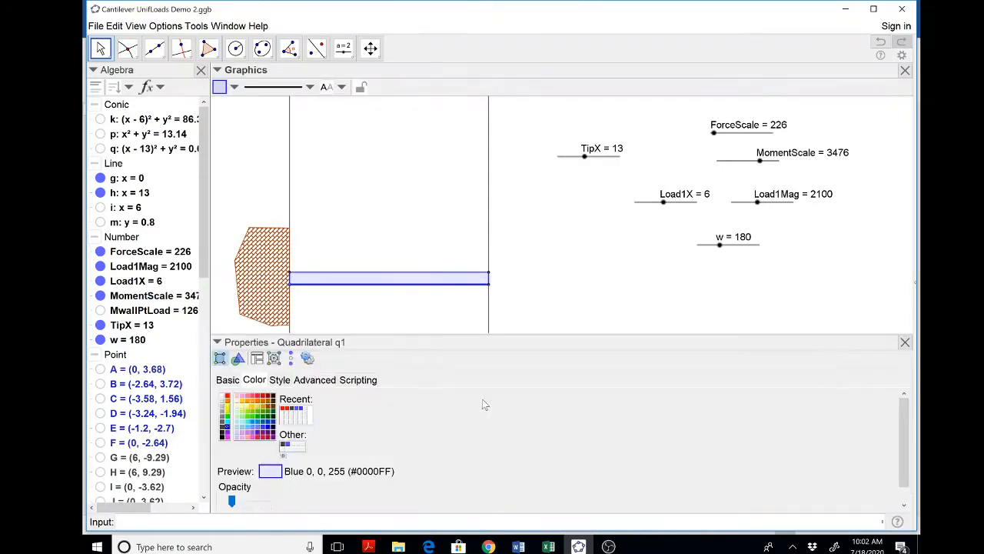
pyautogui.click(268, 378)
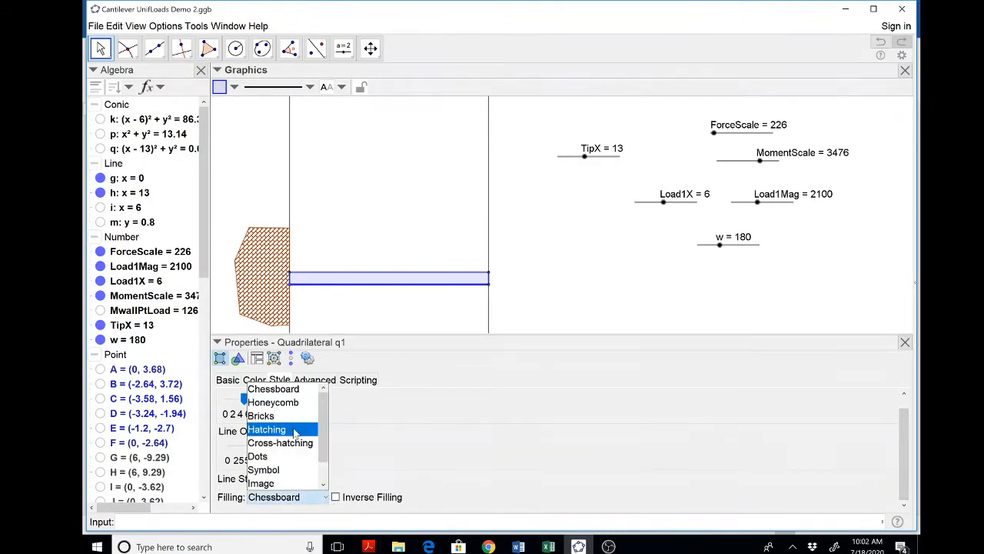
pyautogui.click(268, 429)
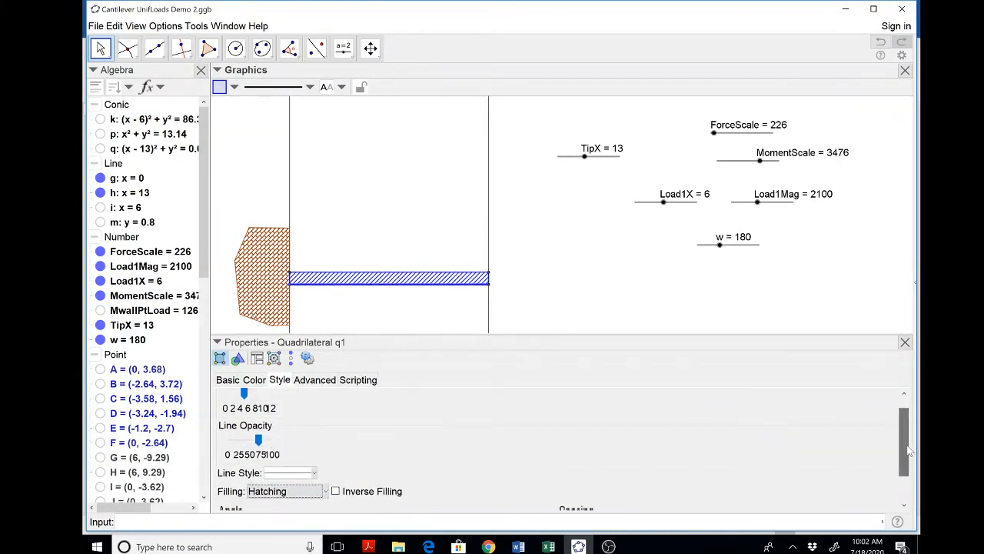
pyautogui.scroll(-3)
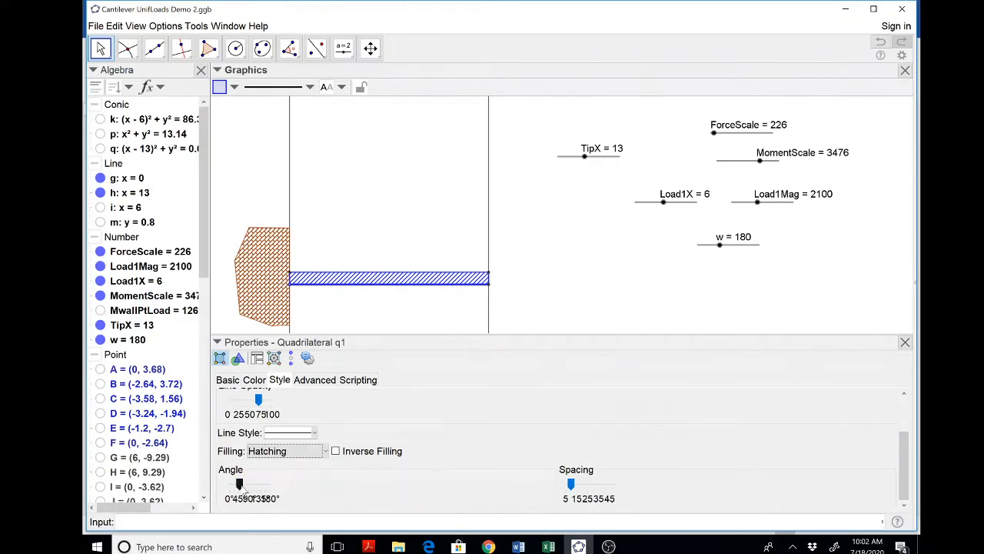
pyautogui.moveTo(240, 483); pyautogui.dragTo(250, 483)
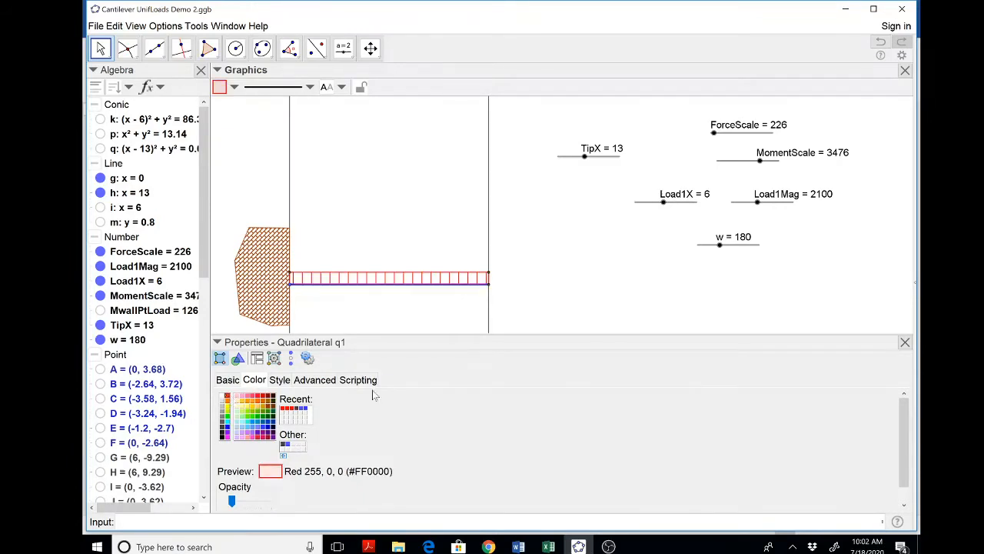
pyautogui.click(904, 342)
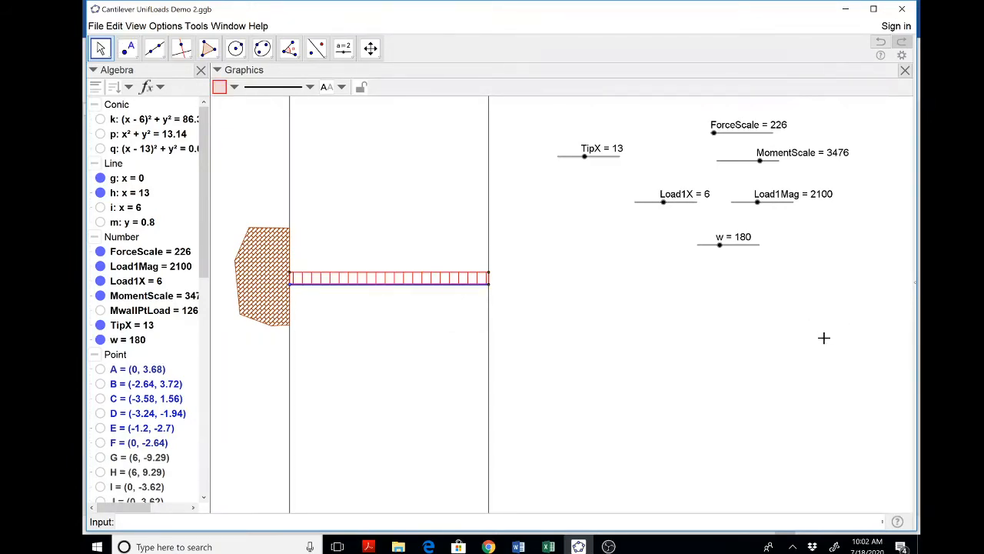
pyautogui.moveTo(491, 212)
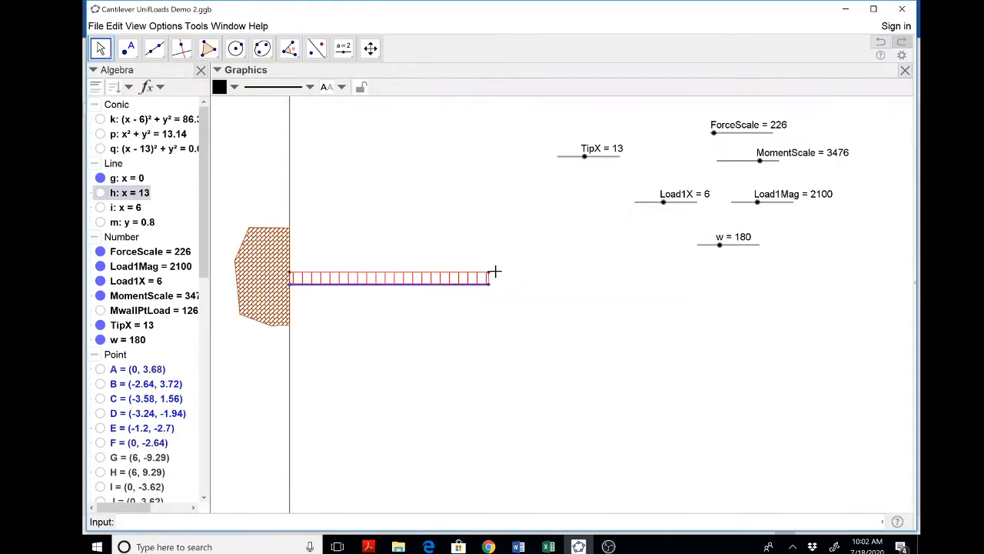
# Hide tip point L and wall point M, leaving the hatched beam.
pyautogui.rightClick(492, 276)
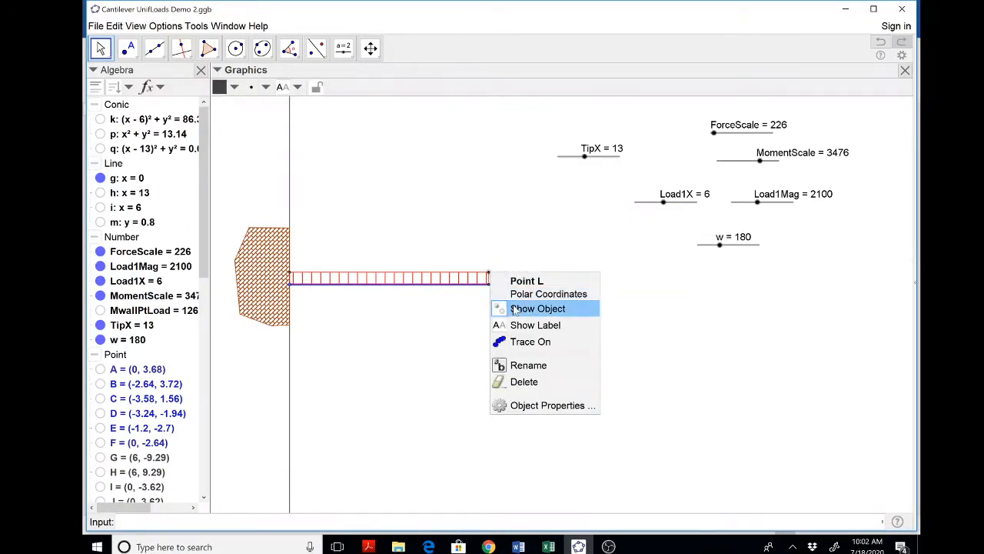
pyautogui.click(537, 307)
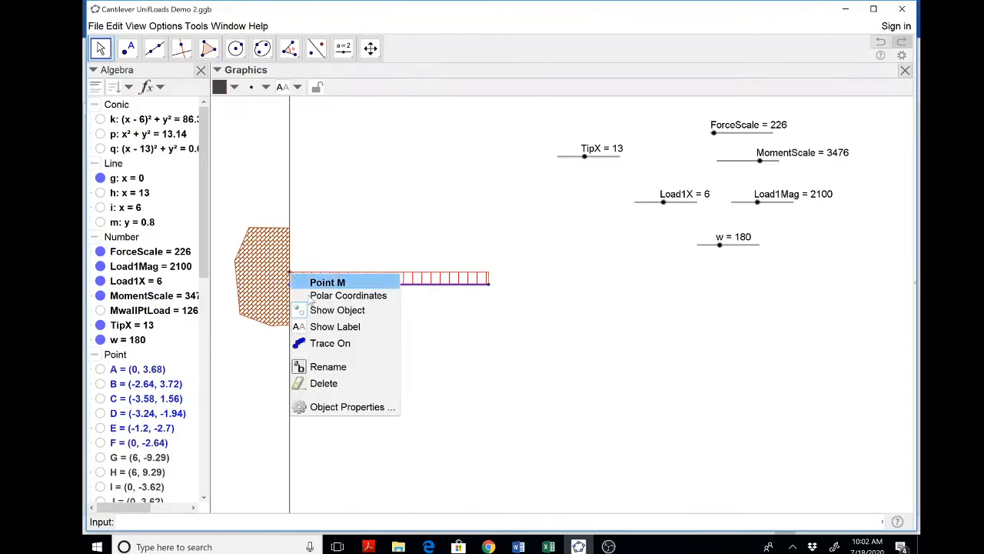
pyautogui.click(506, 363)
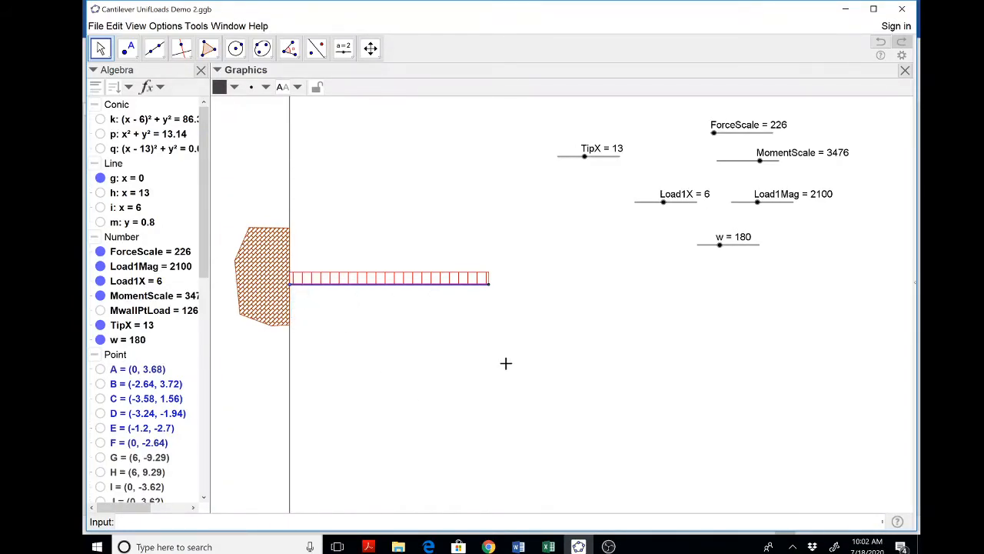
pyautogui.moveTo(343, 48)
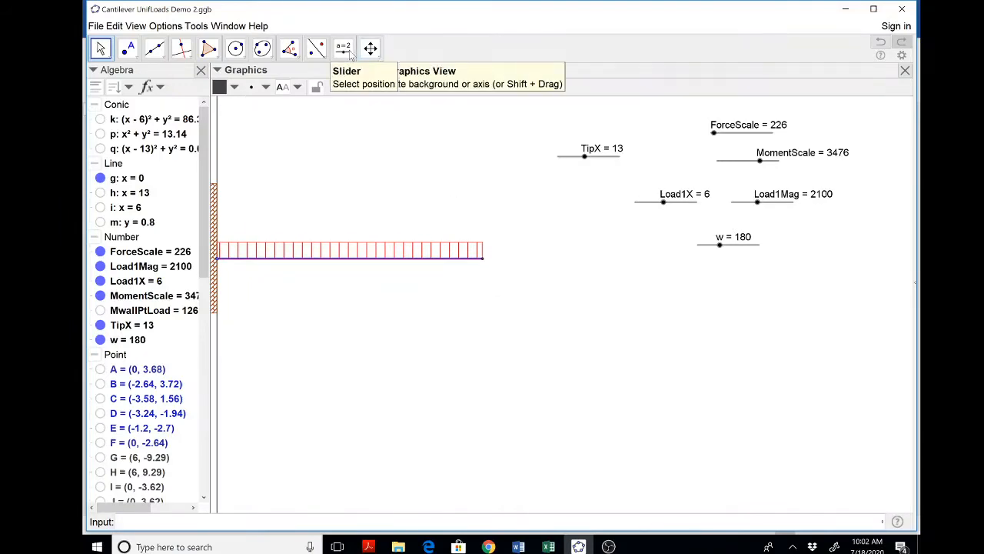
pyautogui.click(369, 47)
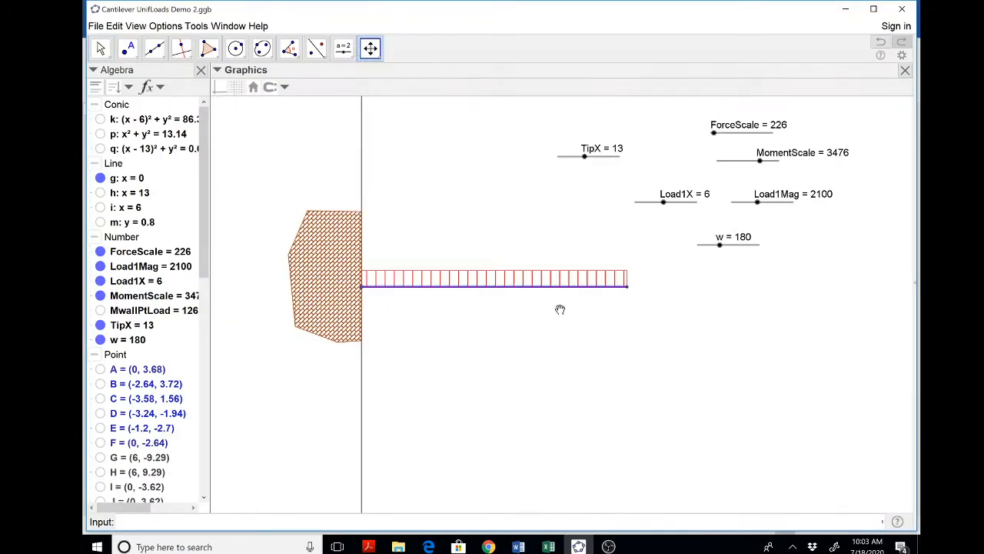
pyautogui.moveTo(347, 255)
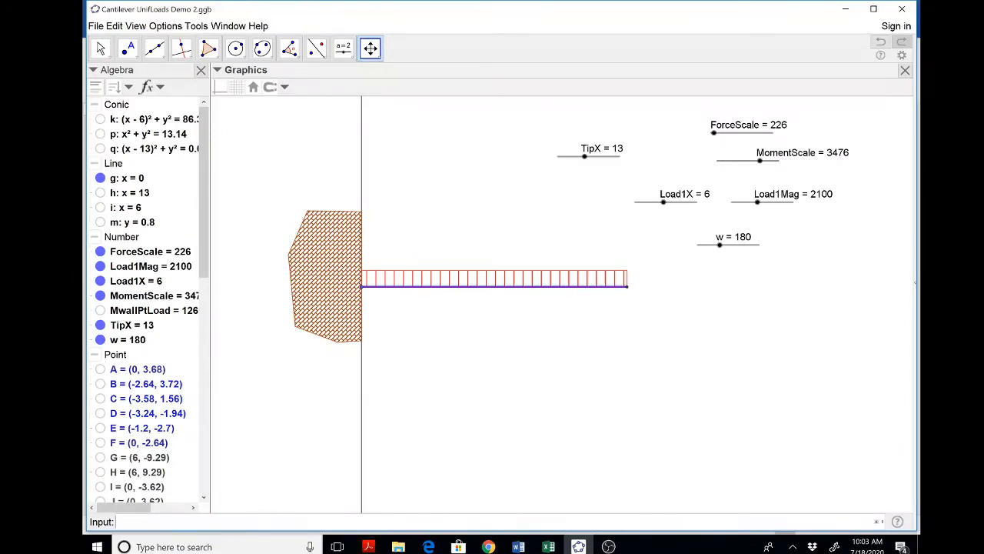
# Define Mwallunif = w TipX^2/2 in the Input bar, evaluating to 15210.
pyautogui.write('Mwal')
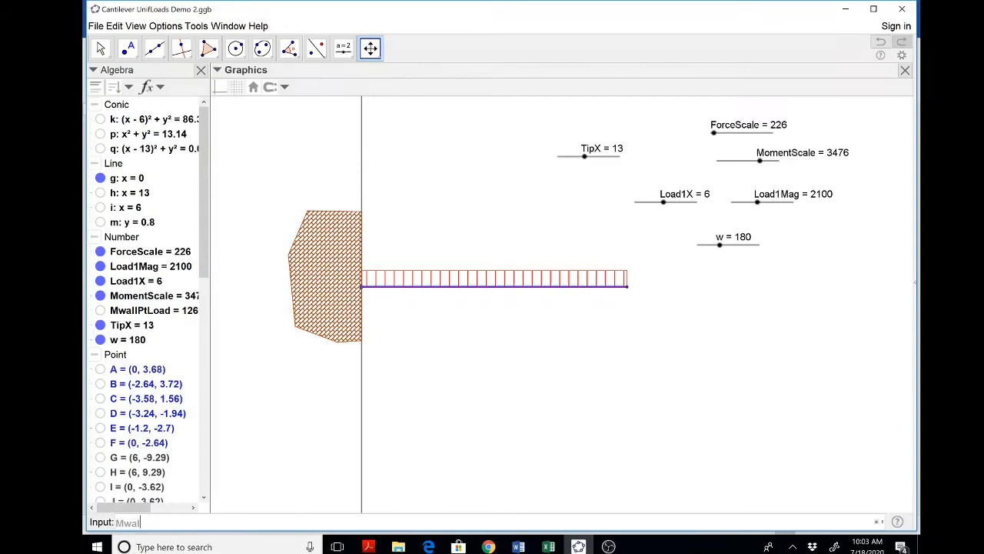
pyautogui.write('lunif')
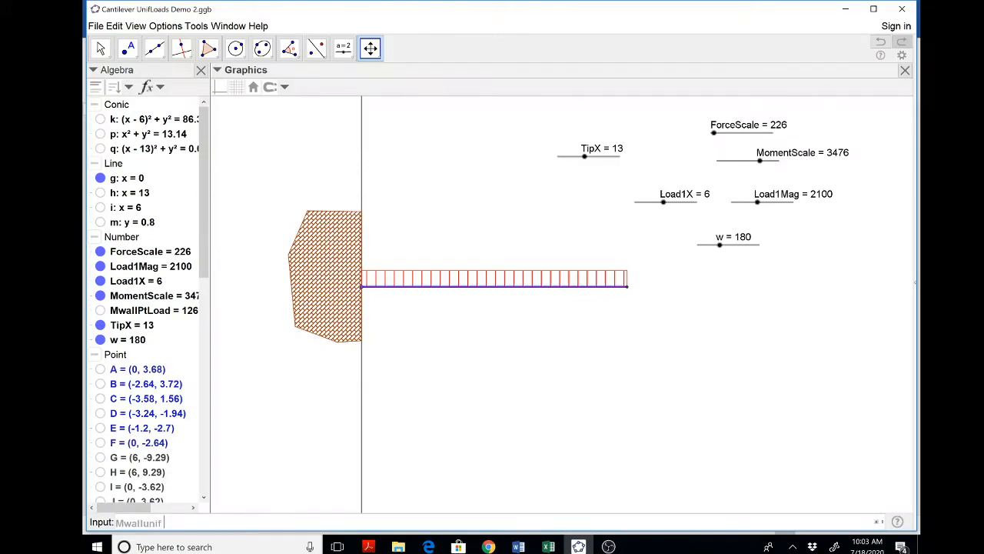
pyautogui.write('=')
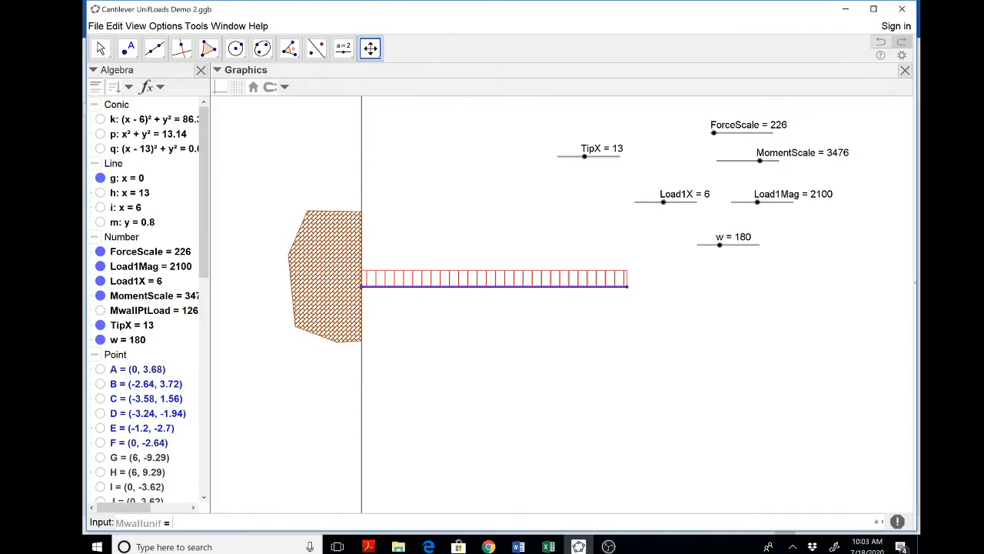
pyautogui.write('w T')
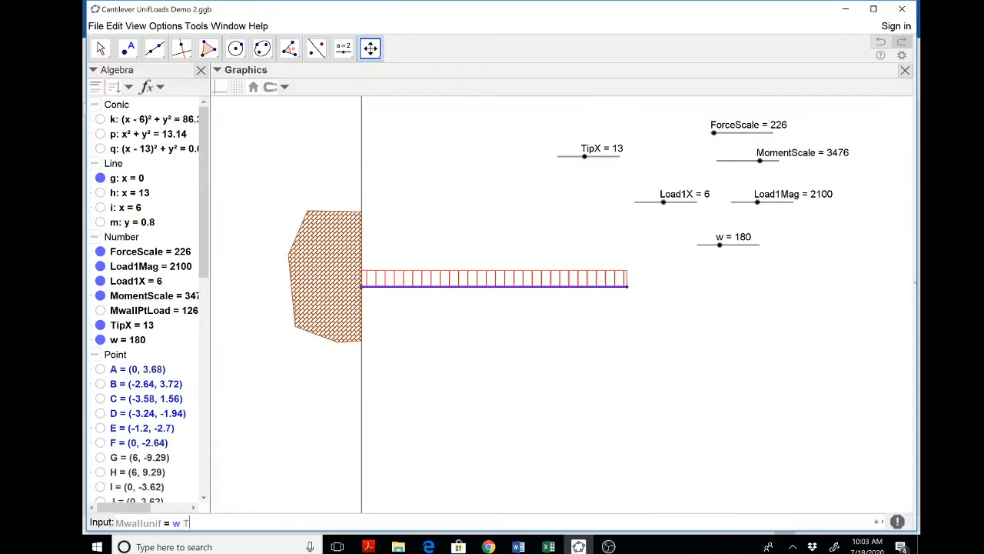
pyautogui.write('ipX')
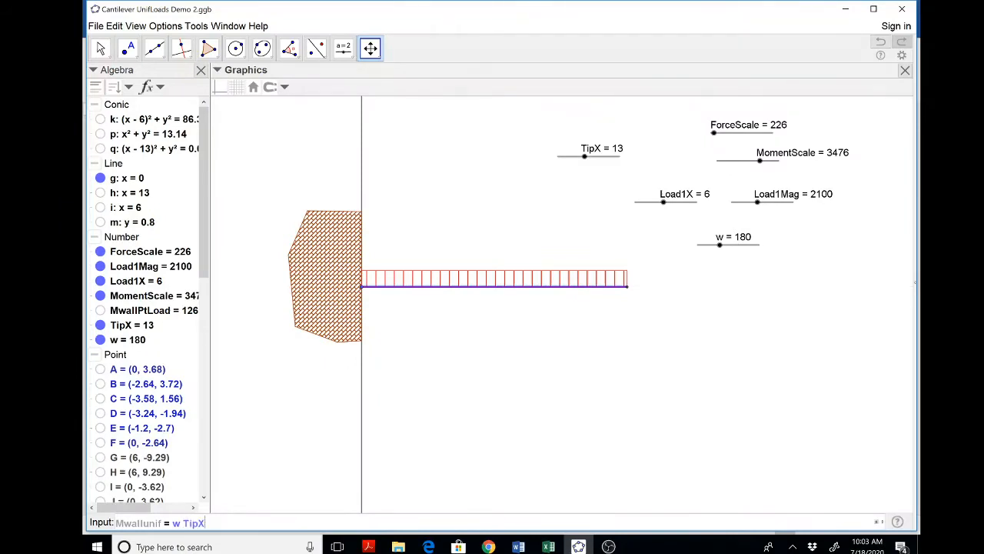
pyautogui.write('^')
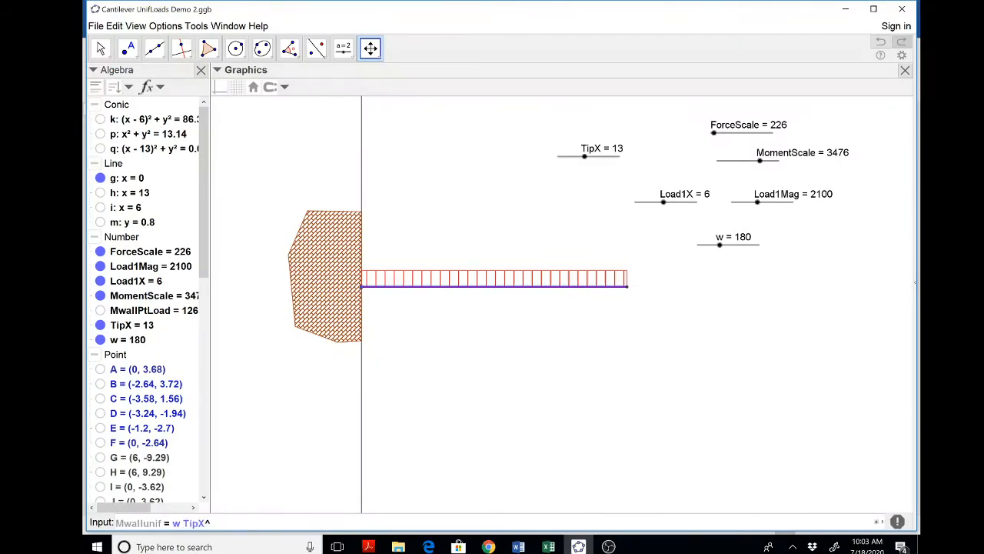
pyautogui.write('2/2')
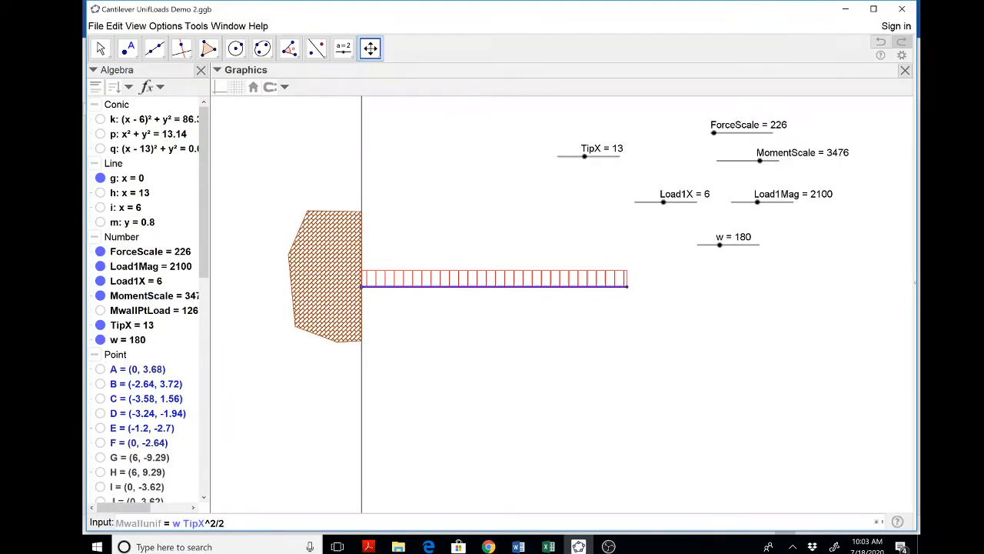
pyautogui.press('Return')
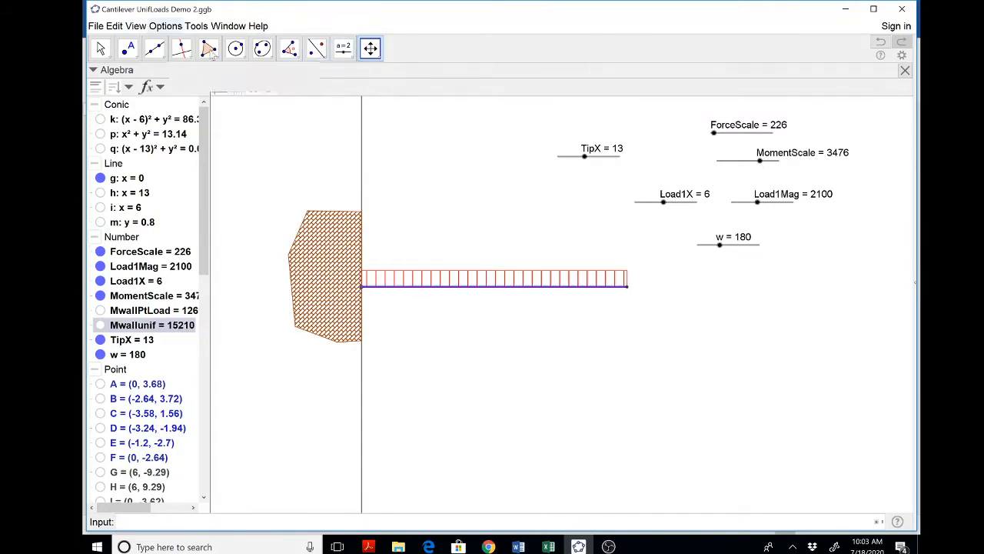
pyautogui.click(237, 47)
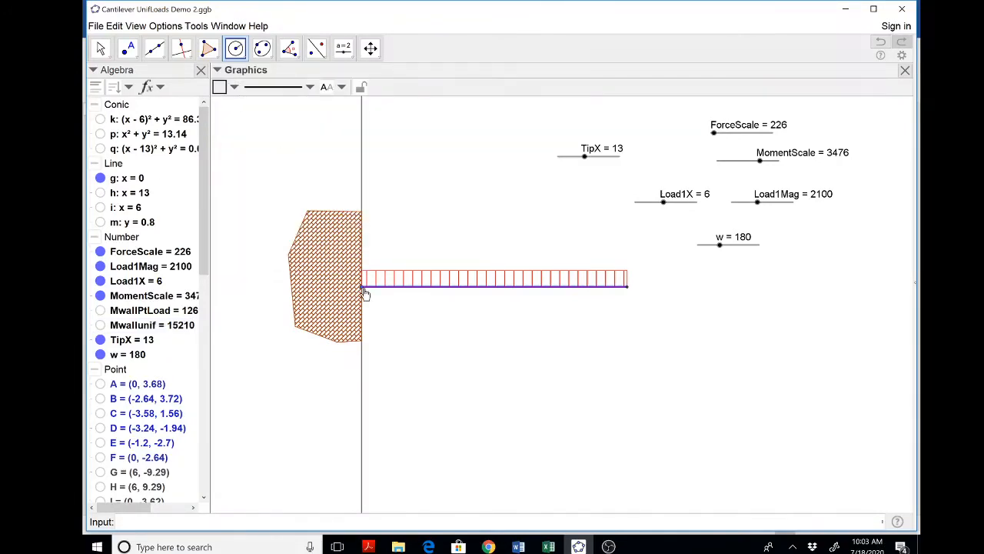
# Draw circle r centred at the beam-wall point with radius Mwallunif/MomentScale.
pyautogui.click(363, 289)
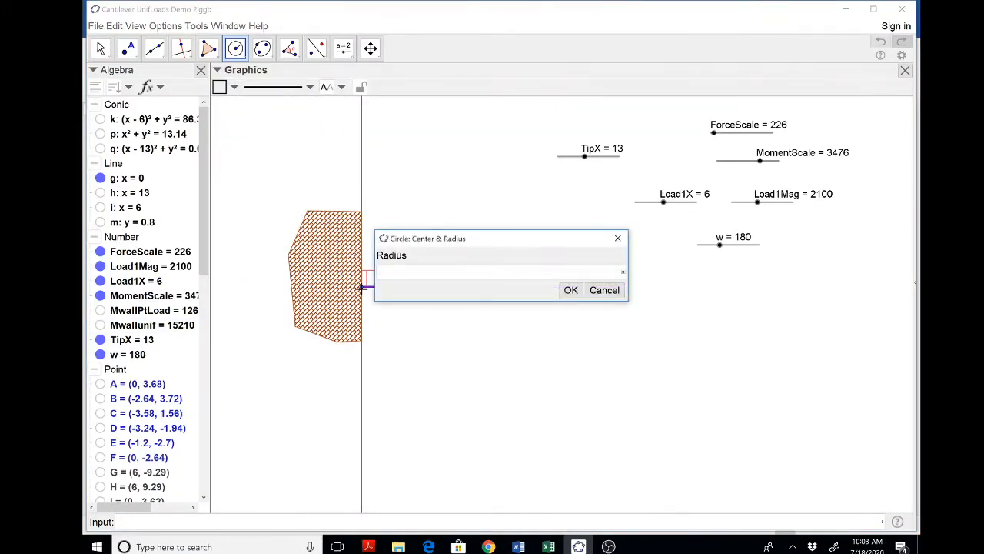
pyautogui.write('Mw')
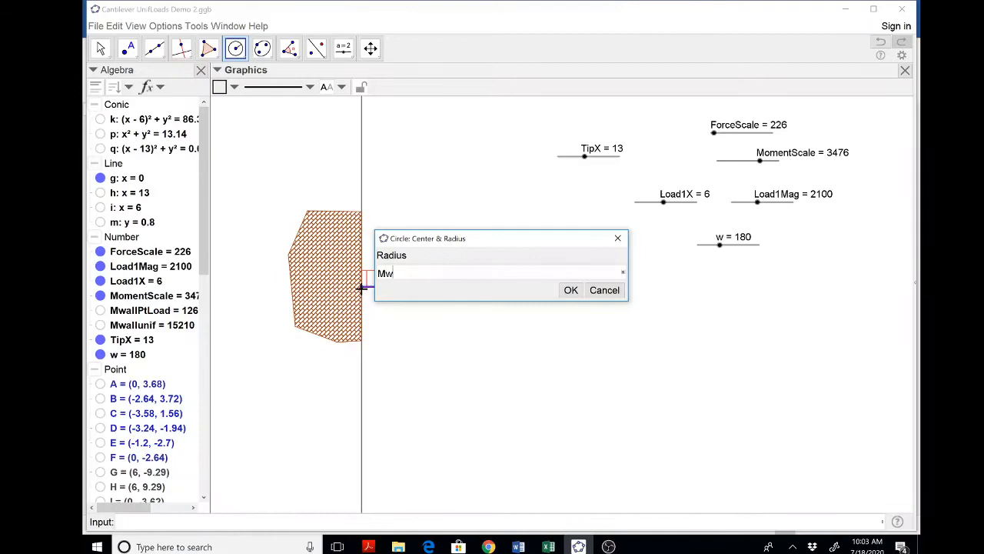
pyautogui.write('allunif/M')
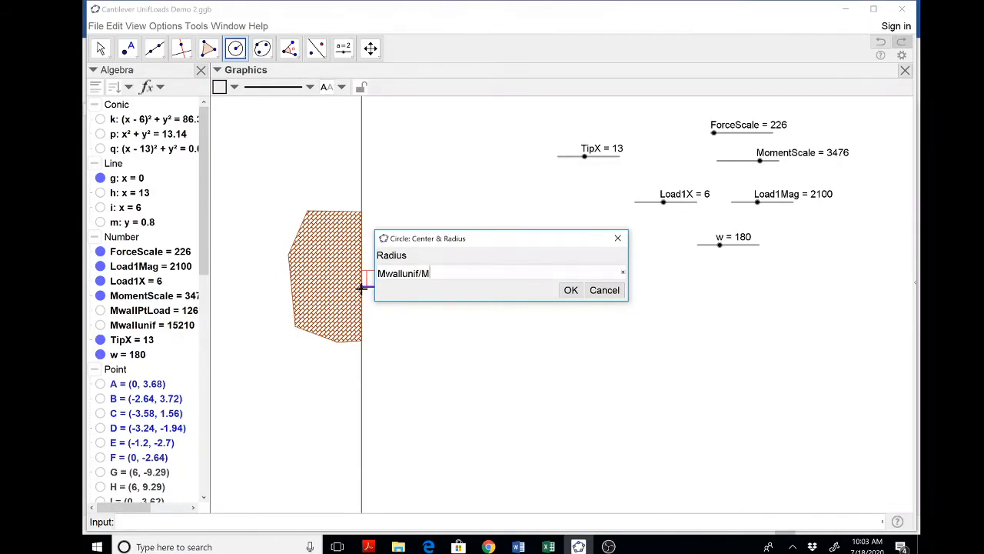
pyautogui.write('omentScale')
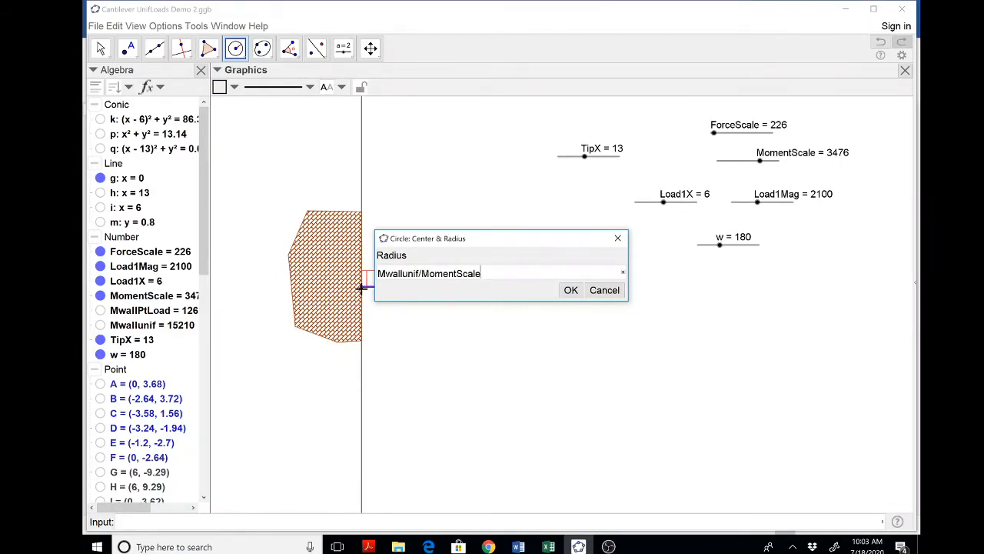
pyautogui.click(571, 289)
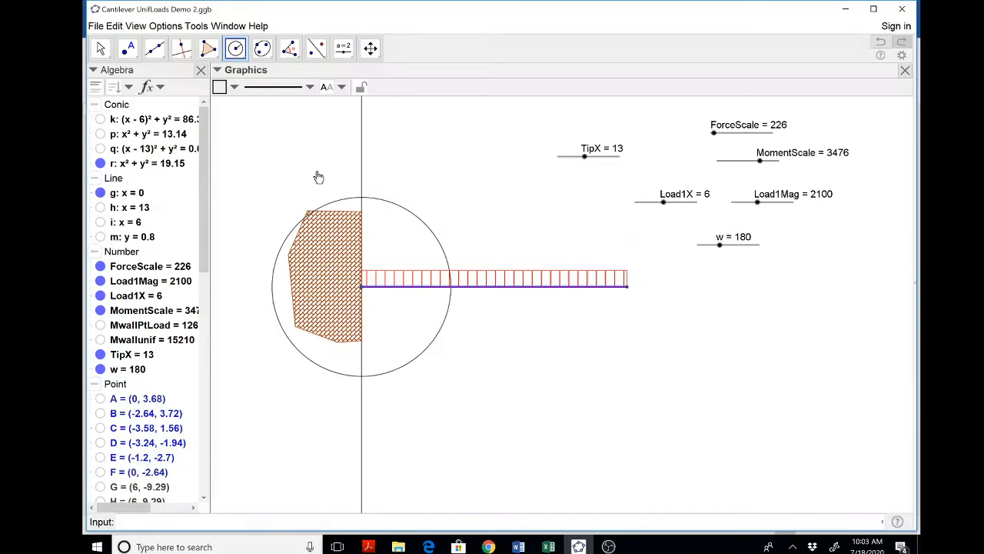
pyautogui.click(127, 48)
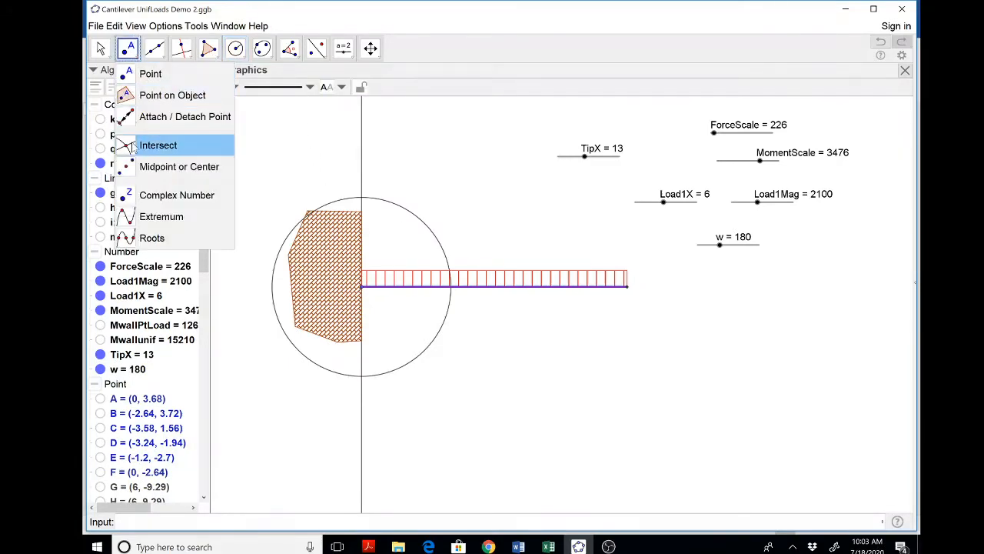
# Hide circle r around the wall end via its context menu, keeping the intersection point.
pyautogui.click(156, 144)
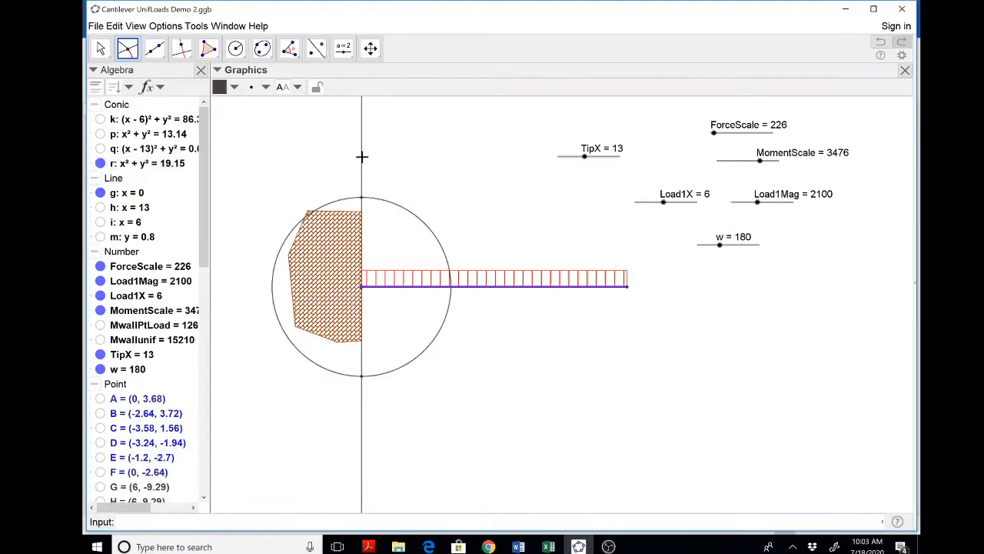
pyautogui.moveTo(363, 386)
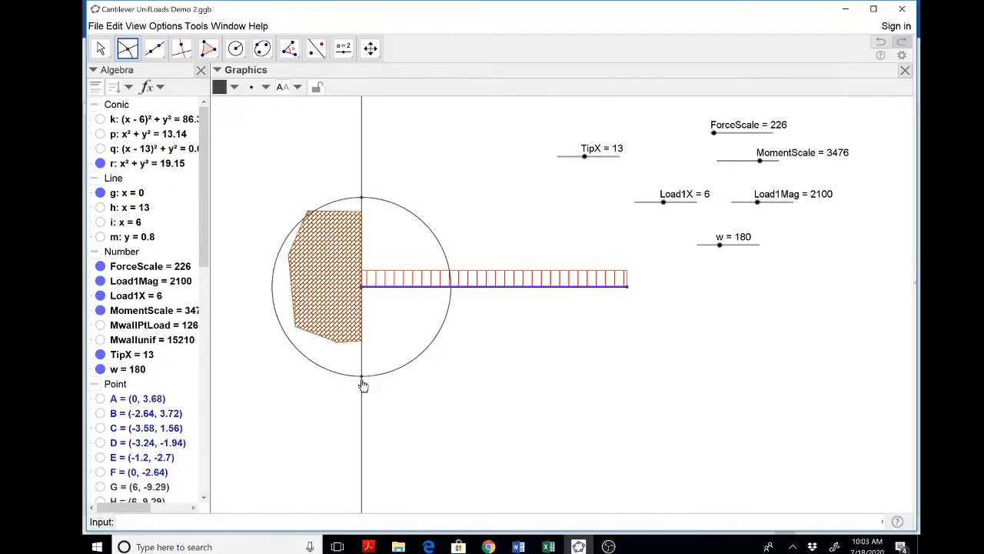
pyautogui.rightClick(363, 384)
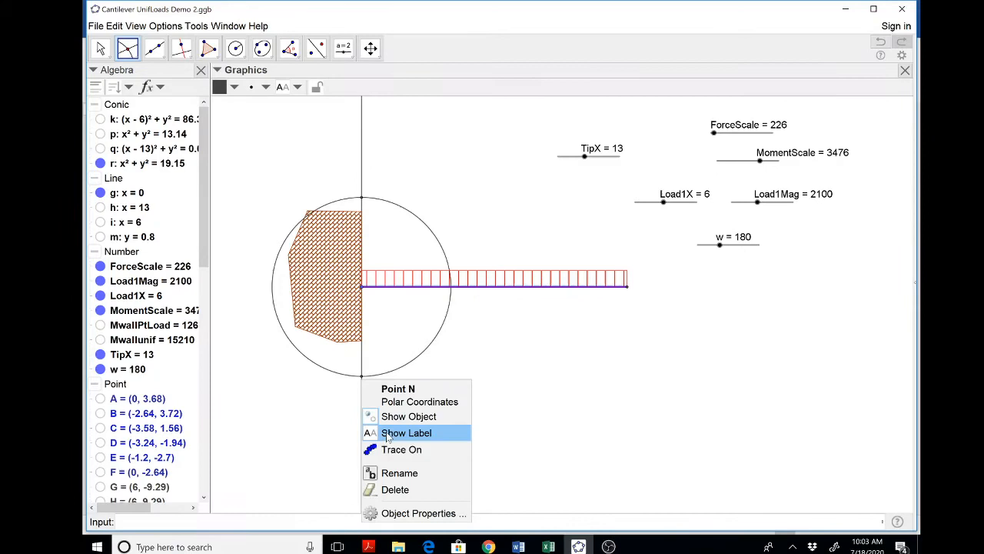
pyautogui.rightClick(406, 373)
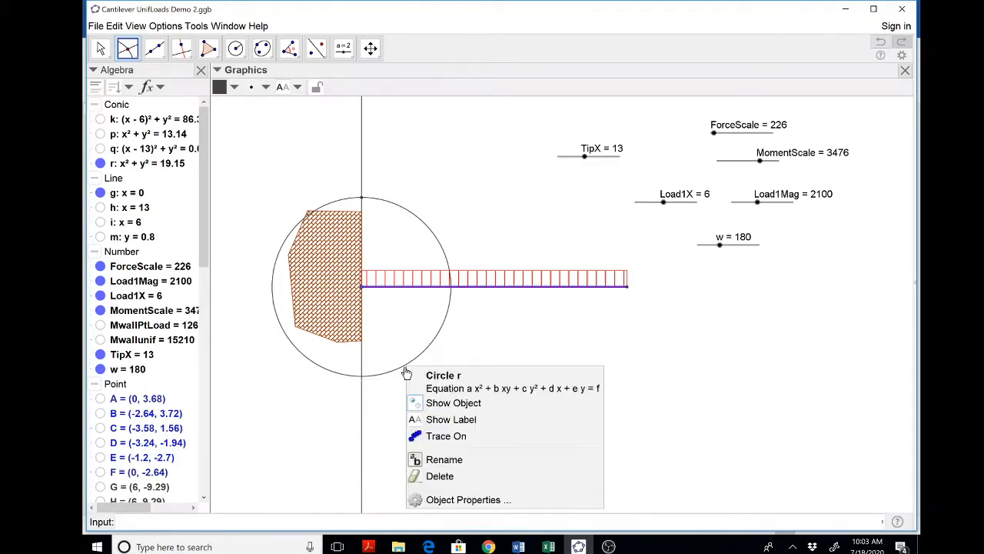
pyautogui.click(452, 402)
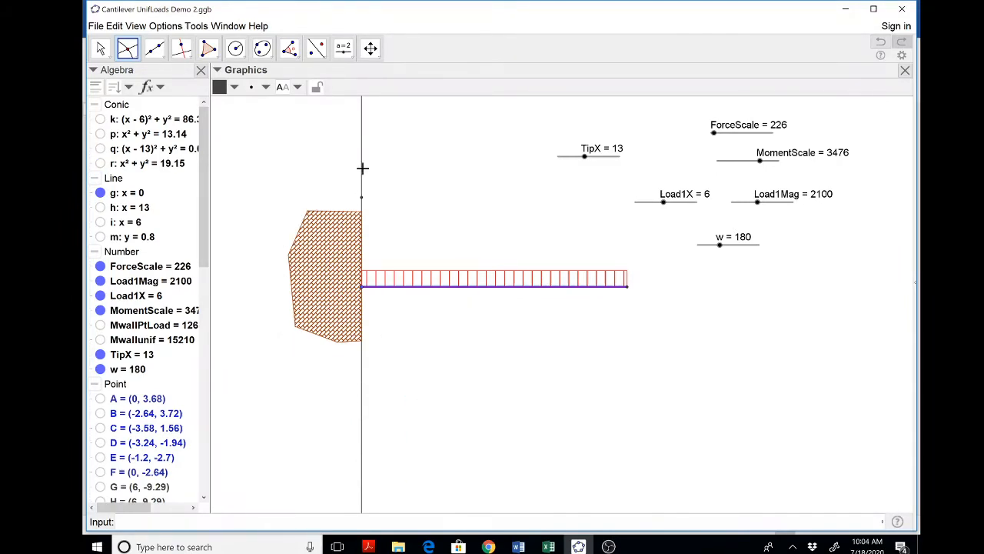
pyautogui.rightClick(363, 168)
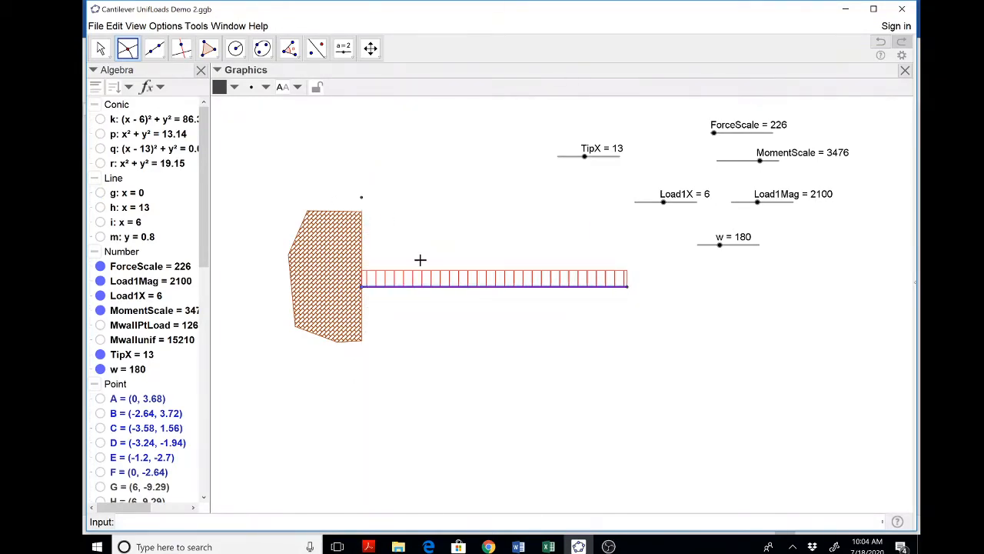
pyautogui.moveTo(575, 261)
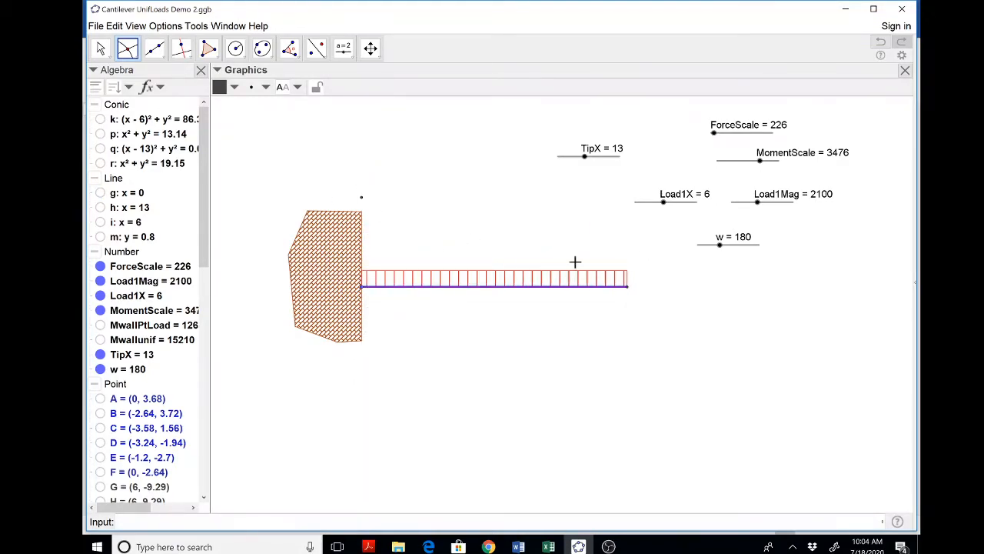
pyautogui.moveTo(508, 278)
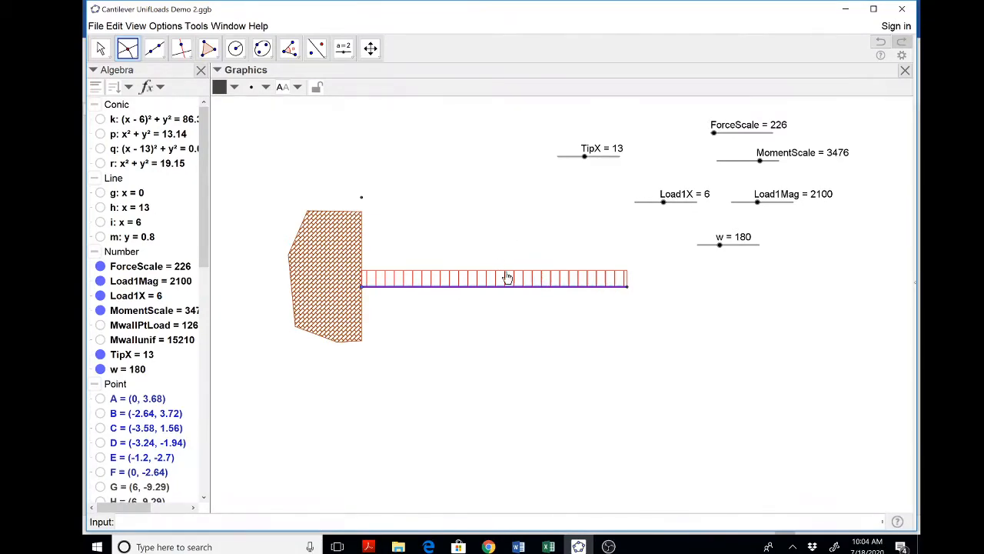
pyautogui.moveTo(387, 270)
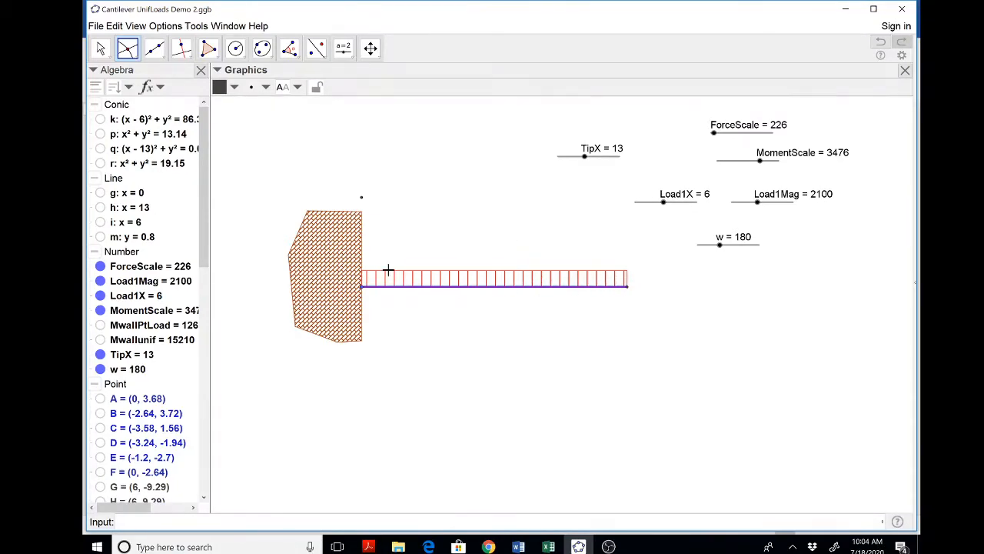
pyautogui.moveTo(434, 283)
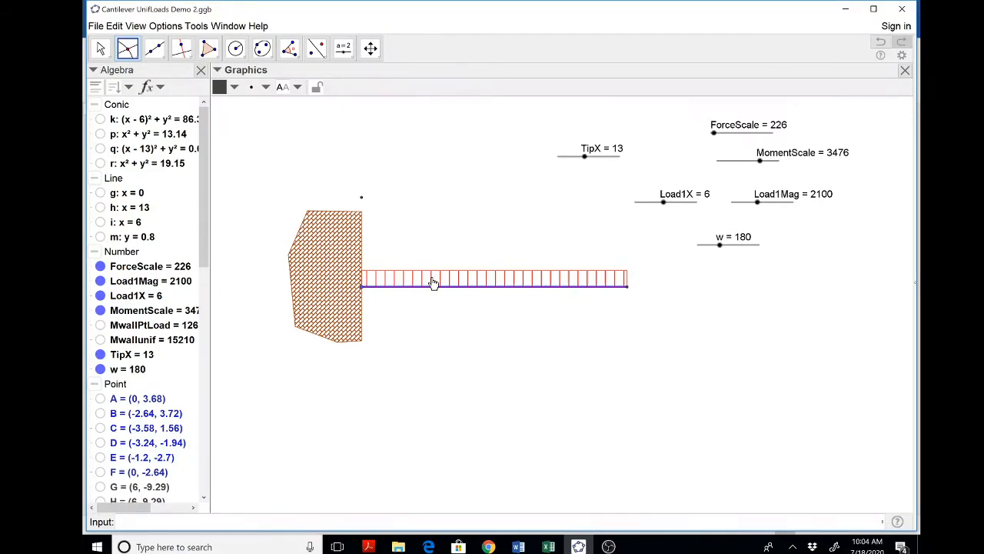
pyautogui.moveTo(618, 278)
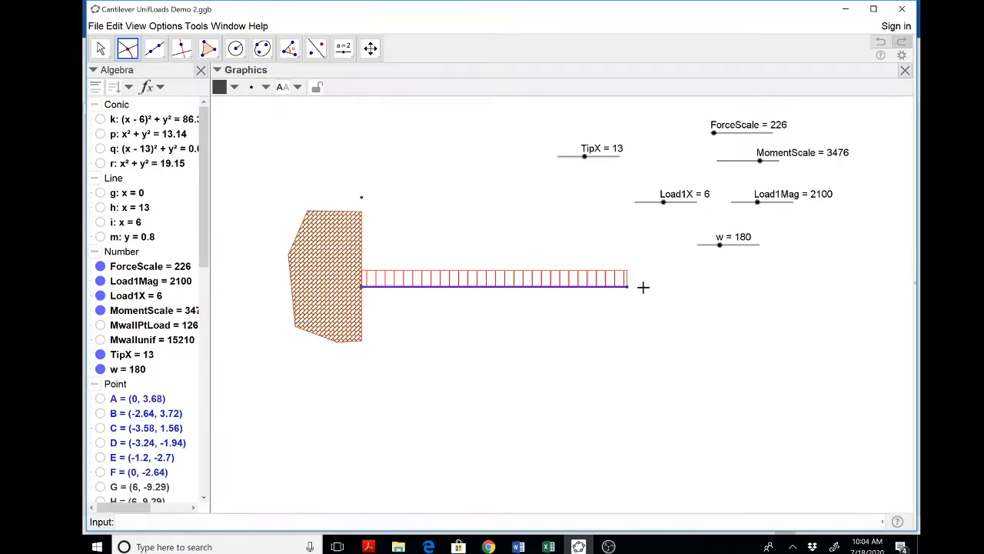
pyautogui.moveTo(506, 243)
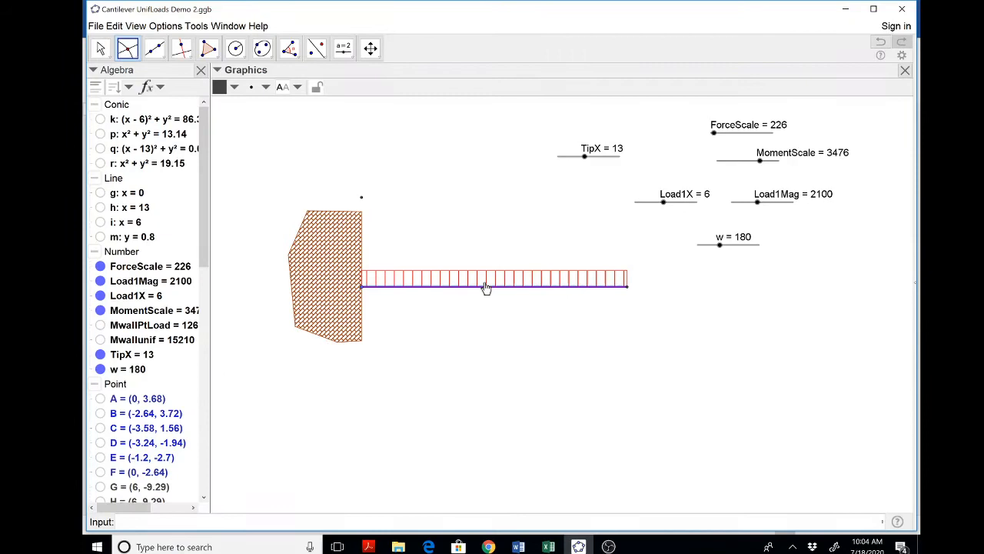
pyautogui.moveTo(500, 209)
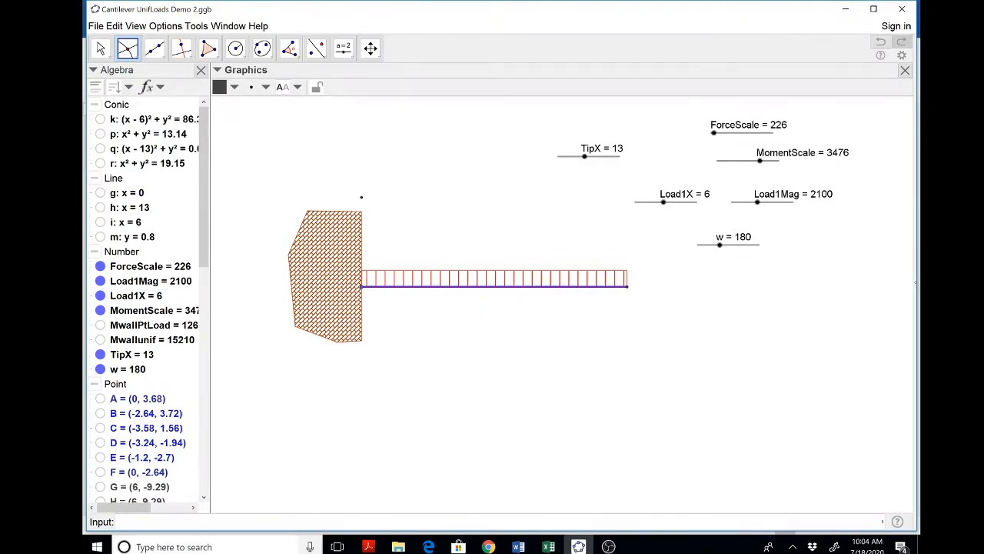
pyautogui.moveTo(344, 48)
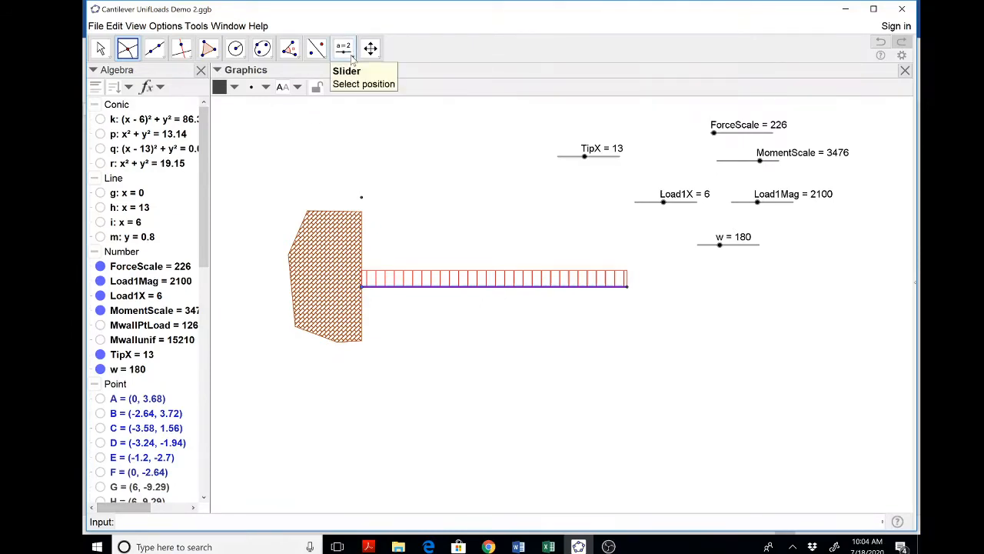
# Create slider IntermedX from 0 to TipX in steps of 1 below the w slider.
pyautogui.click(343, 47)
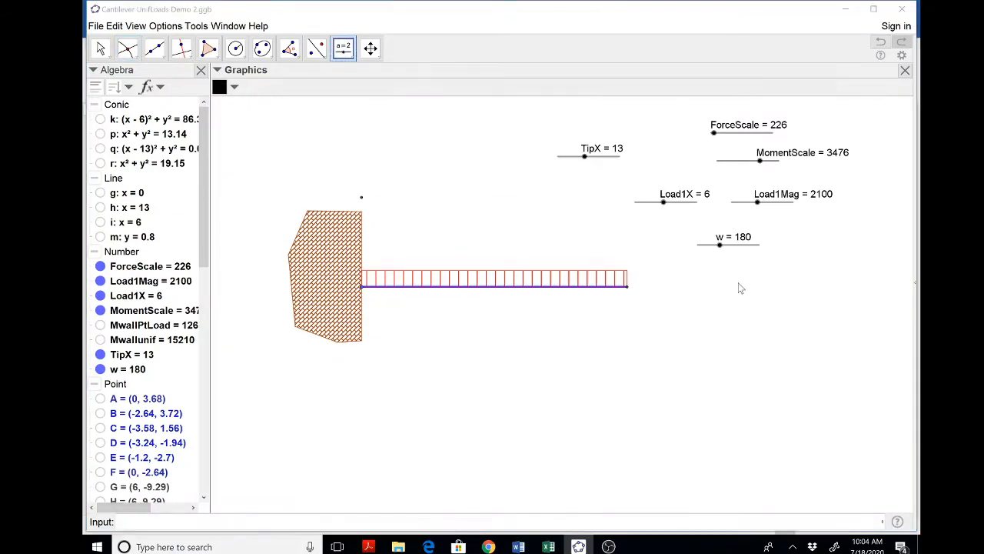
pyautogui.click(343, 48)
pyautogui.write('T')
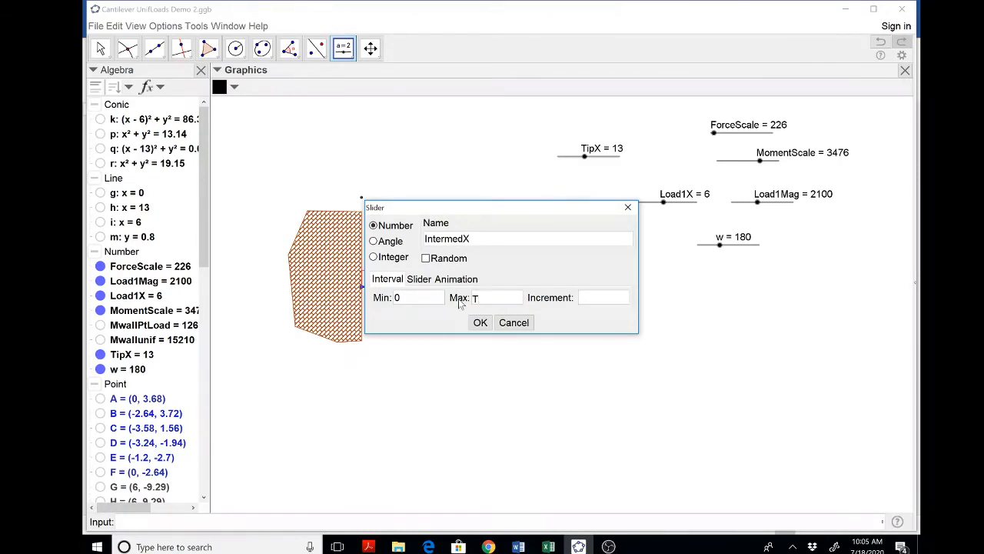
pyautogui.write('ipX')
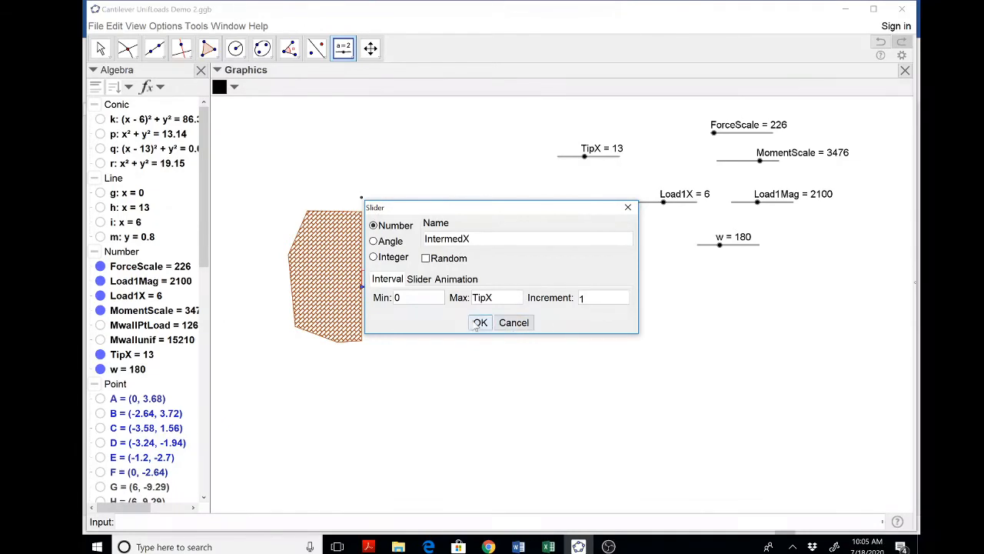
pyautogui.click(479, 323)
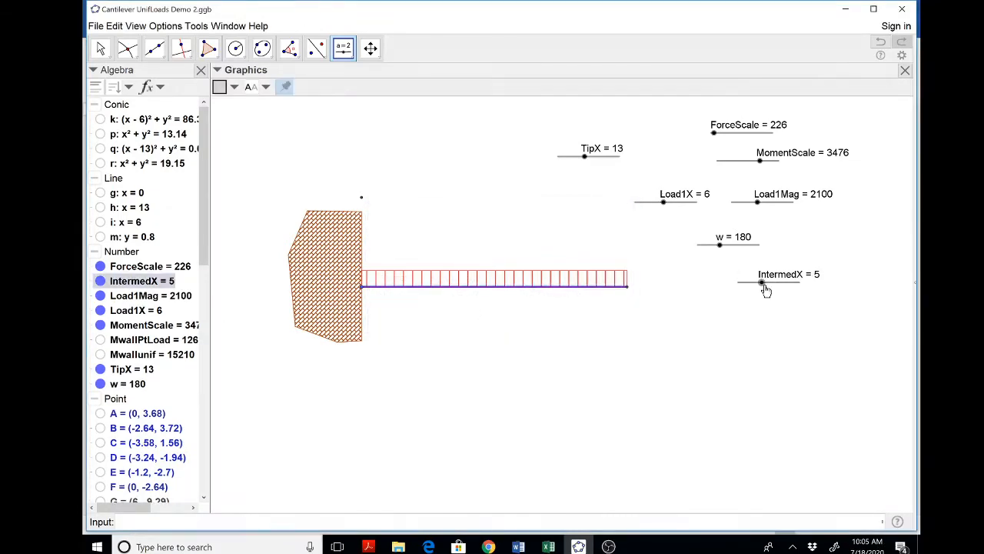
pyautogui.moveTo(761, 283); pyautogui.dragTo(756, 283)
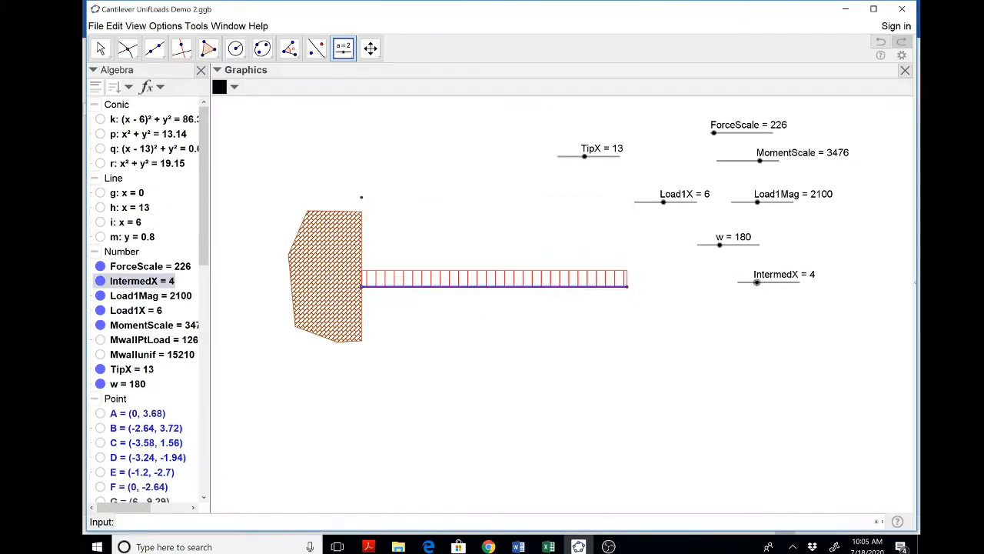
# Define IntermedPt = (IntermedX, 0) on the beam and test it, leaving IntermedX at 6.
pyautogui.write('IntermedPt')
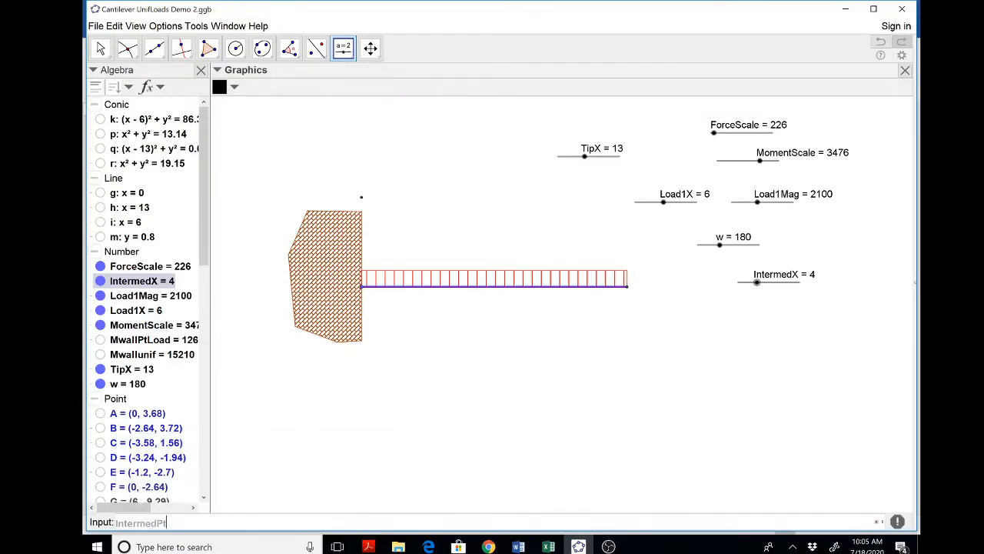
pyautogui.moveTo(757, 282); pyautogui.dragTo(762, 283)
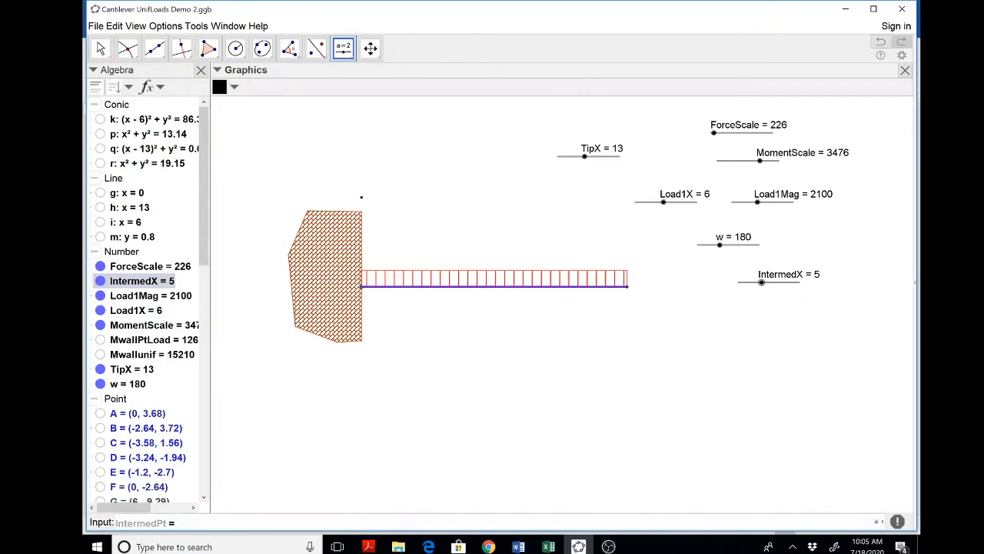
pyautogui.write('()')
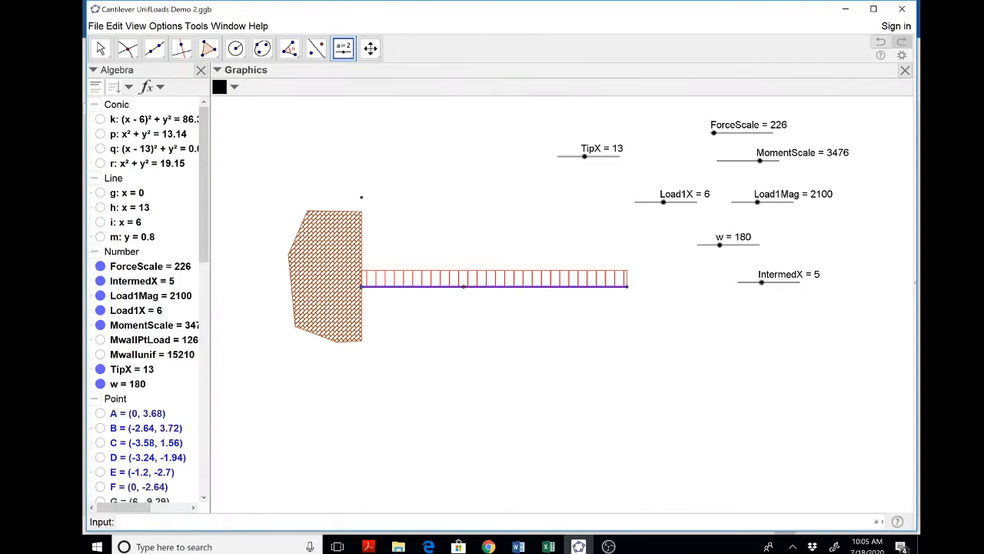
pyautogui.moveTo(760, 283); pyautogui.dragTo(772, 283)
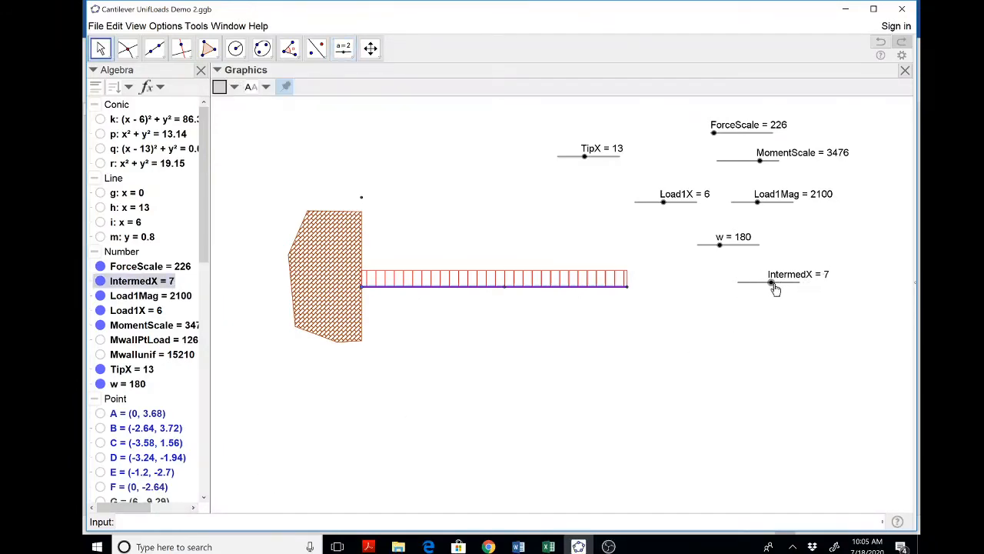
pyautogui.moveTo(772, 283); pyautogui.dragTo(765, 283)
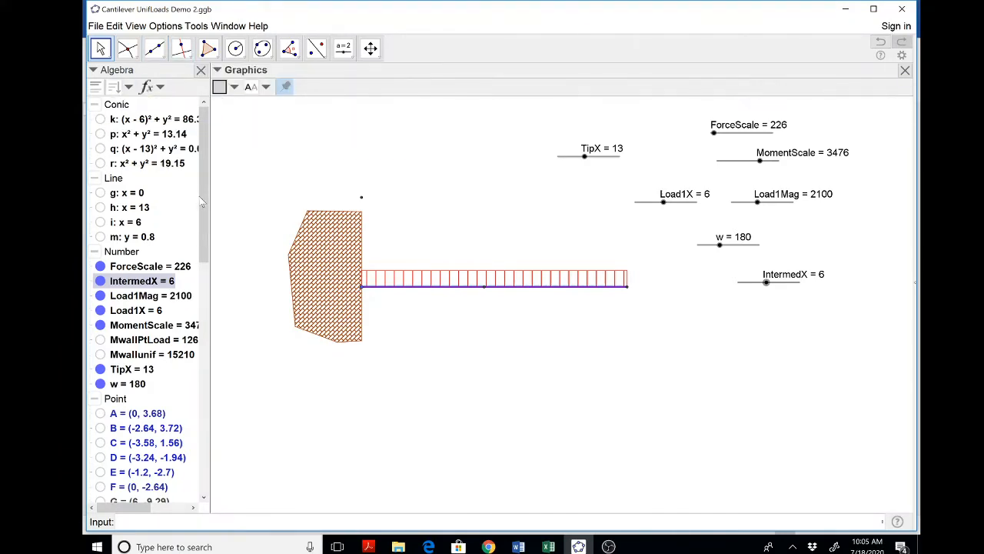
# Create perpendicular line s: x = 6 through the intermediate point using line g, then hide g.
pyautogui.click(100, 192)
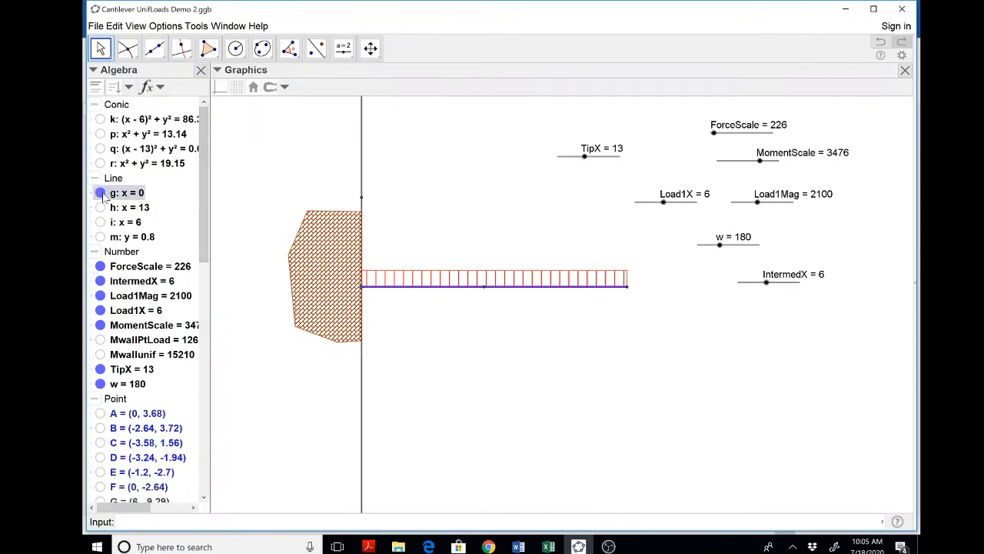
pyautogui.moveTo(180, 48)
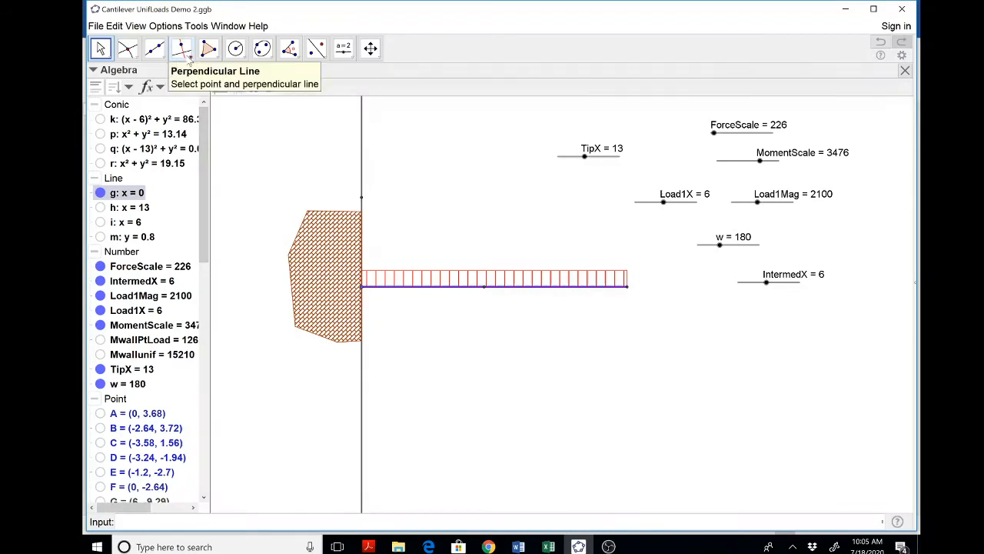
pyautogui.click(182, 48)
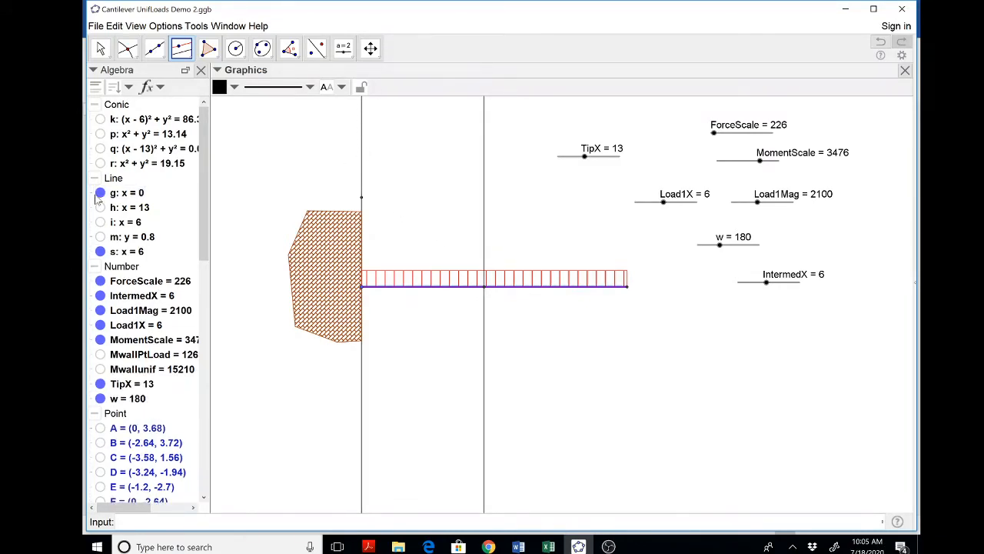
pyautogui.click(100, 192)
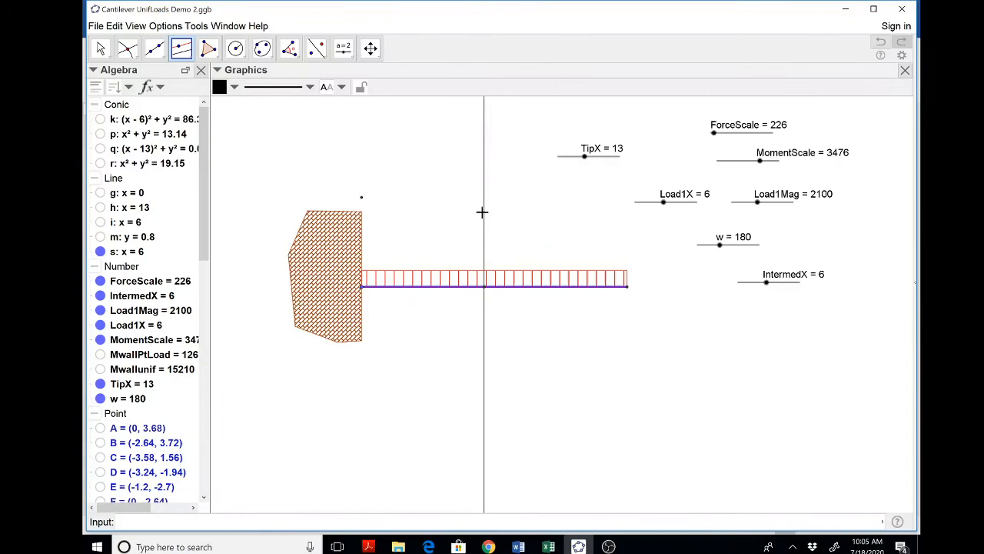
pyautogui.click(235, 47)
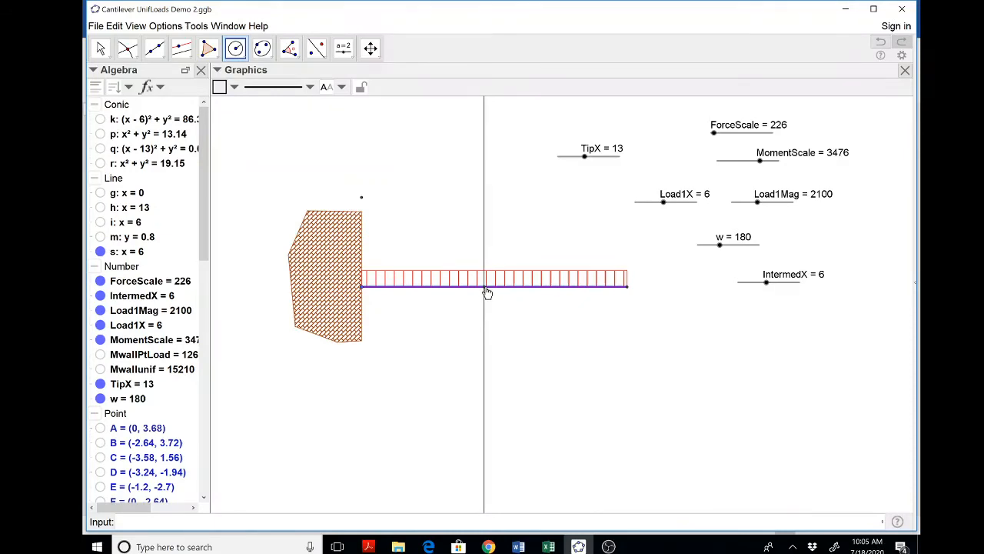
pyautogui.moveTo(470, 349)
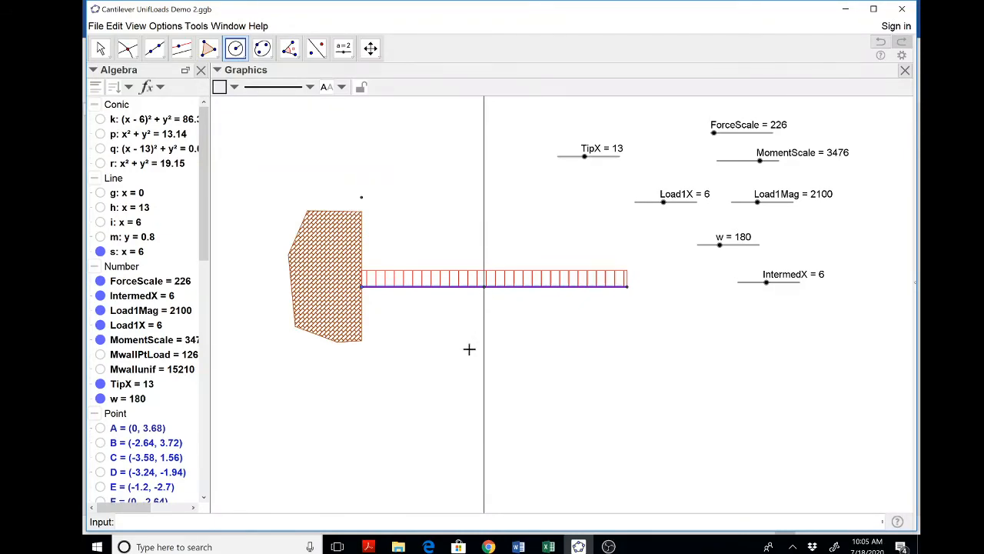
pyautogui.click(99, 47)
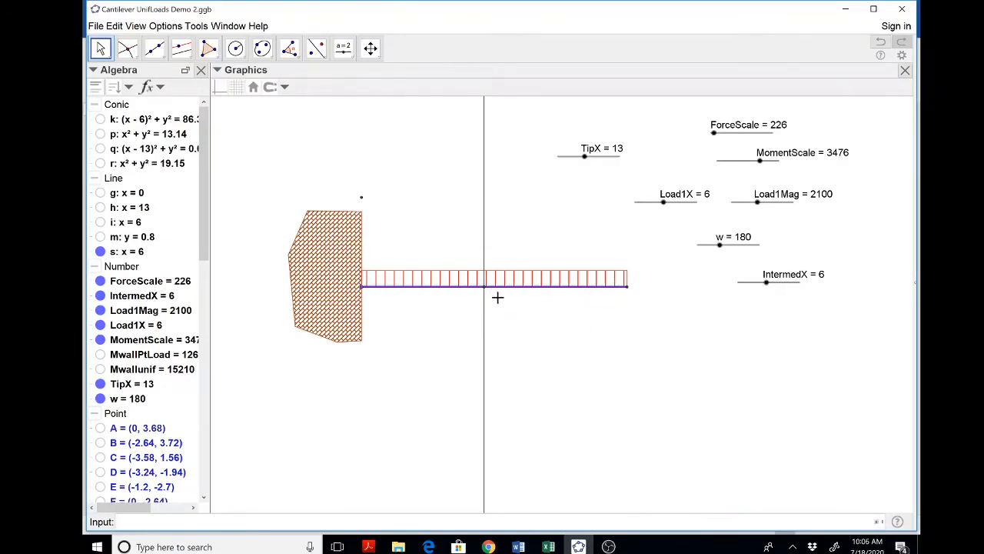
pyautogui.moveTo(486, 293)
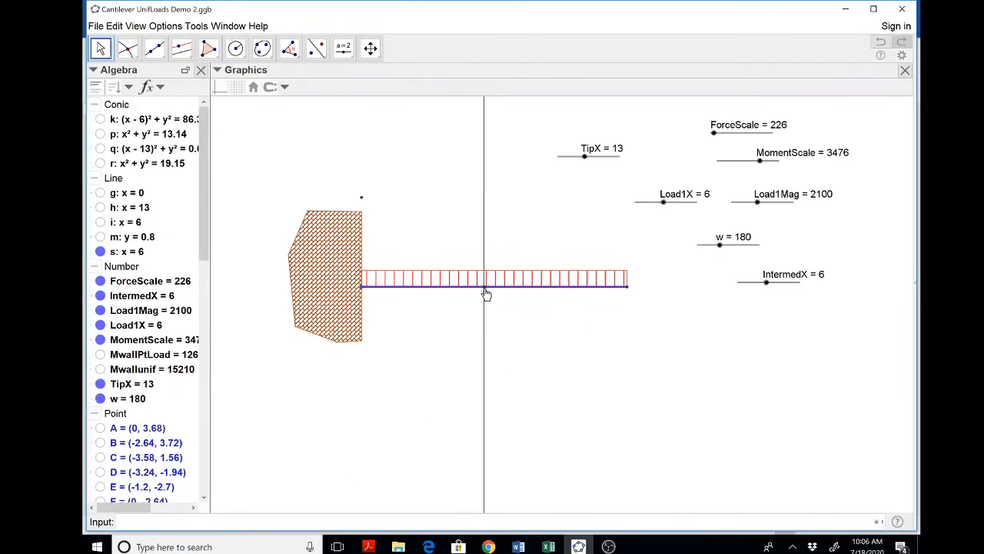
pyautogui.moveTo(510, 295)
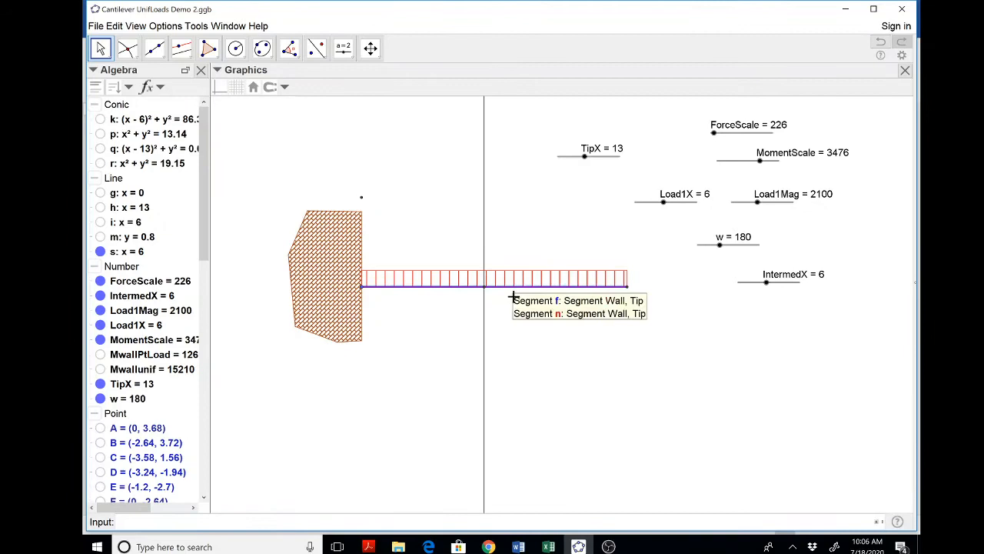
pyautogui.moveTo(473, 290)
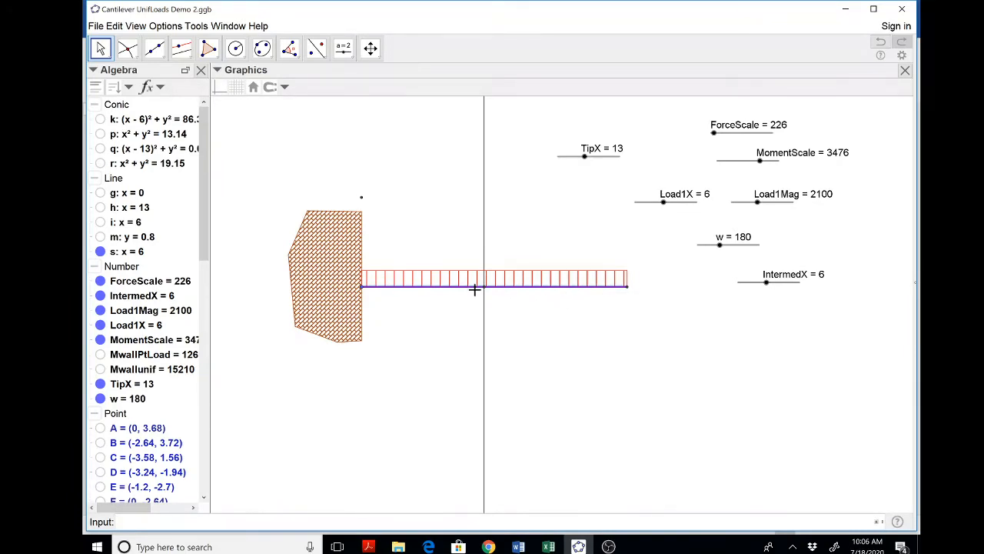
pyautogui.moveTo(547, 266)
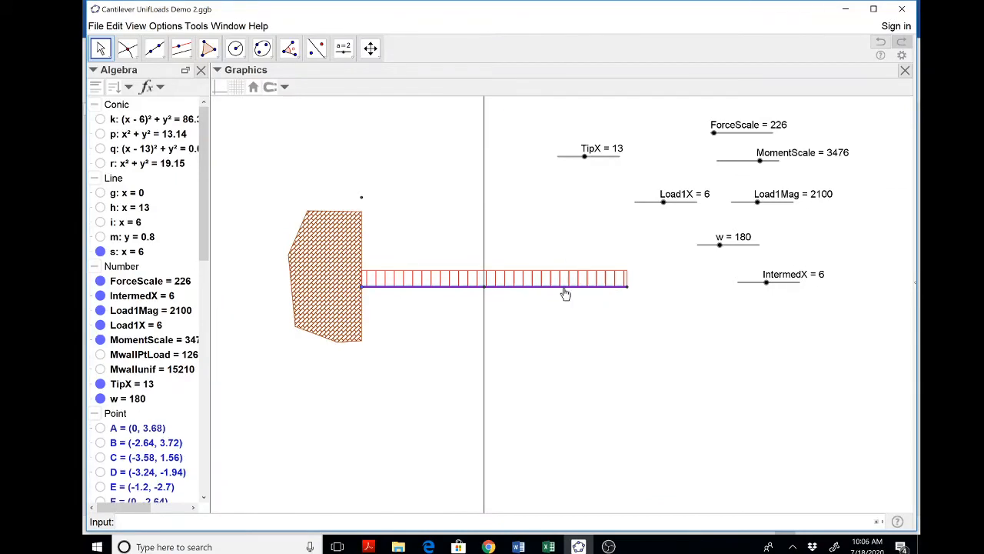
pyautogui.moveTo(566, 289)
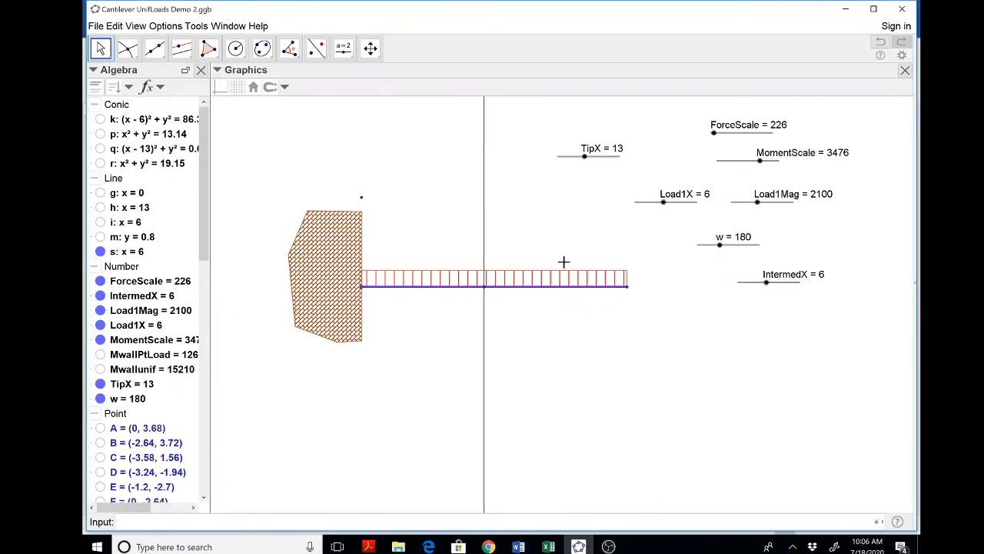
pyautogui.moveTo(552, 199)
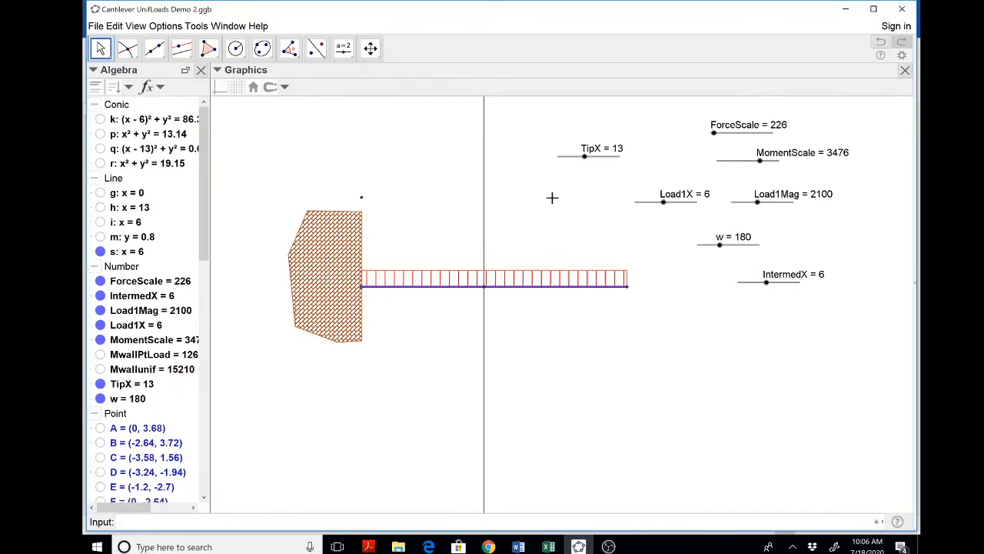
pyautogui.moveTo(558, 241)
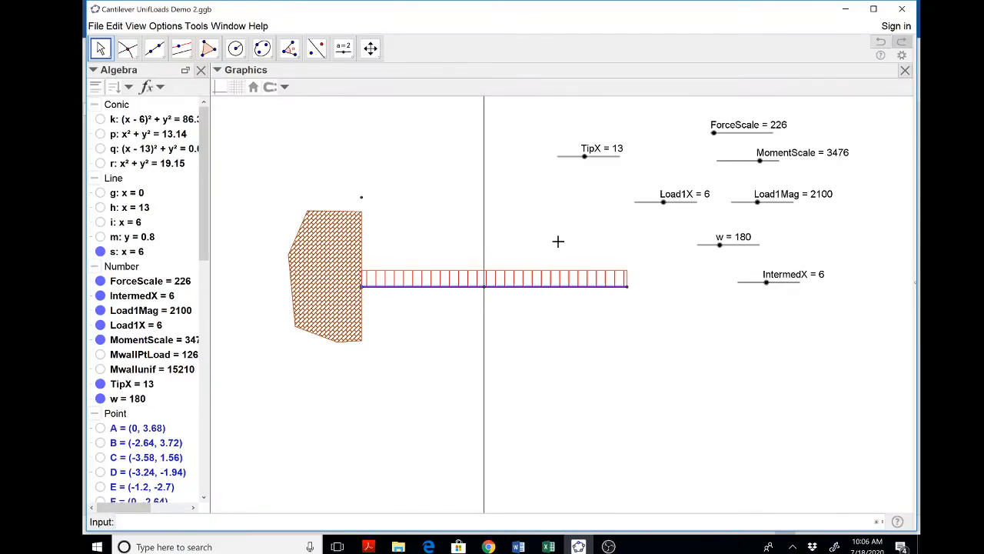
pyautogui.moveTo(569, 290)
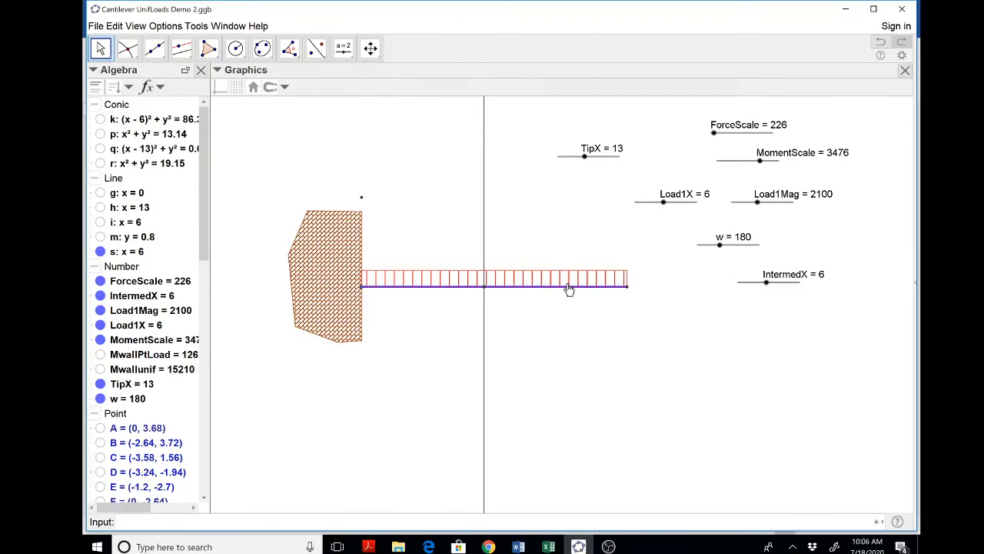
pyautogui.moveTo(658, 301)
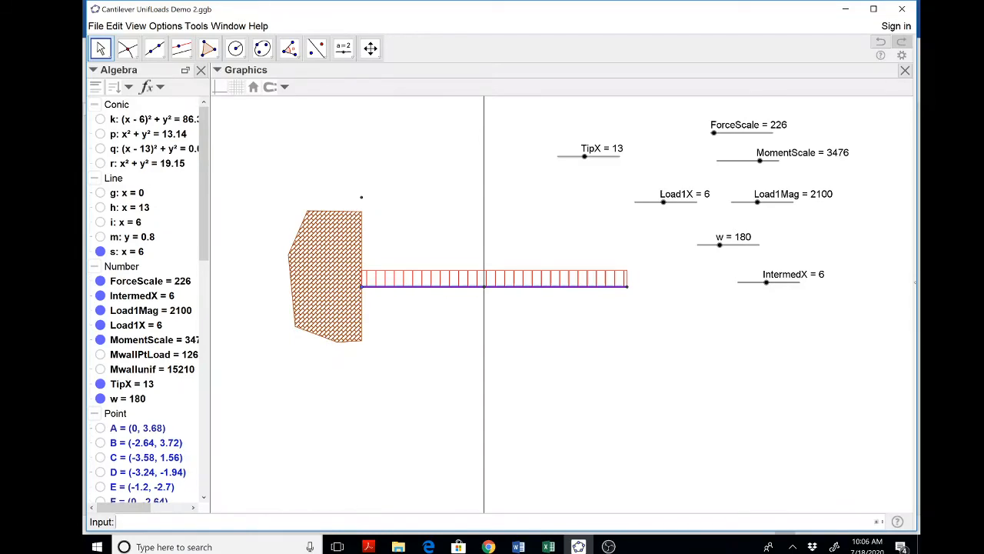
# Enter Chunk = TipX - IntermedX in the Input bar, giving 7.
pyautogui.write('Chunk')
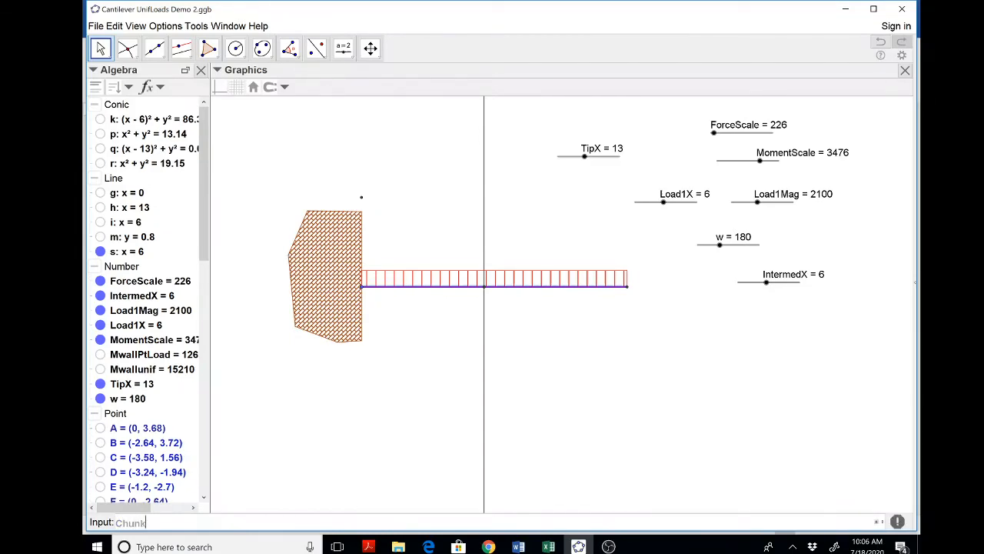
pyautogui.write('=')
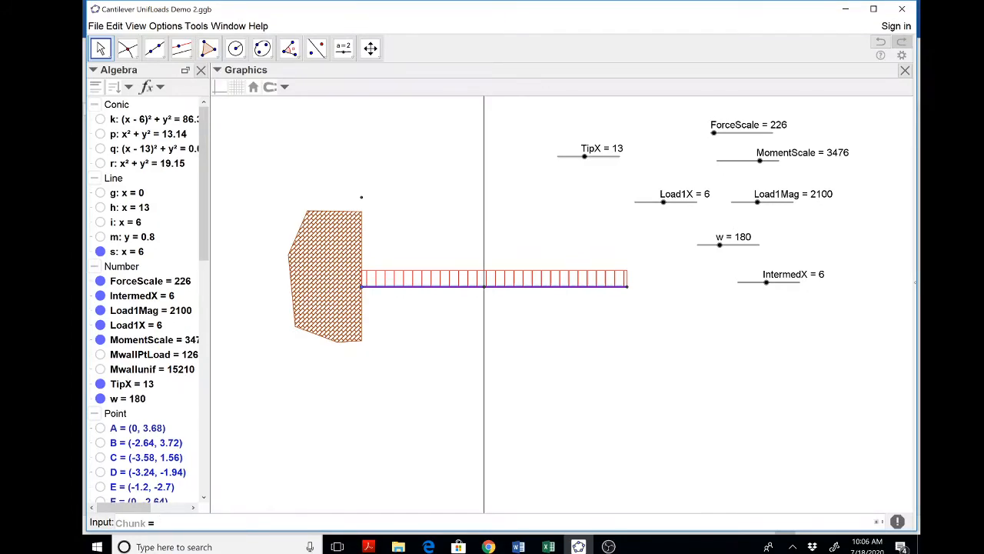
pyautogui.write('TipX -')
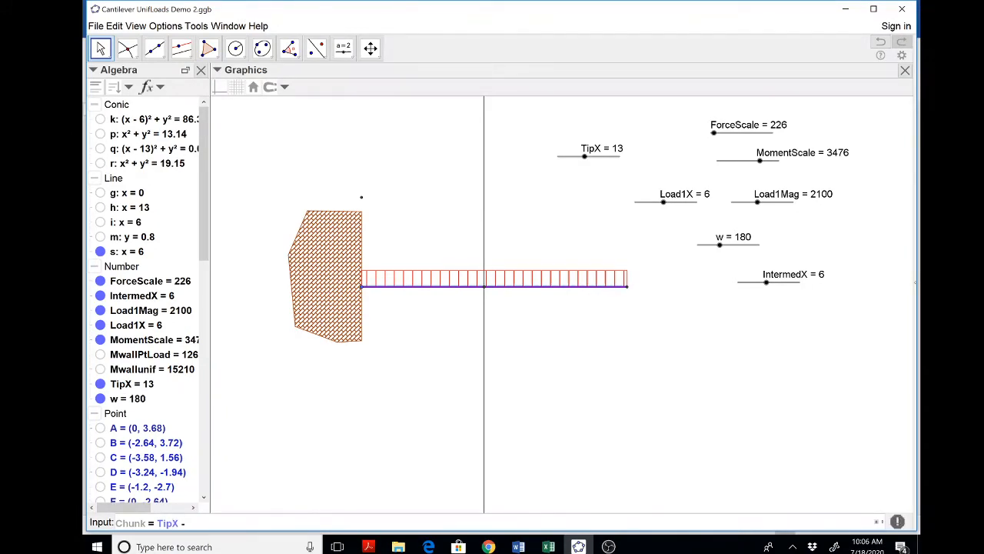
pyautogui.write('Interm')
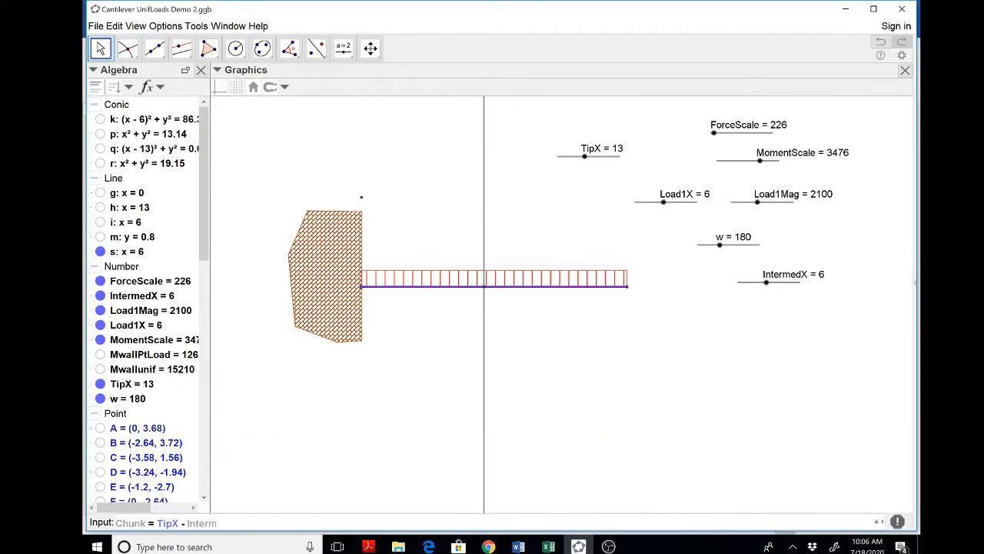
pyautogui.press('Return')
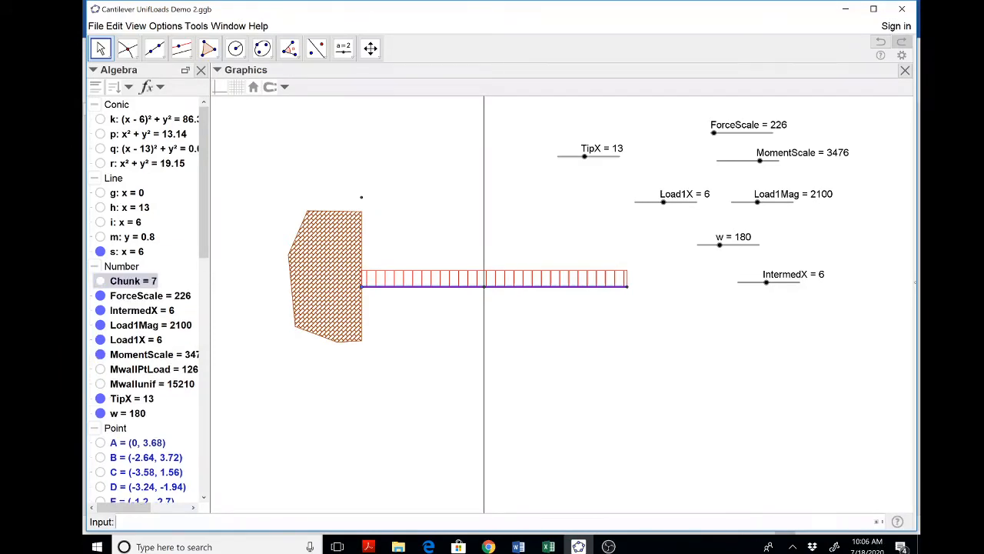
pyautogui.moveTo(535, 168)
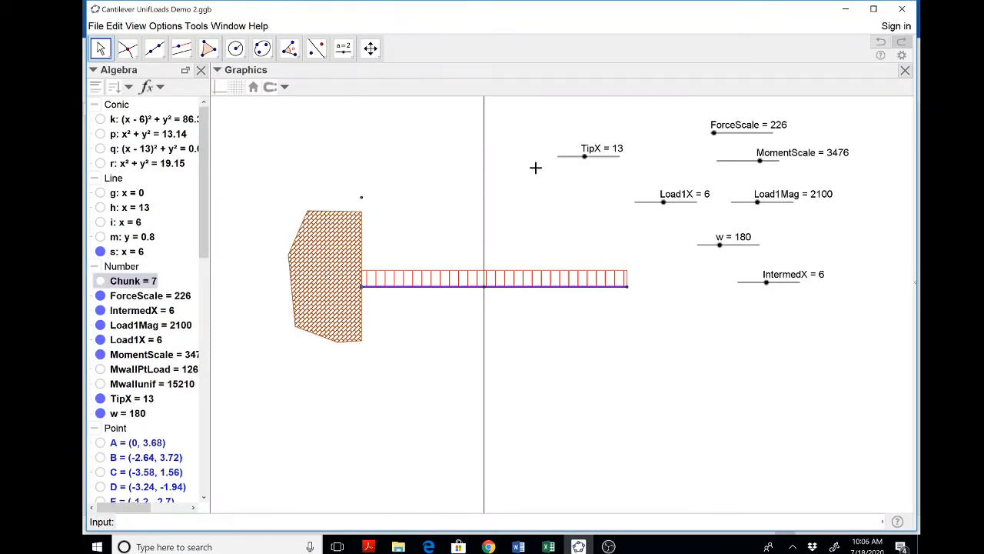
# Drag TipX out to about 15 so Chunk updates, and begin an MChunk definition.
pyautogui.moveTo(584, 156); pyautogui.dragTo(592, 157)
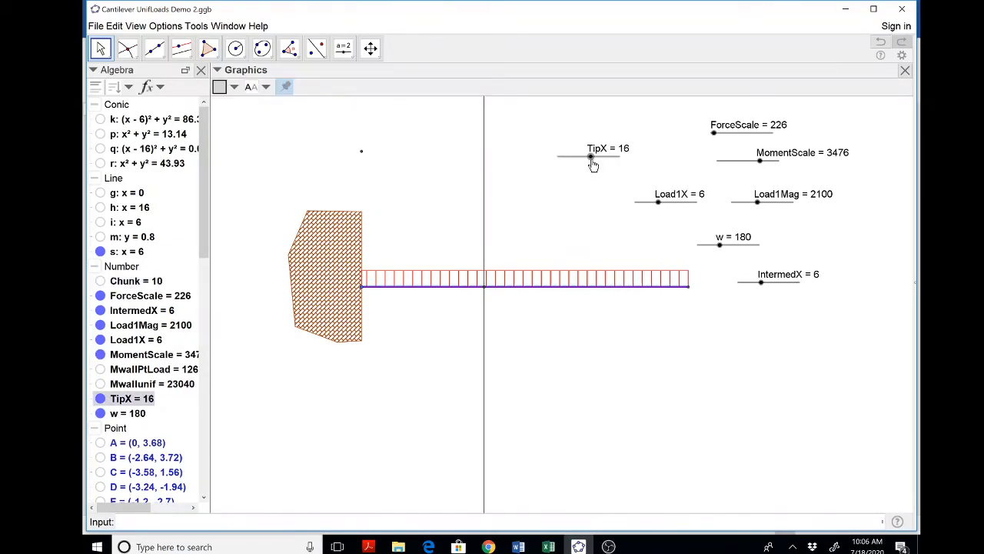
pyautogui.moveTo(592, 156); pyautogui.dragTo(587, 157)
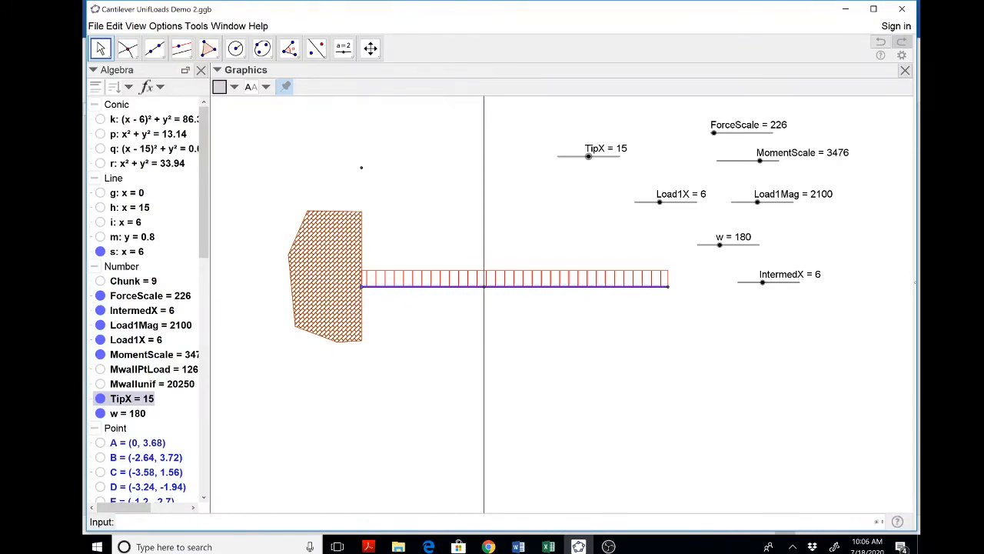
pyautogui.write('MChunk =')
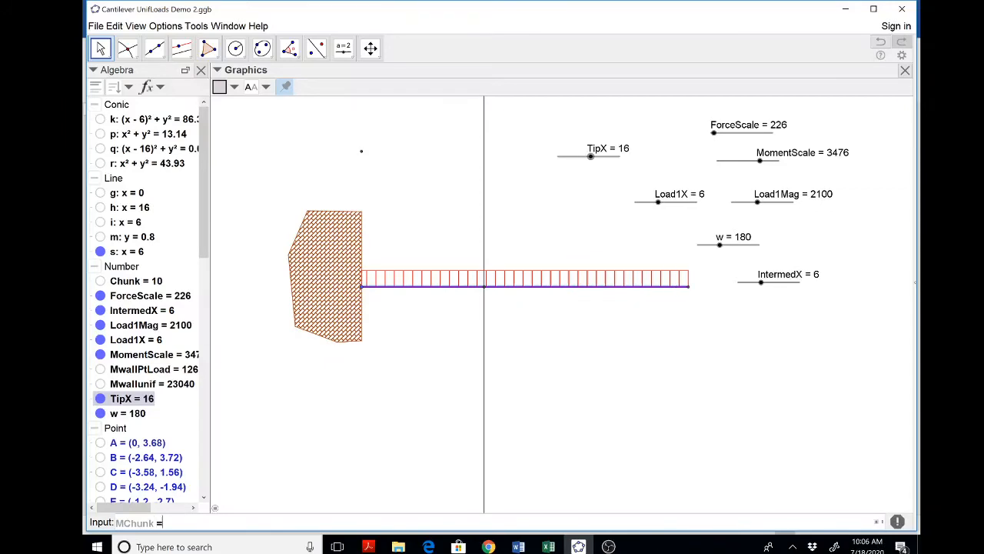
# Define MChunk = w Chunk^2/2, turn off TipX animation, and move the IntermedX slider beside w.
pyautogui.write('w Chunk^2/')
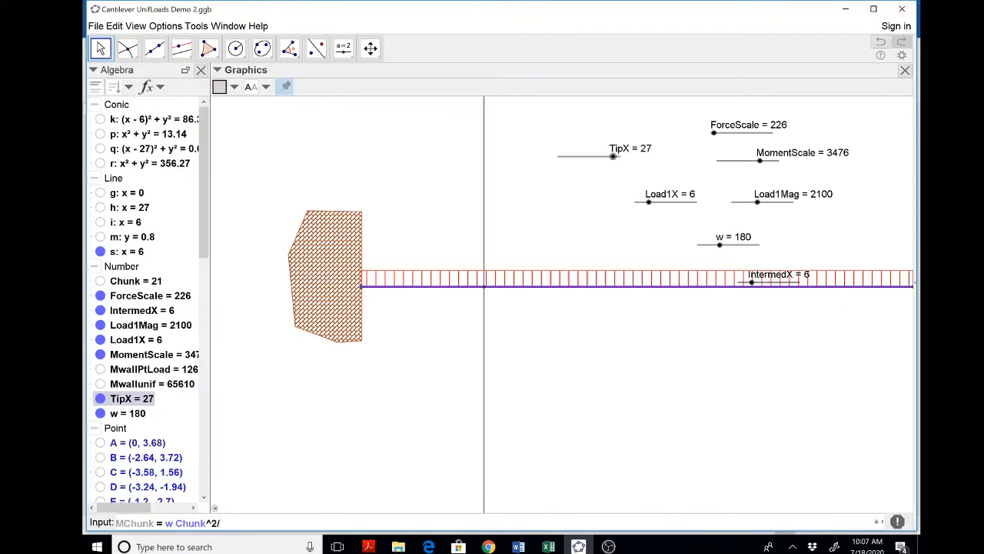
pyautogui.press('Return')
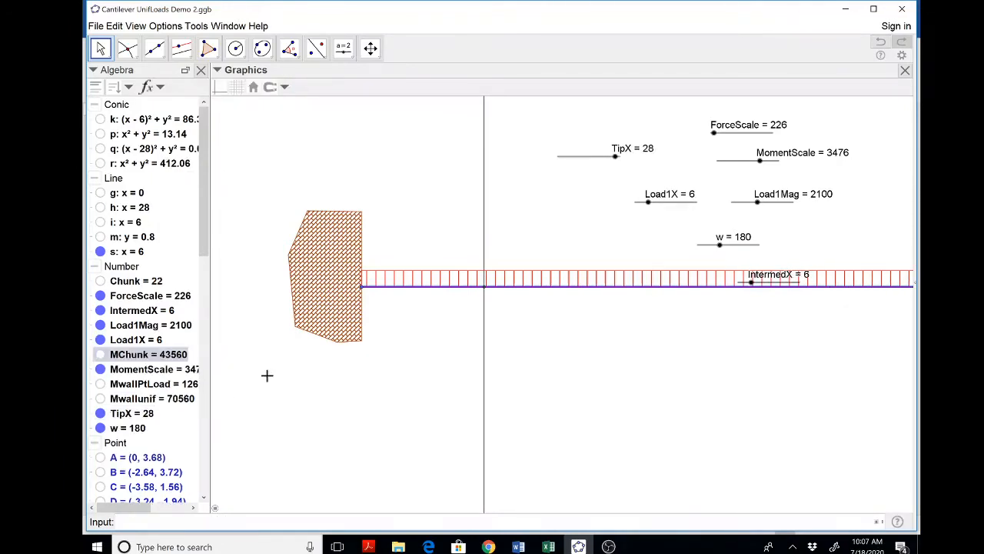
pyautogui.rightClick(612, 156)
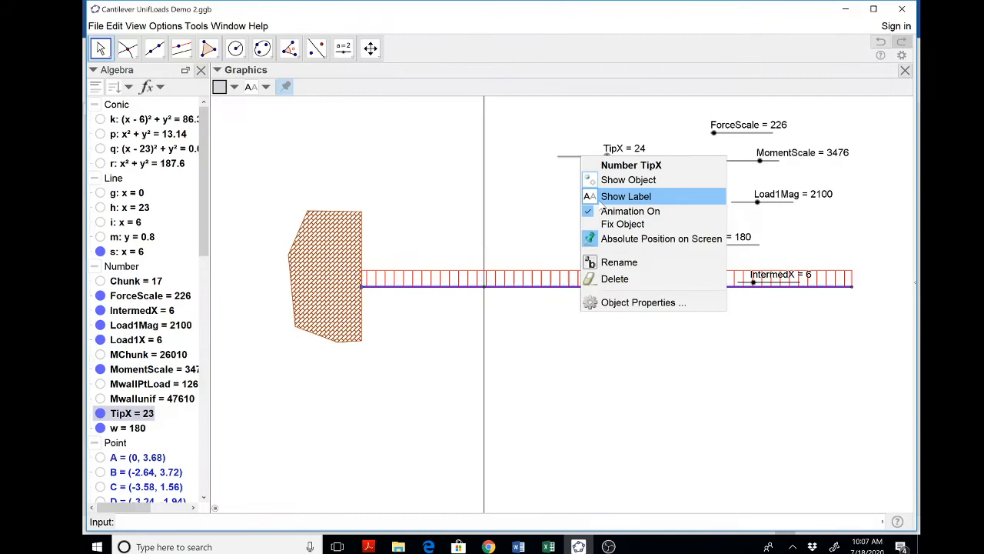
pyautogui.click(626, 197)
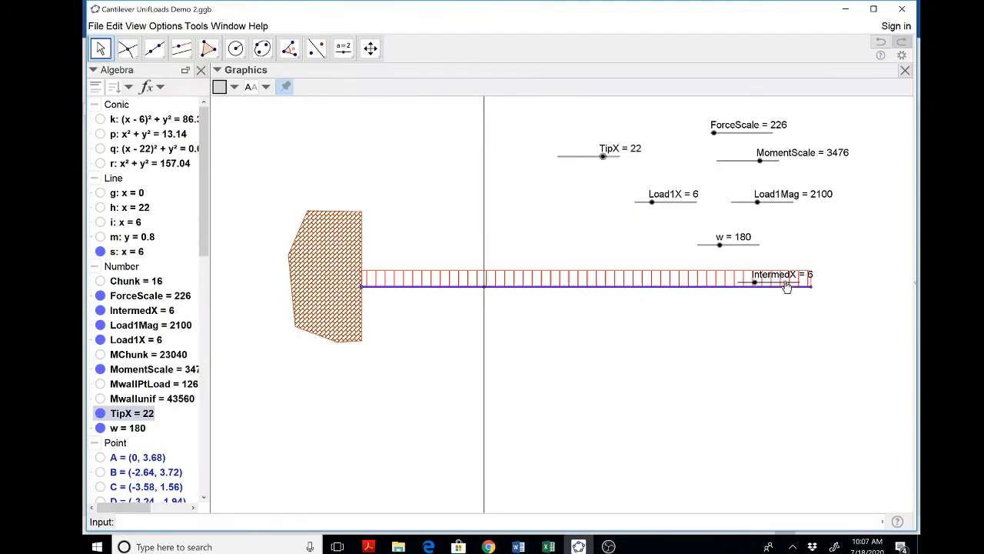
pyautogui.moveTo(757, 281); pyautogui.dragTo(793, 243)
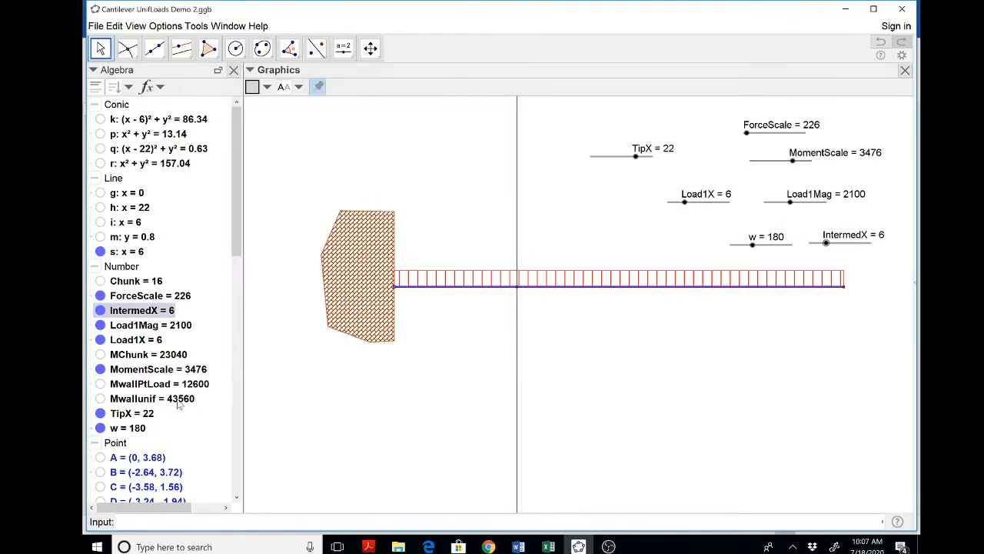
pyautogui.moveTo(152, 399)
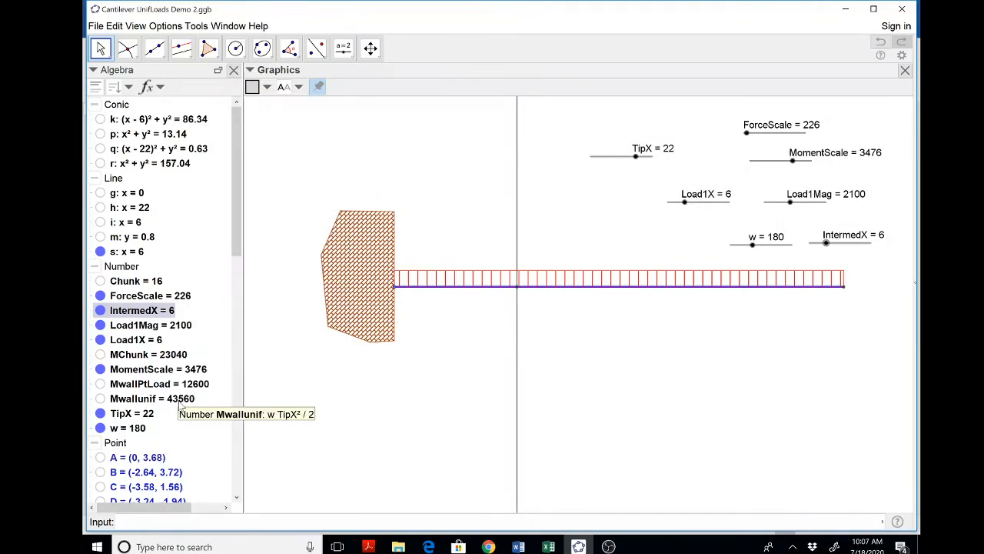
pyautogui.moveTo(492, 242)
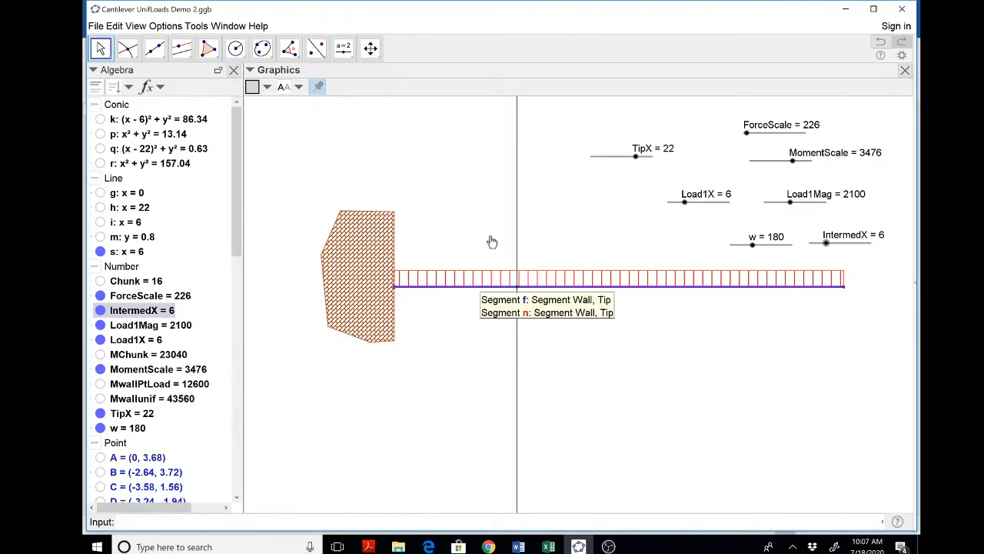
pyautogui.moveTo(667, 219)
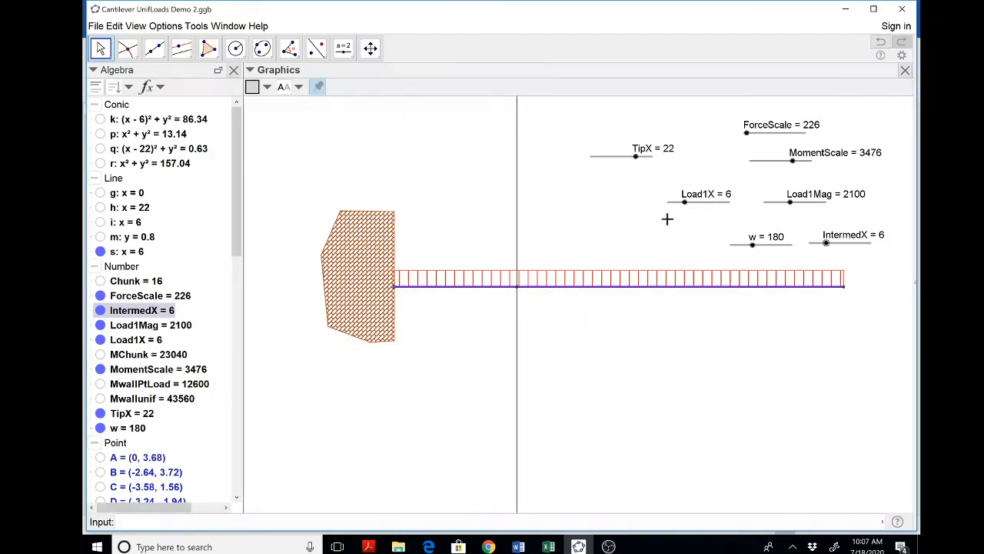
# Drag IntermedX to 14 then back to 10, so Chunk becomes 12 and MChunk 12960.
pyautogui.moveTo(827, 243); pyautogui.dragTo(848, 243)
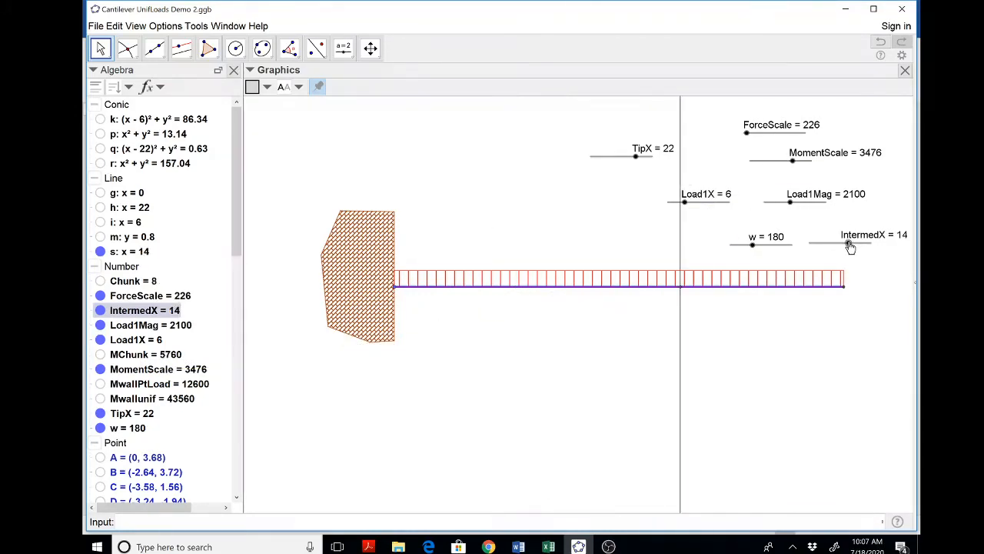
pyautogui.moveTo(849, 243); pyautogui.dragTo(837, 243)
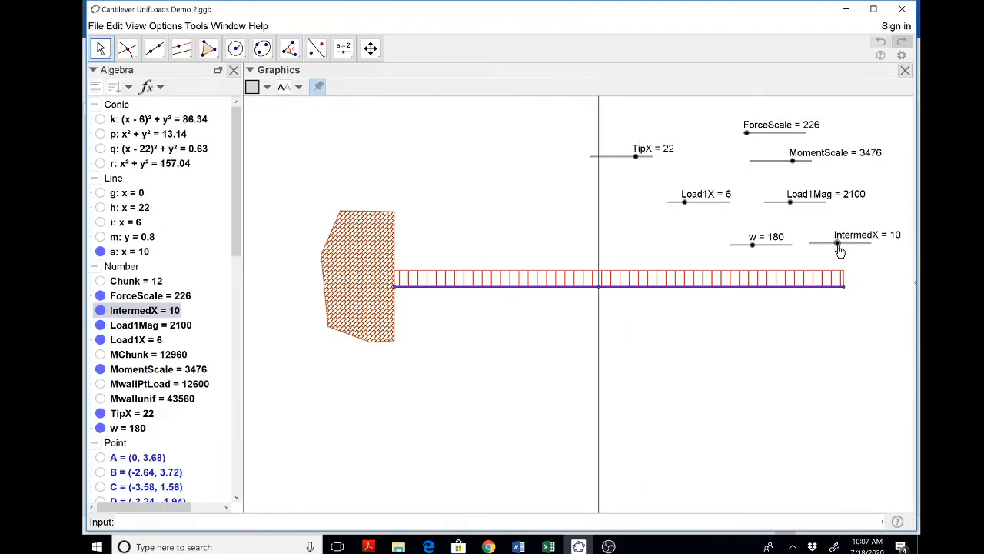
pyautogui.moveTo(603, 293)
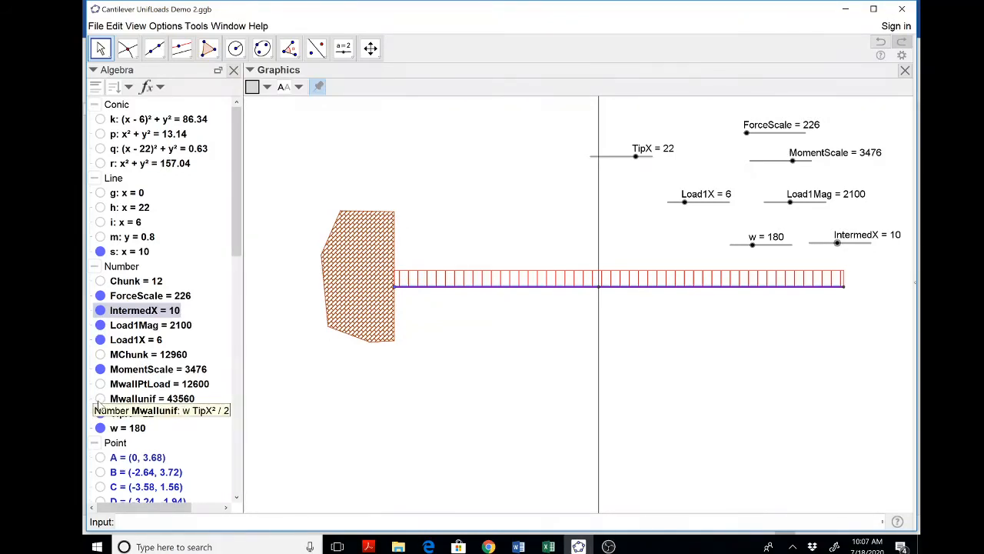
pyautogui.moveTo(222, 377)
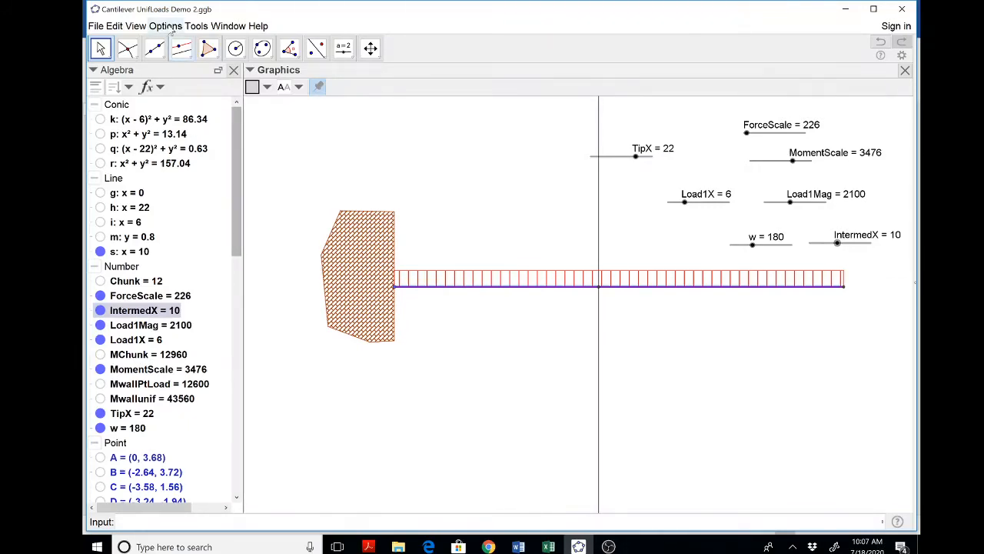
pyautogui.moveTo(178, 215)
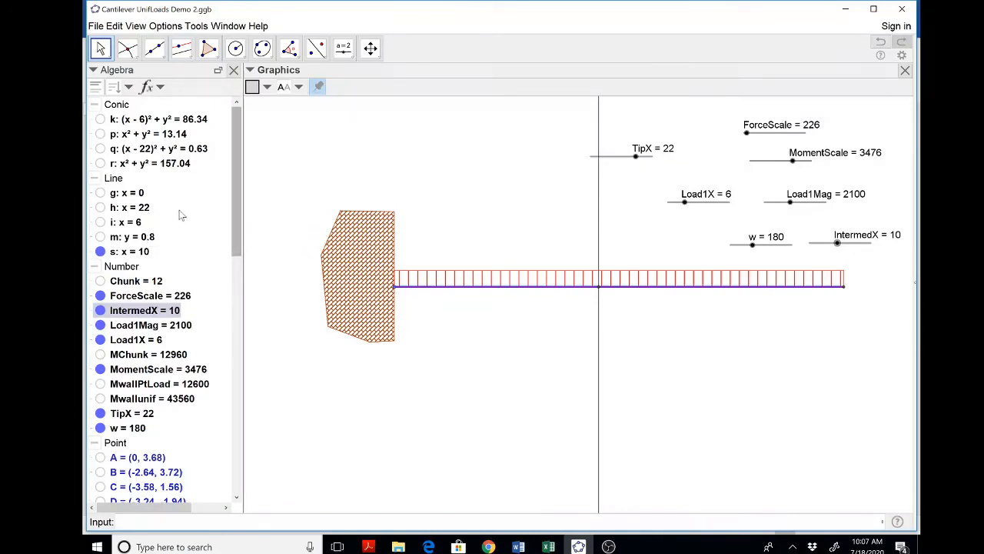
# Show line g and circle r, then raise MomentScale to 4226 to shrink the circle.
pyautogui.click(126, 192)
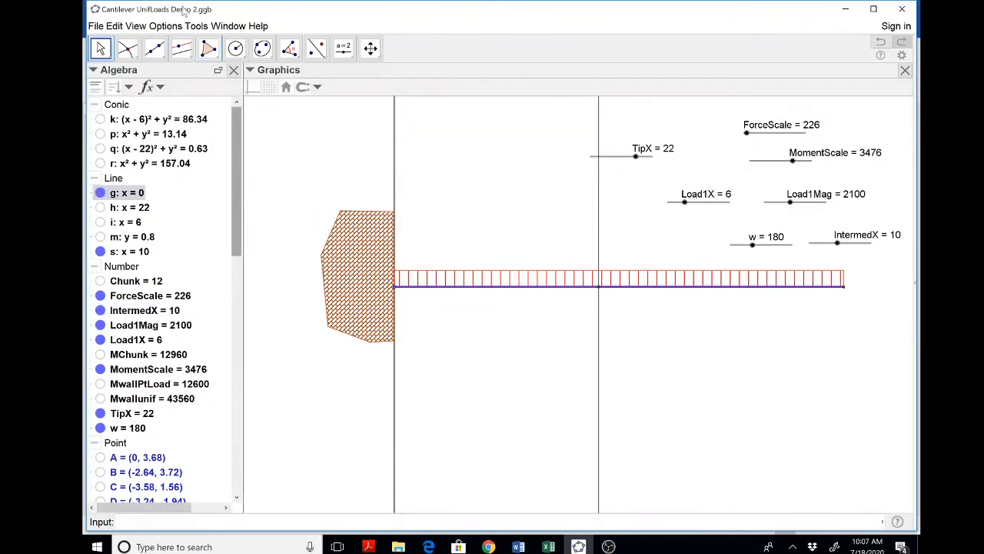
pyautogui.click(235, 48)
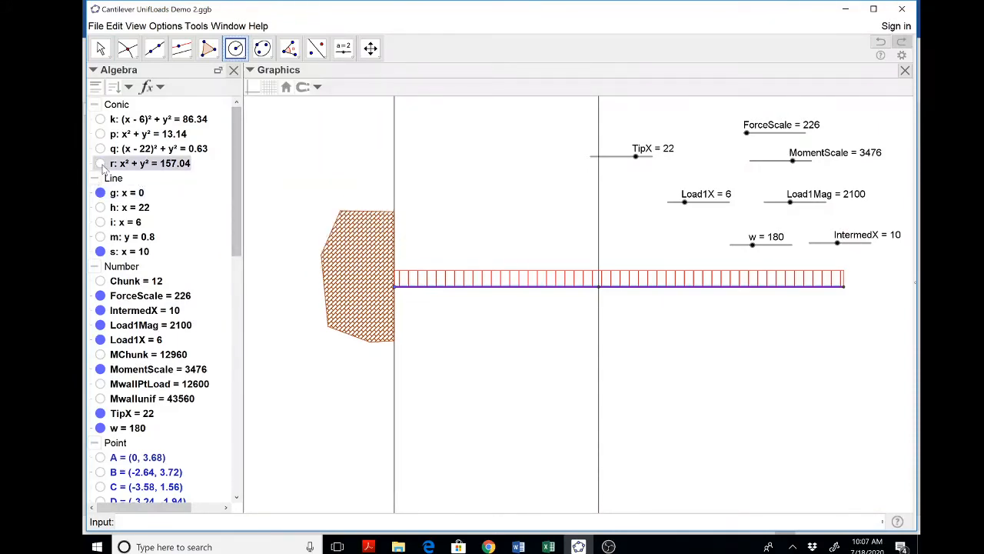
pyautogui.click(100, 163)
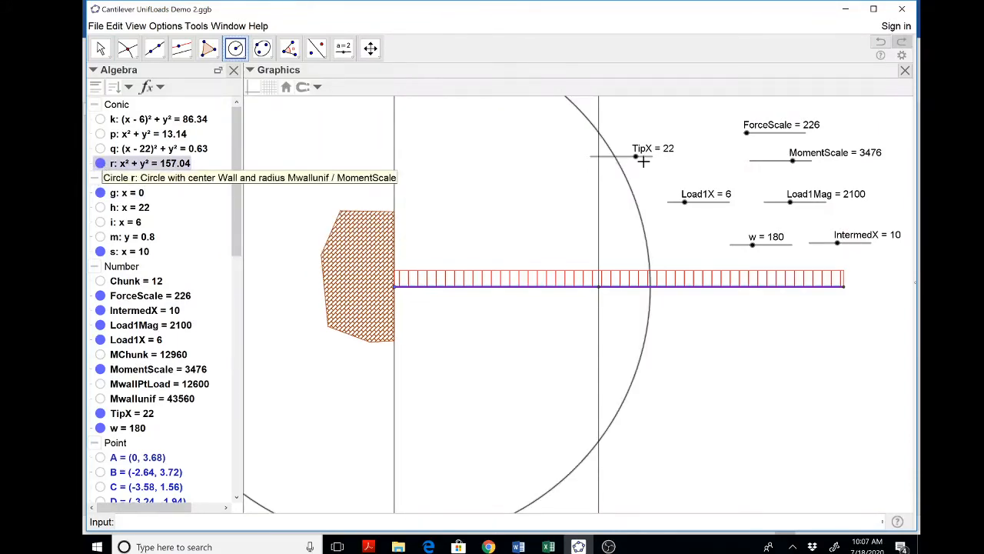
pyautogui.moveTo(637, 200)
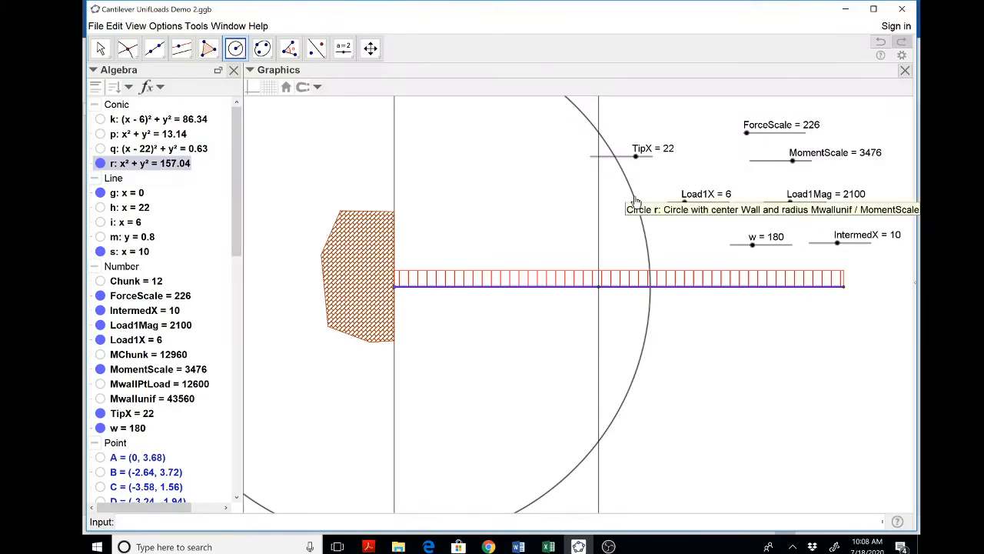
pyautogui.moveTo(606, 209)
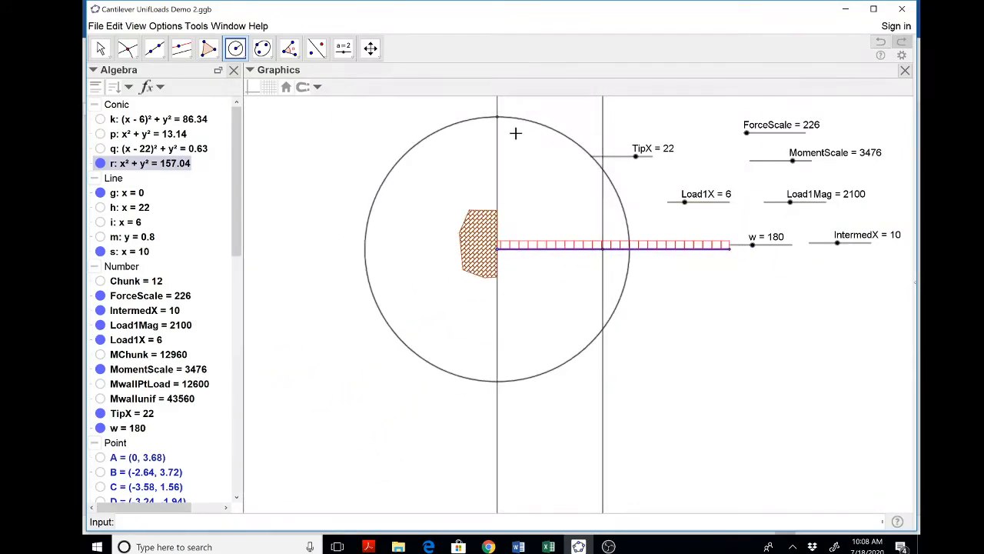
pyautogui.click(100, 48)
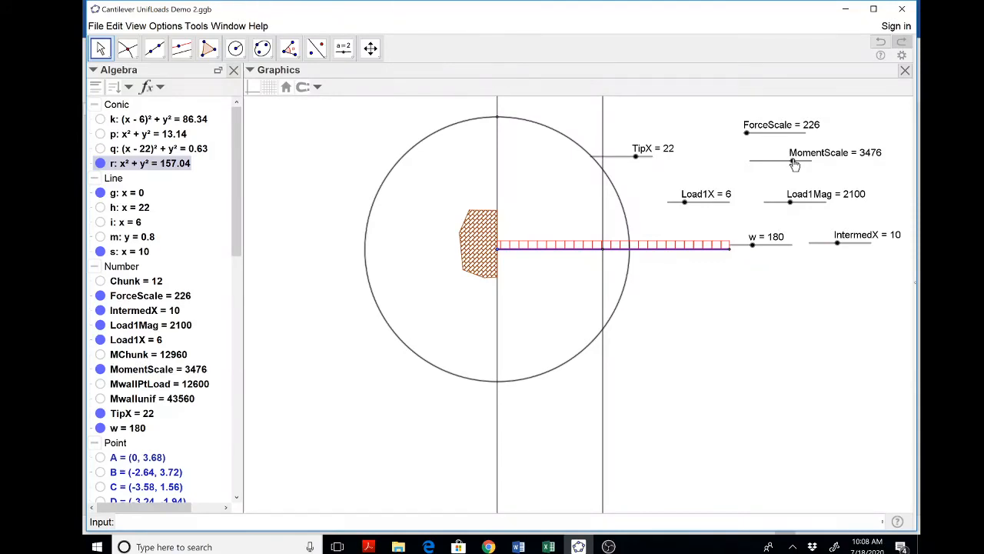
pyautogui.moveTo(790, 163); pyautogui.dragTo(802, 163)
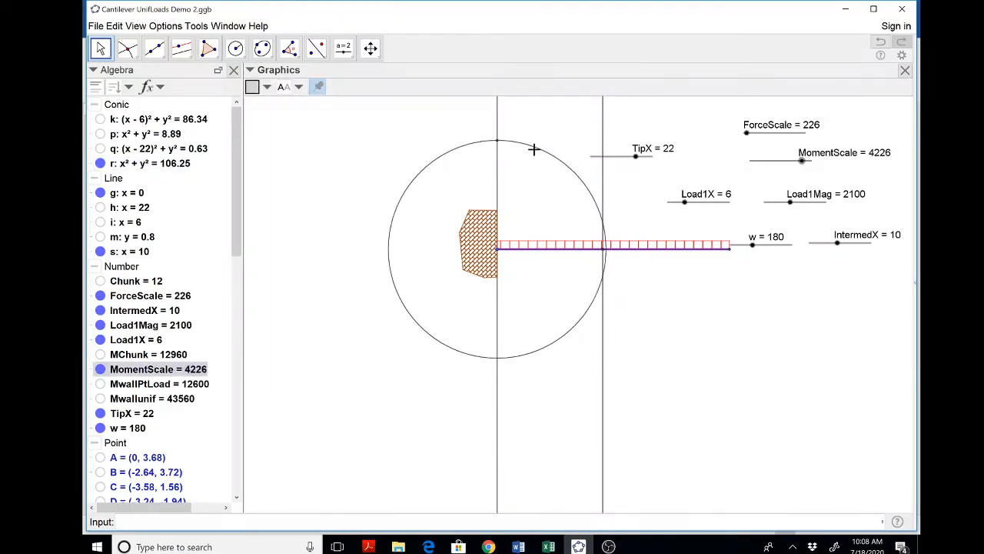
# Pan the drawing down and to the left and hide circle r again.
pyautogui.click(369, 48)
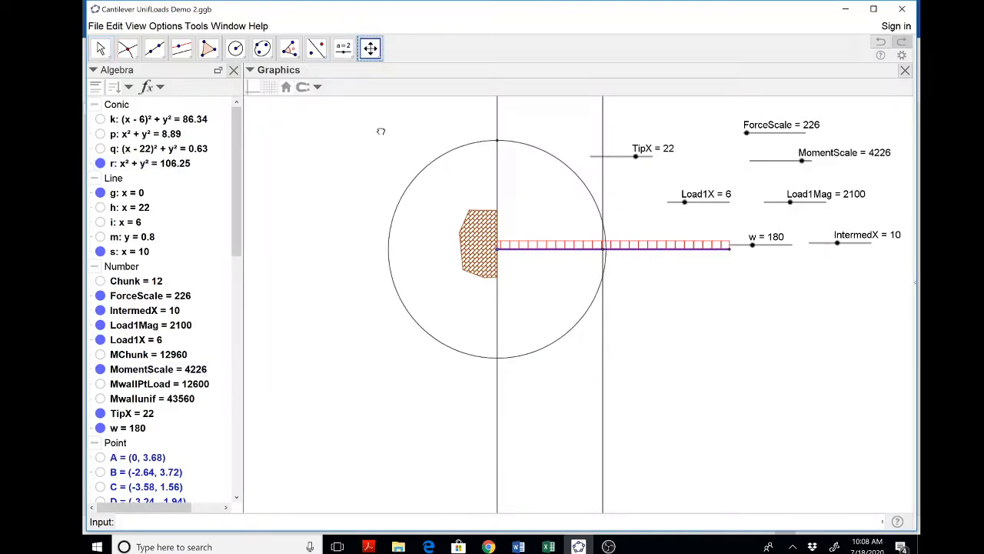
pyautogui.moveTo(495, 245); pyautogui.dragTo(393, 311)
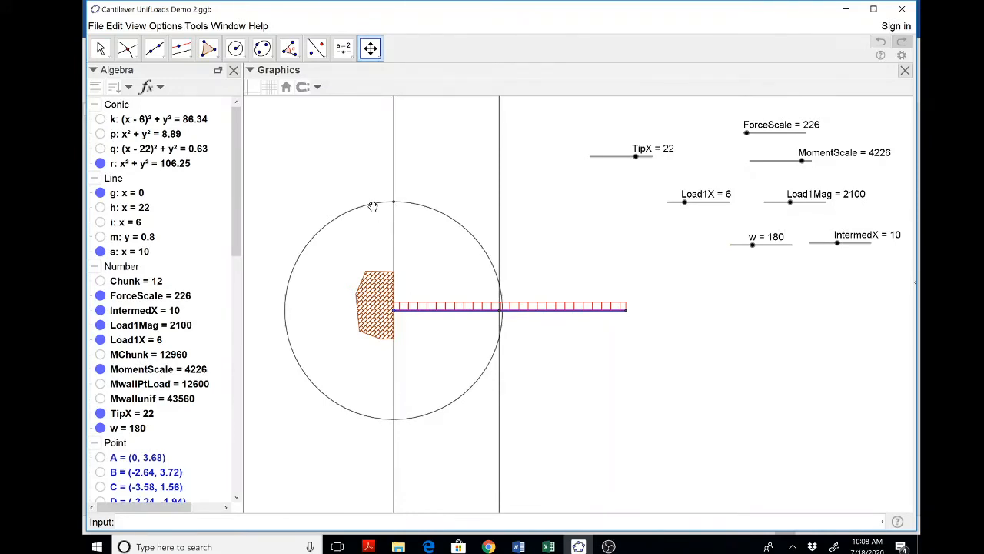
pyautogui.click(99, 47)
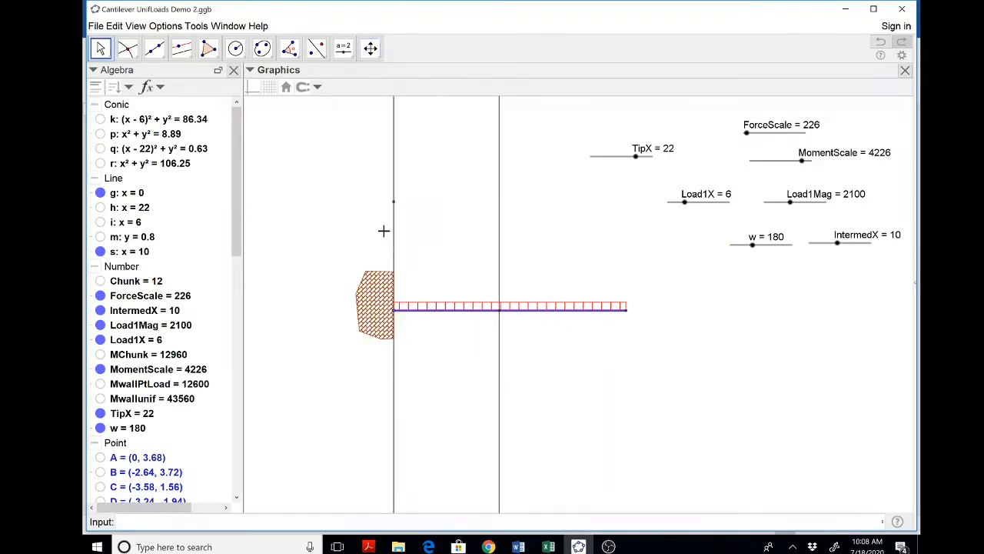
pyautogui.moveTo(468, 335)
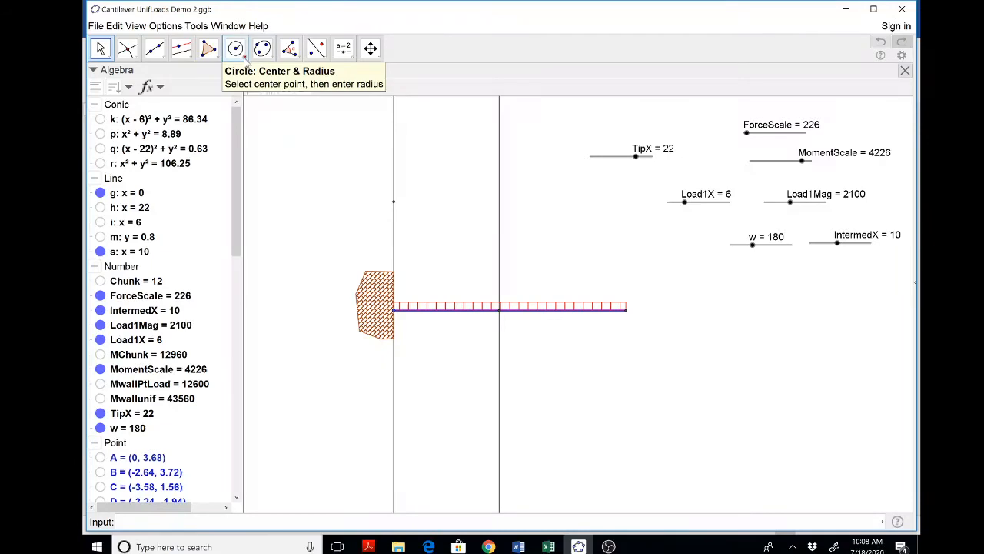
# Draw circle t centred at the beam cut point with radius MChunk/MomentScale.
pyautogui.click(235, 48)
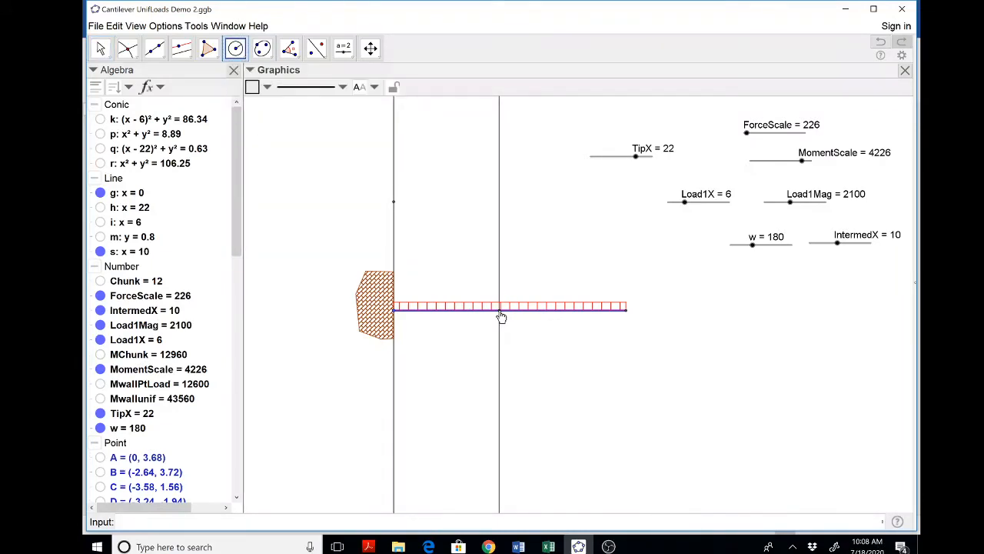
pyautogui.click(500, 308)
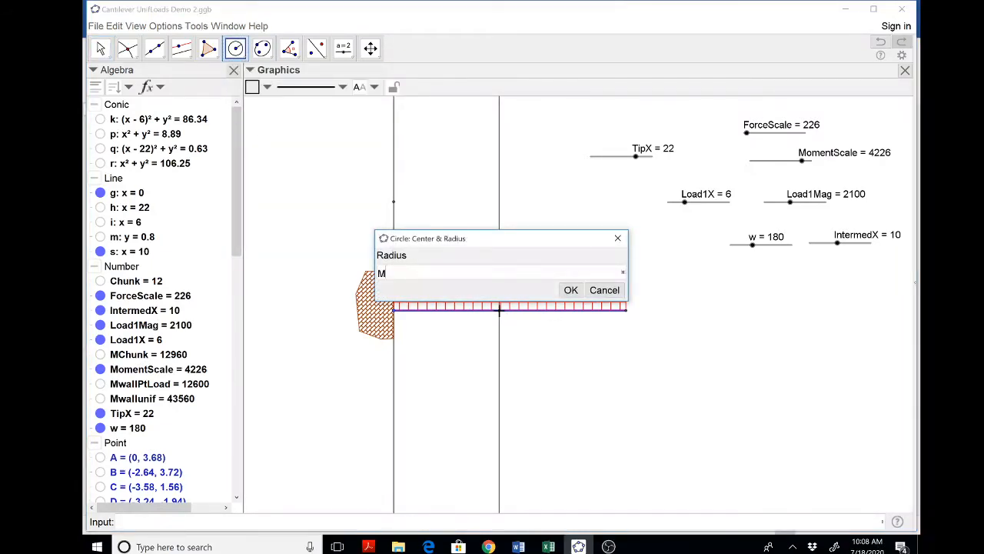
pyautogui.write('Chunk')
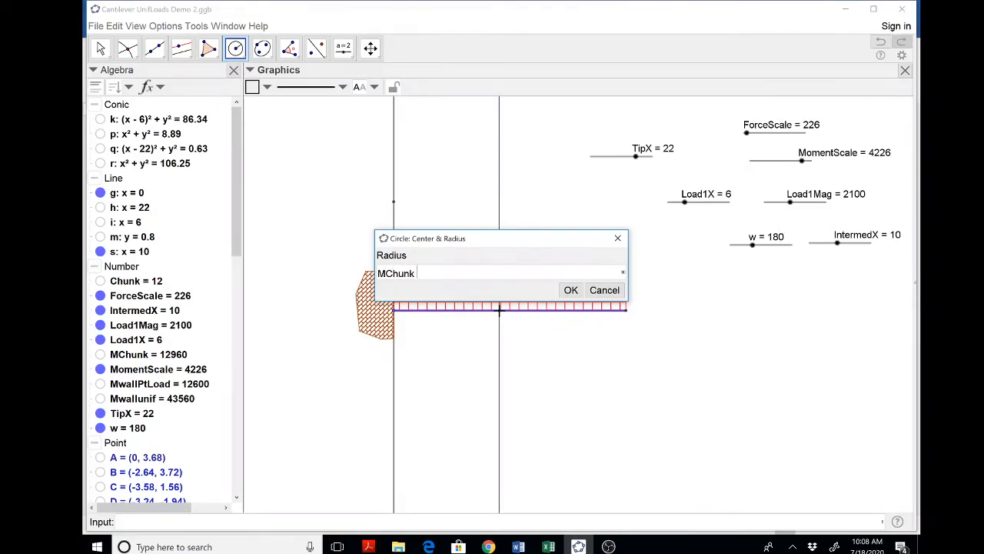
pyautogui.write('/')
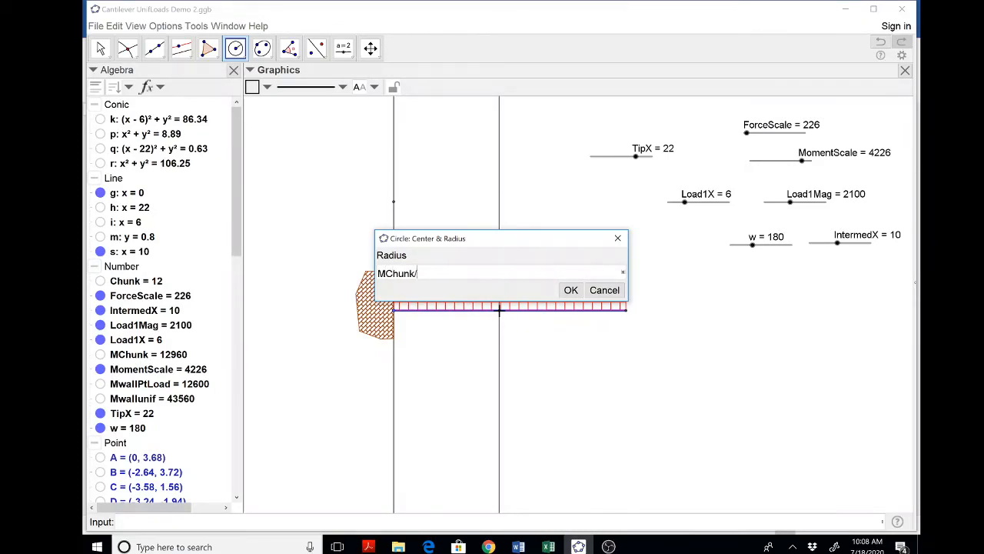
pyautogui.write('Moment')
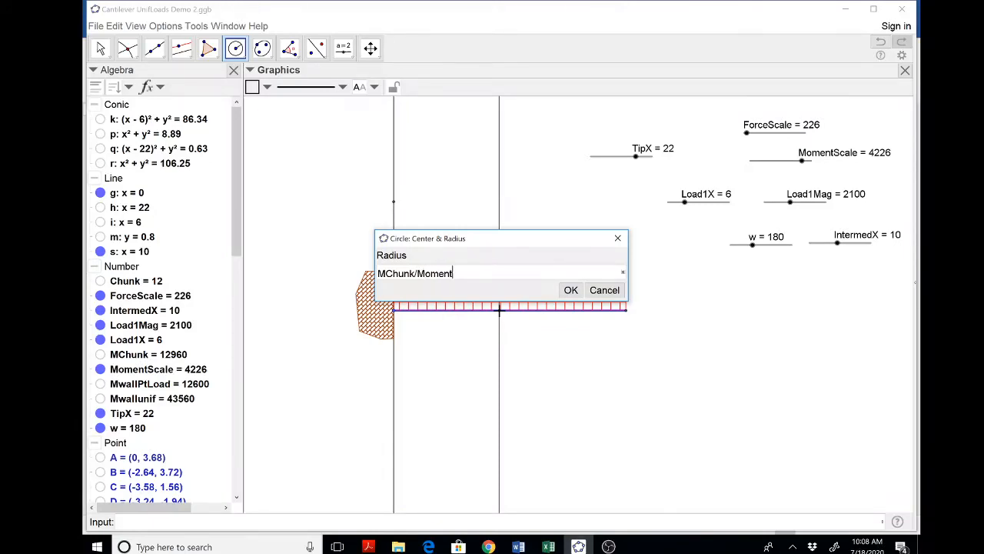
pyautogui.write('Scale')
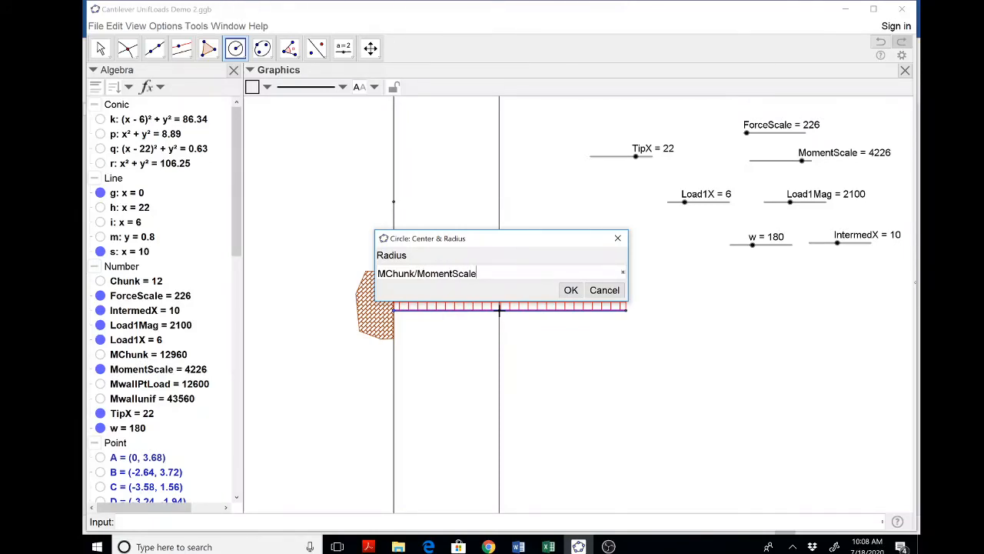
pyautogui.click(571, 289)
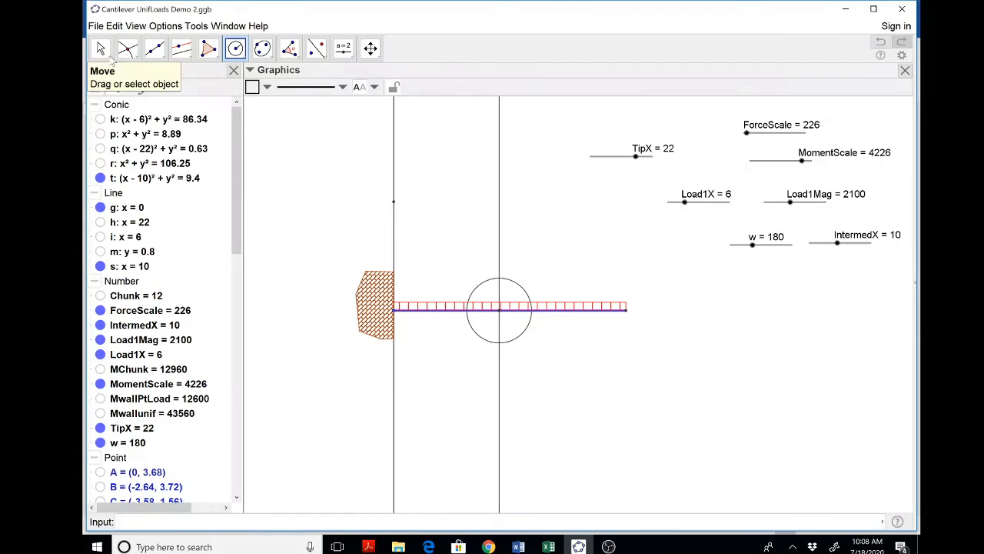
# Mark the top of circle t with a point, then hide circle t and guide lines g and s.
pyautogui.click(126, 47)
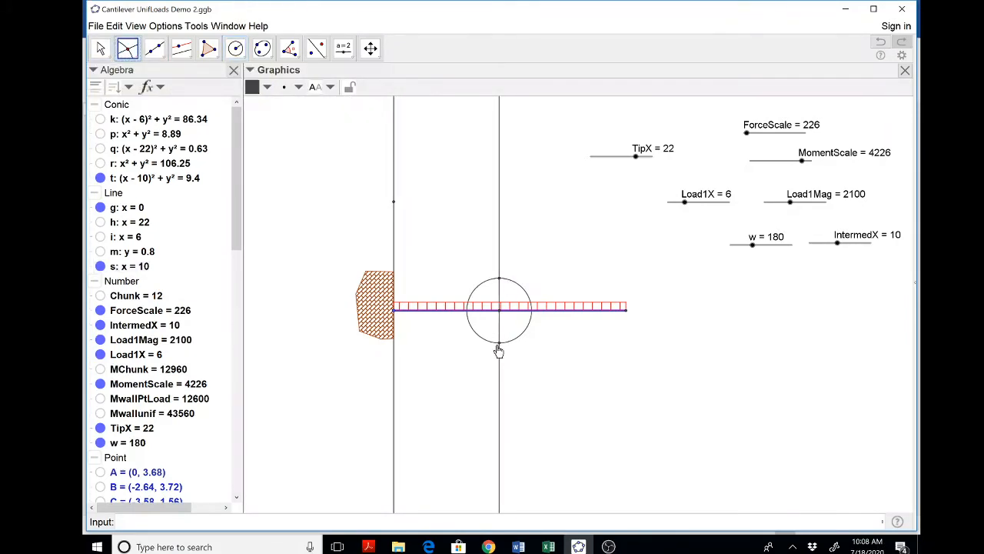
pyautogui.moveTo(508, 288)
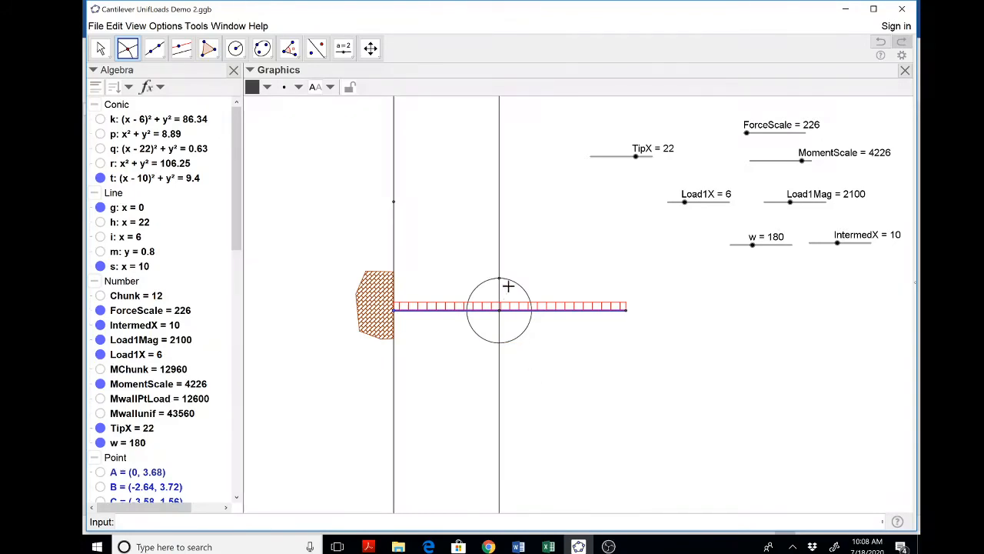
pyautogui.rightClick(499, 307)
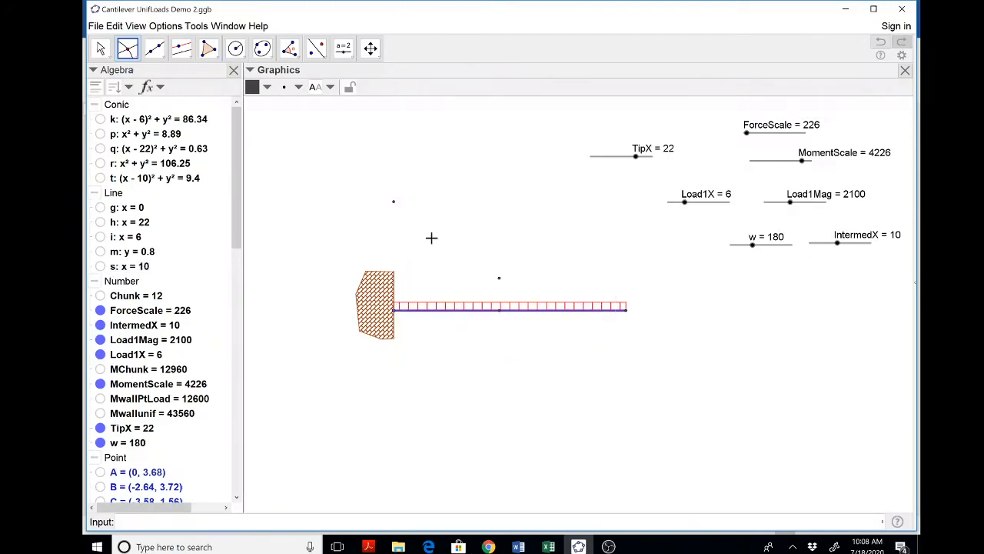
pyautogui.moveTo(381, 194)
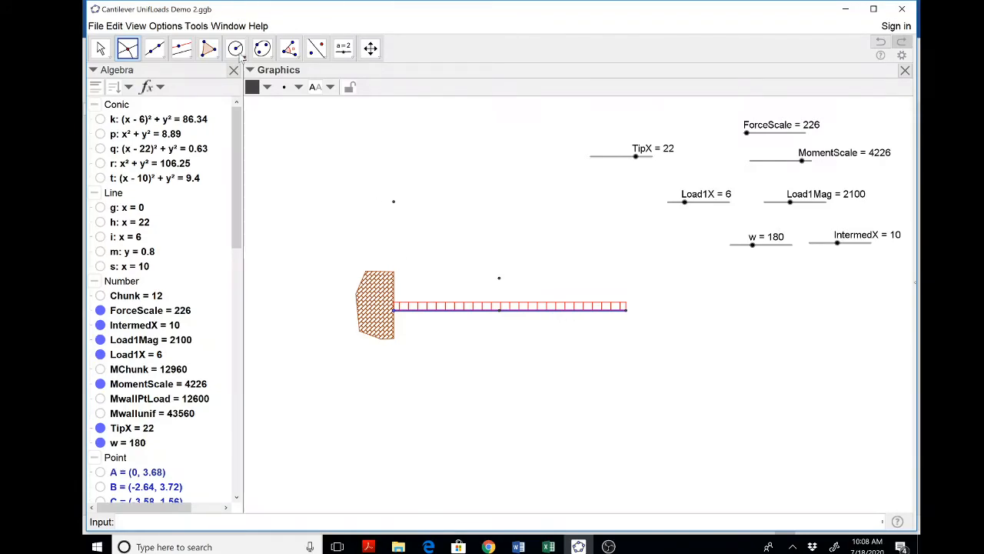
# Choose the Circumcircular Arc tool from the circle and arc tools.
pyautogui.click(236, 48)
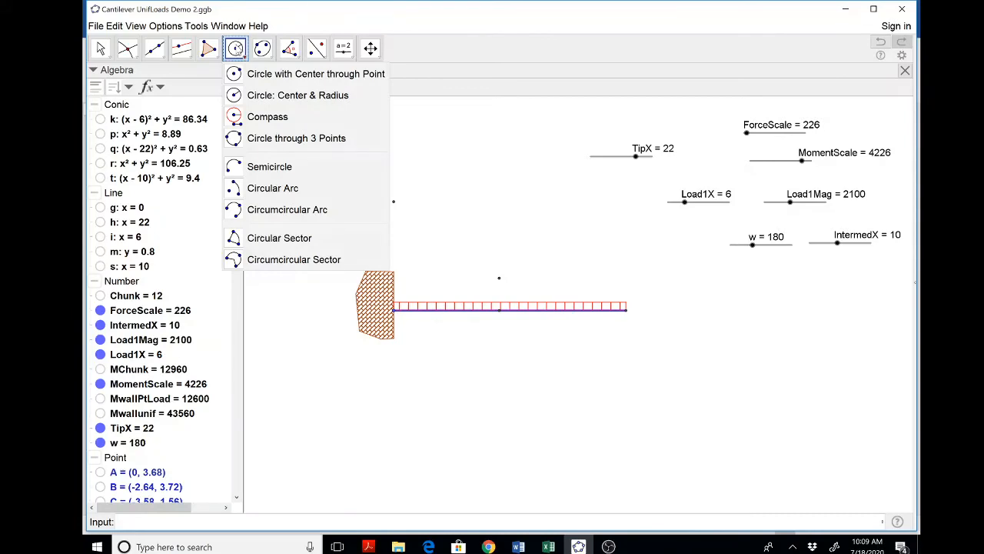
pyautogui.moveTo(272, 188)
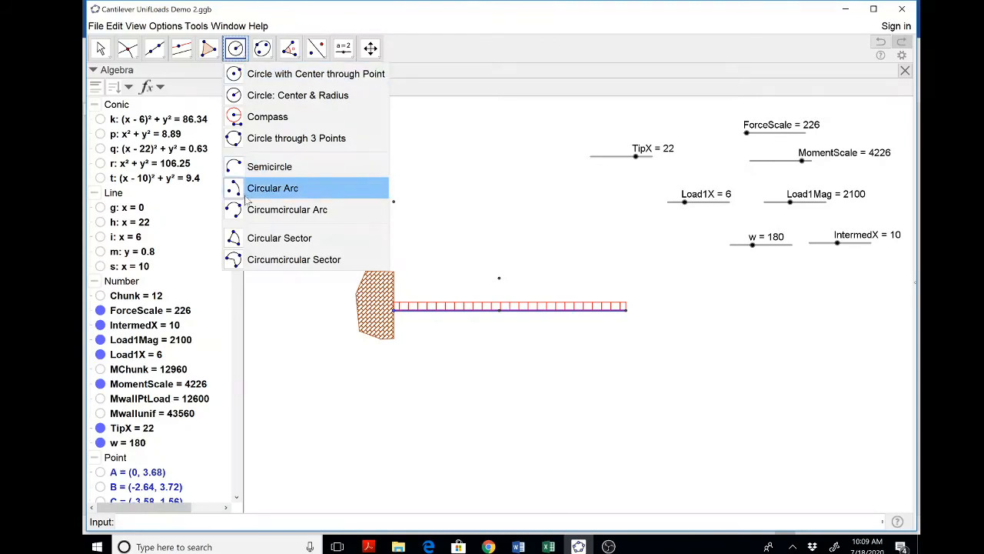
pyautogui.moveTo(286, 209)
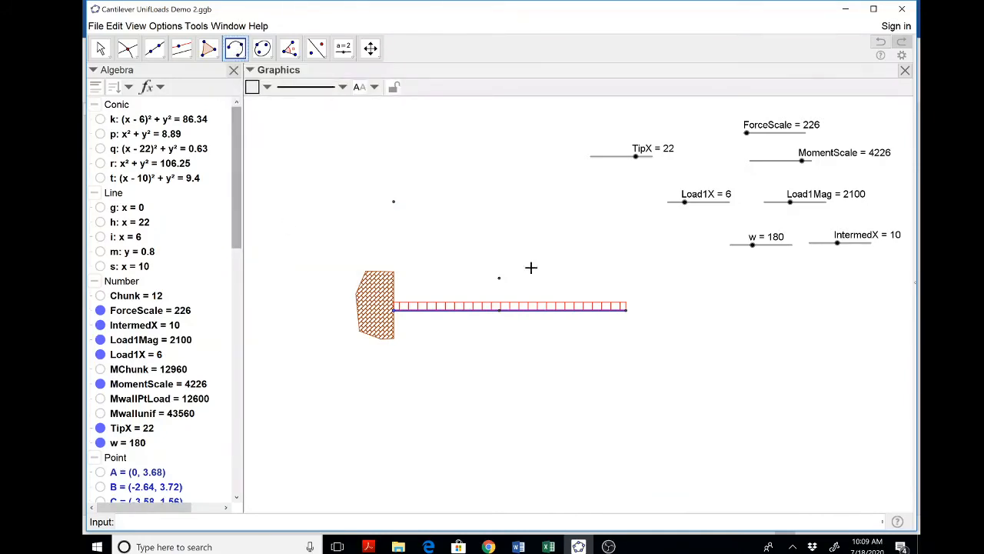
pyautogui.moveTo(233, 48)
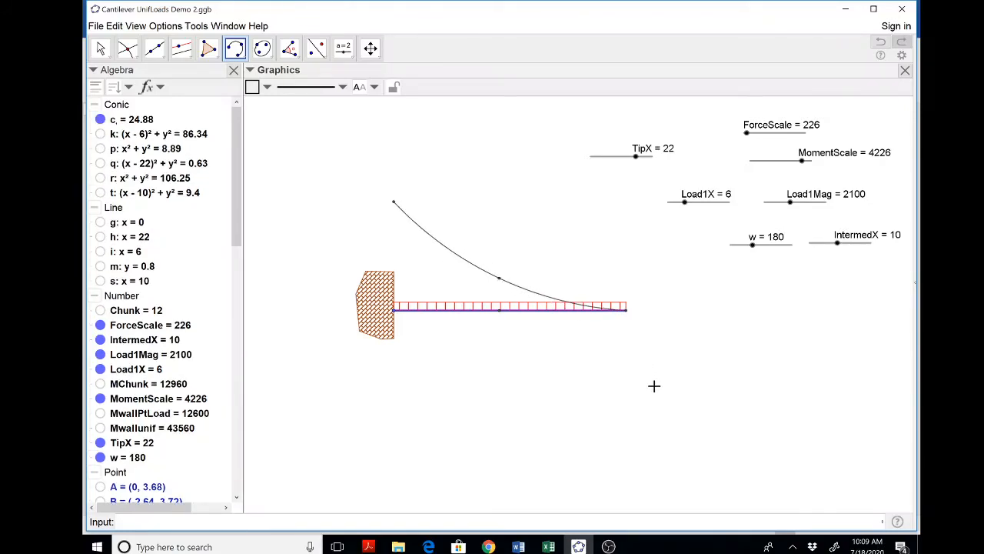
pyautogui.moveTo(617, 375)
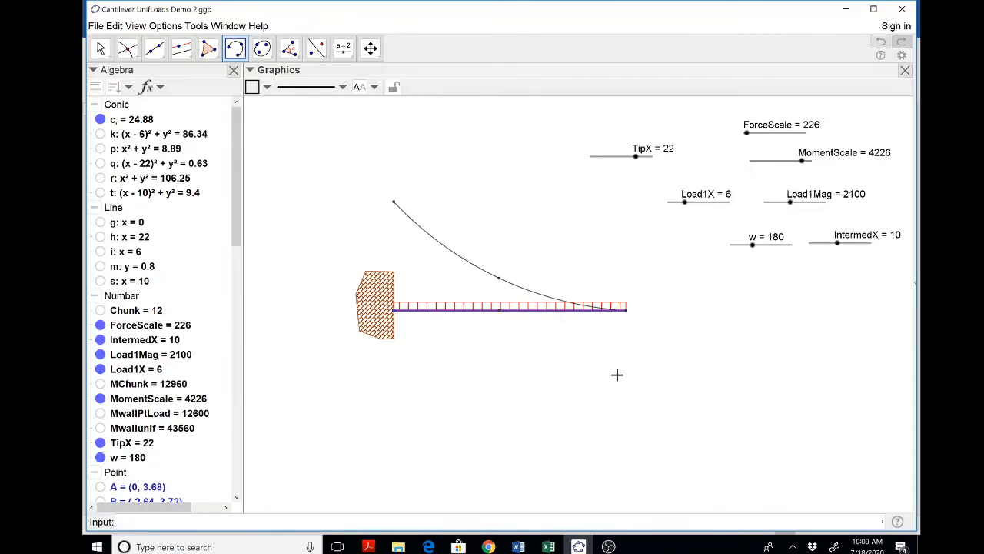
# Add a dynamic text label above the wall reading Mwalluniform = Mwallunif value ft*lb, and position it.
pyautogui.click(341, 48)
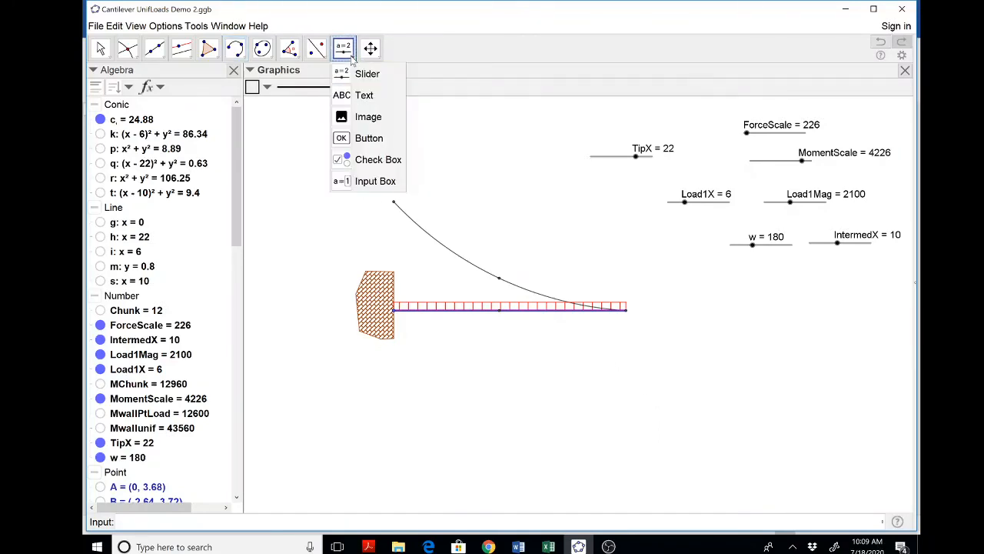
pyautogui.moveTo(363, 95)
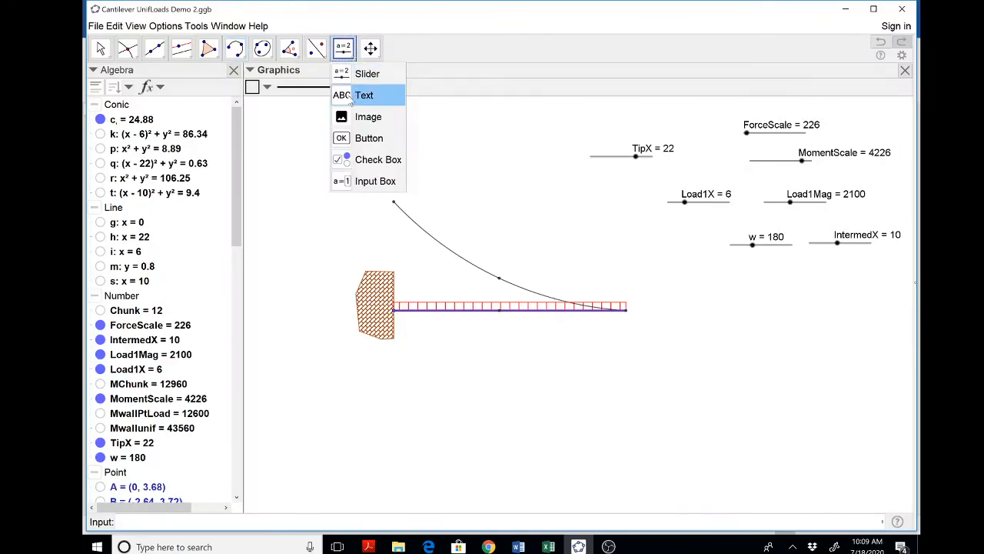
pyautogui.click(362, 96)
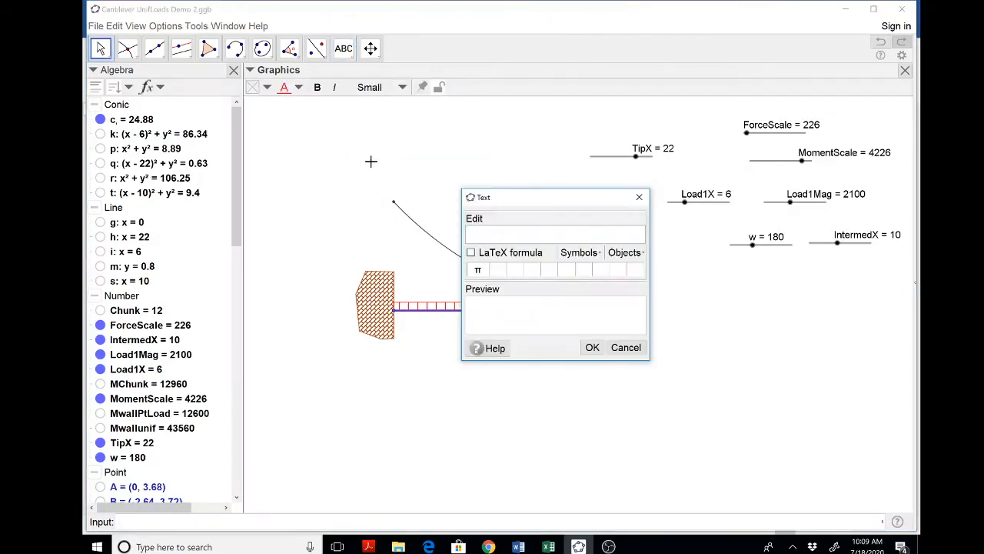
pyautogui.write('Mwall')
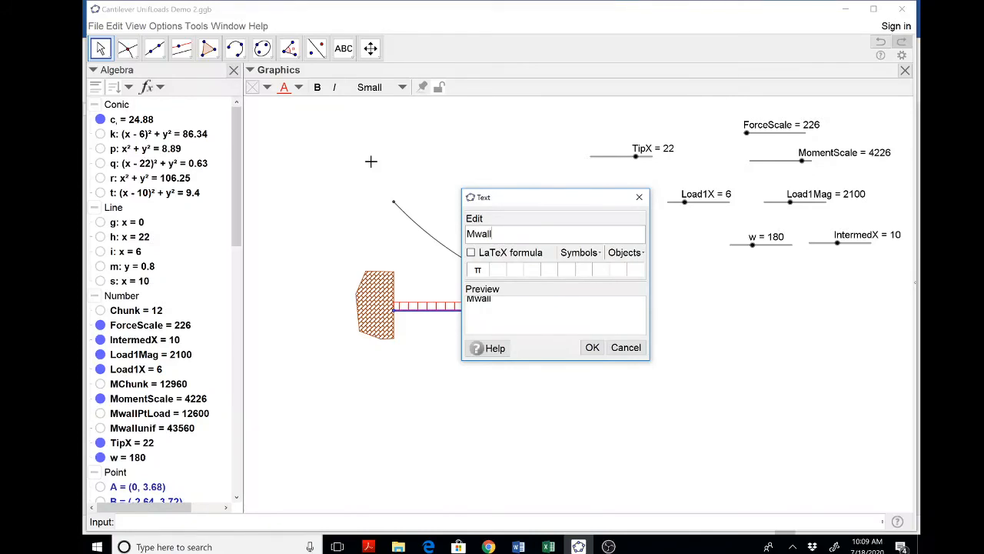
pyautogui.write('uniform =')
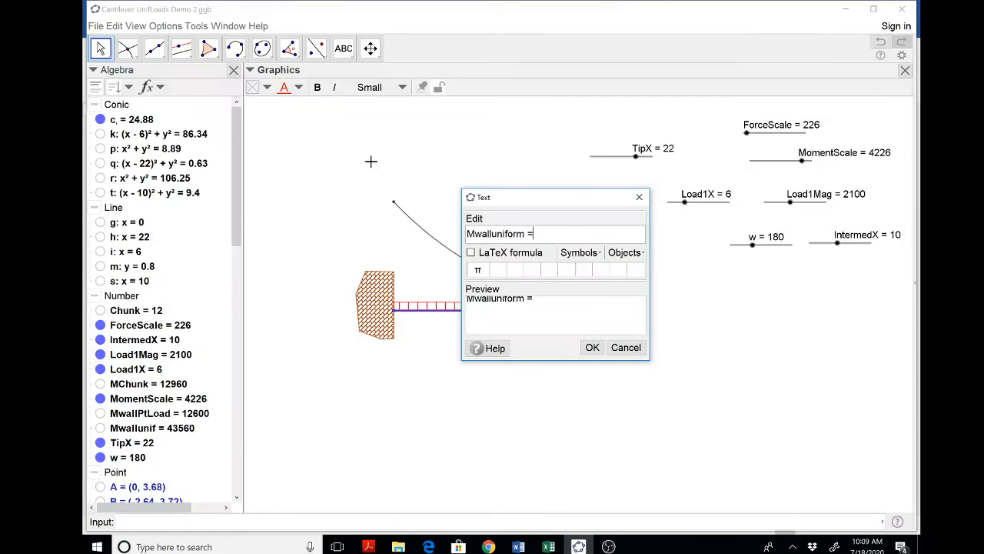
pyautogui.click(624, 252)
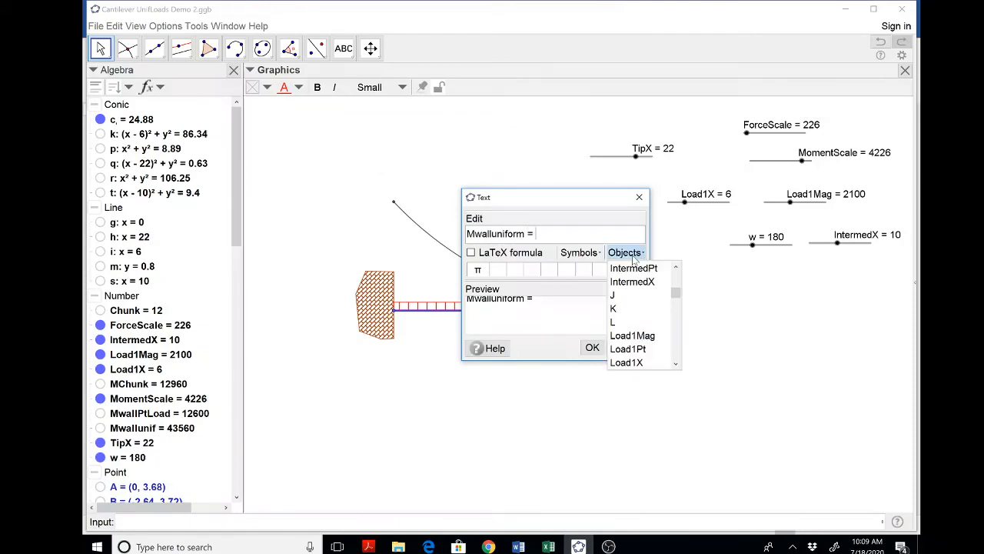
pyautogui.scroll(-3)
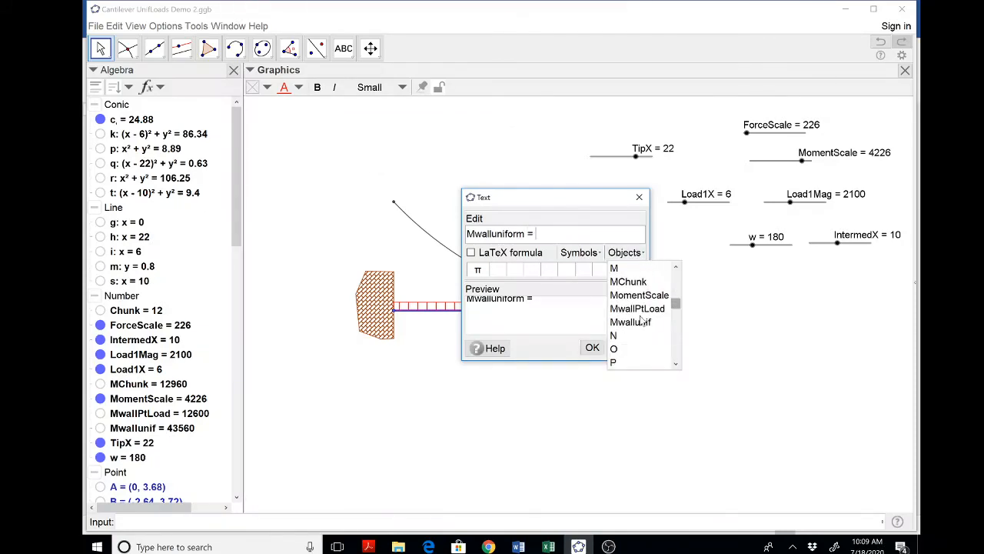
pyautogui.click(630, 322)
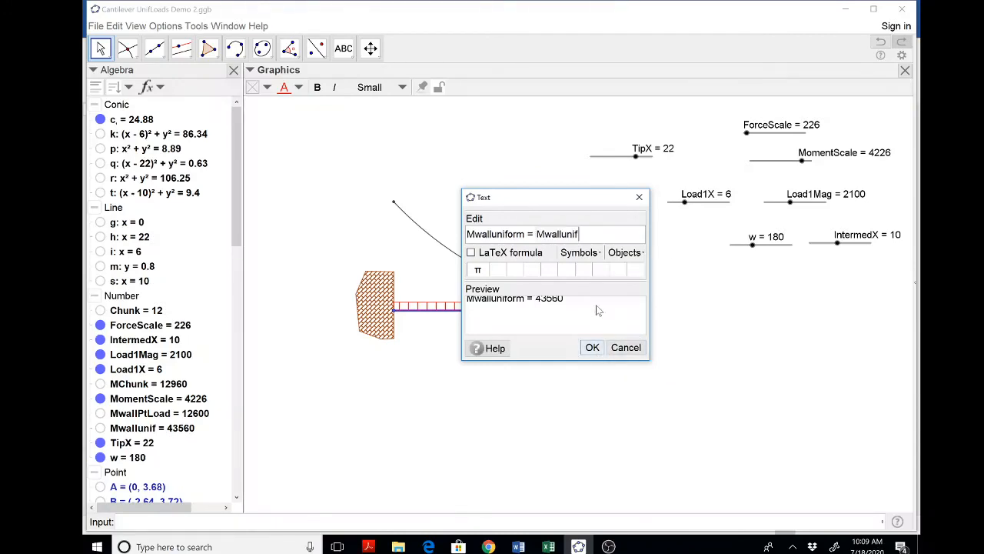
pyautogui.write('ft*')
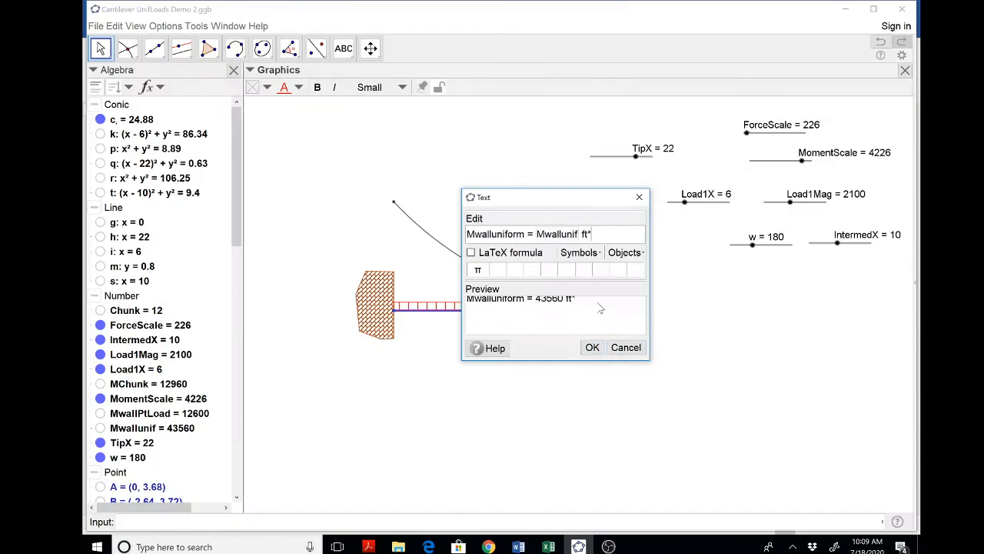
pyautogui.click(592, 347)
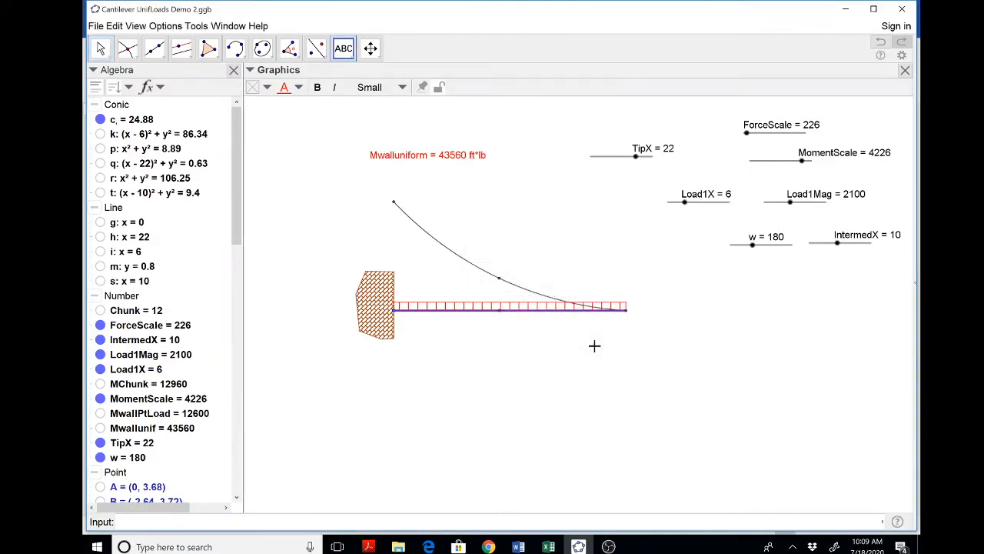
pyautogui.moveTo(428, 154); pyautogui.dragTo(400, 179)
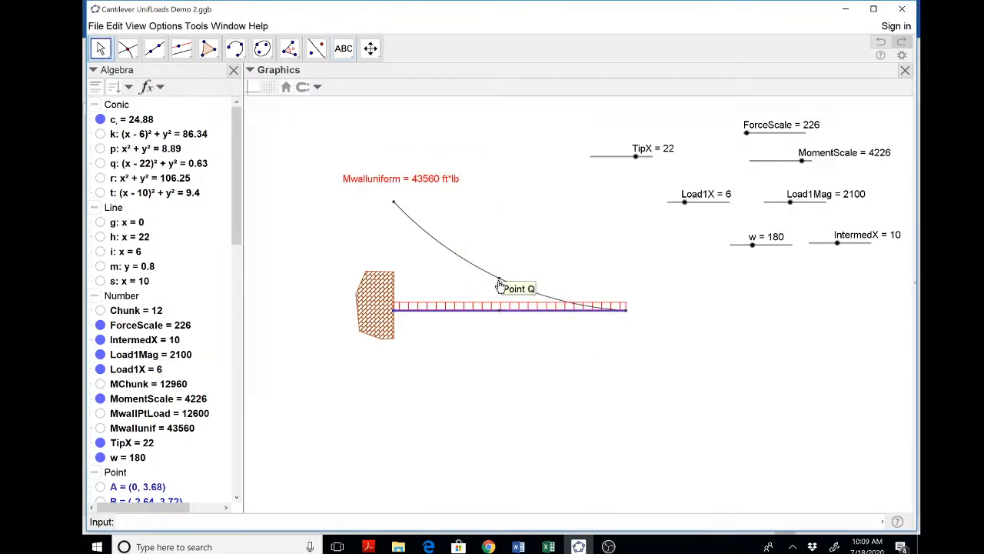
# Start a new text label near the arc reading M@cut =.
pyautogui.click(342, 48)
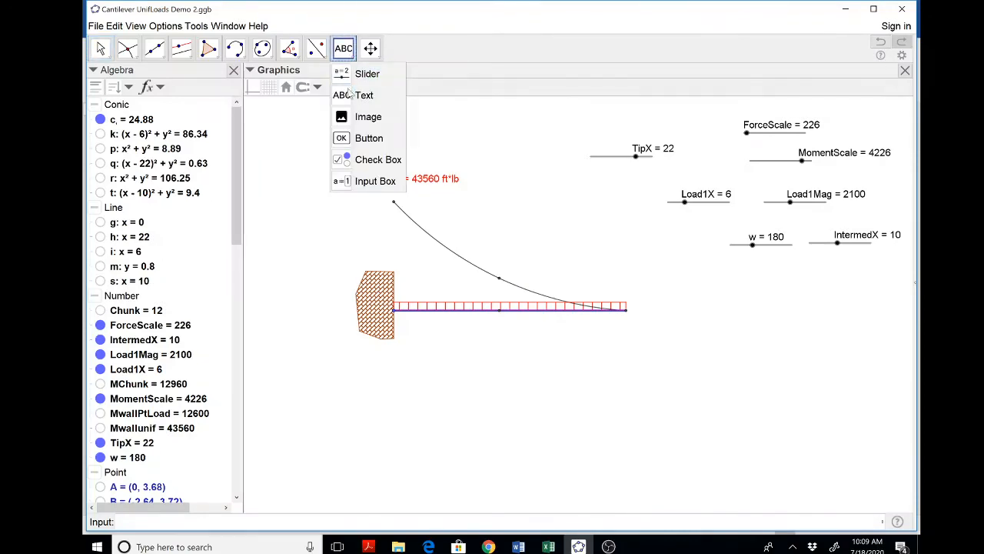
pyautogui.click(363, 95)
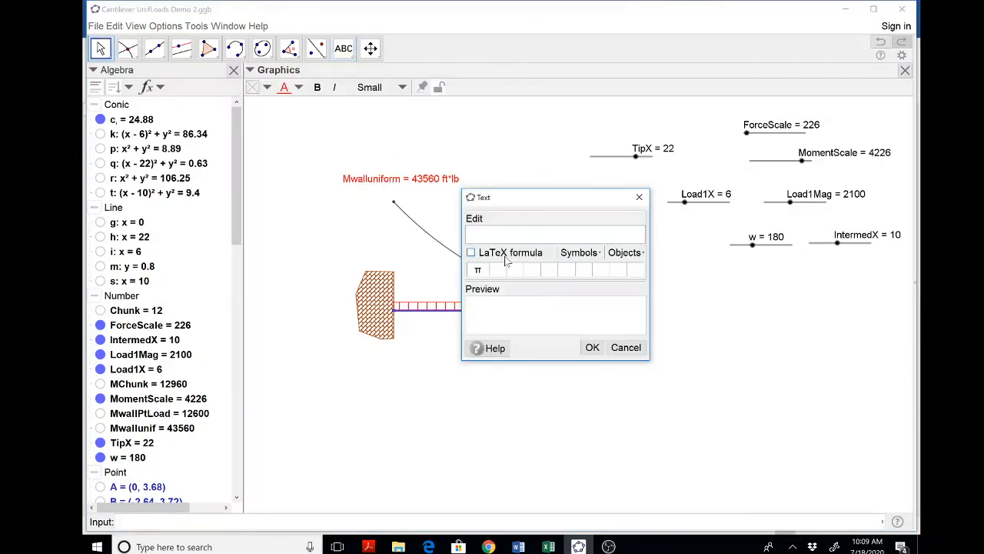
pyautogui.write('Mat')
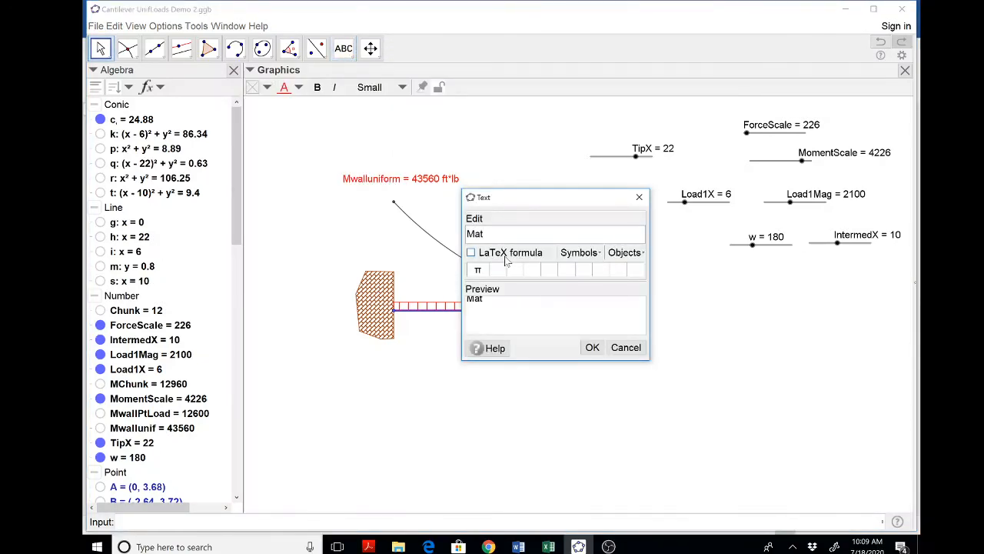
pyautogui.write('cut')
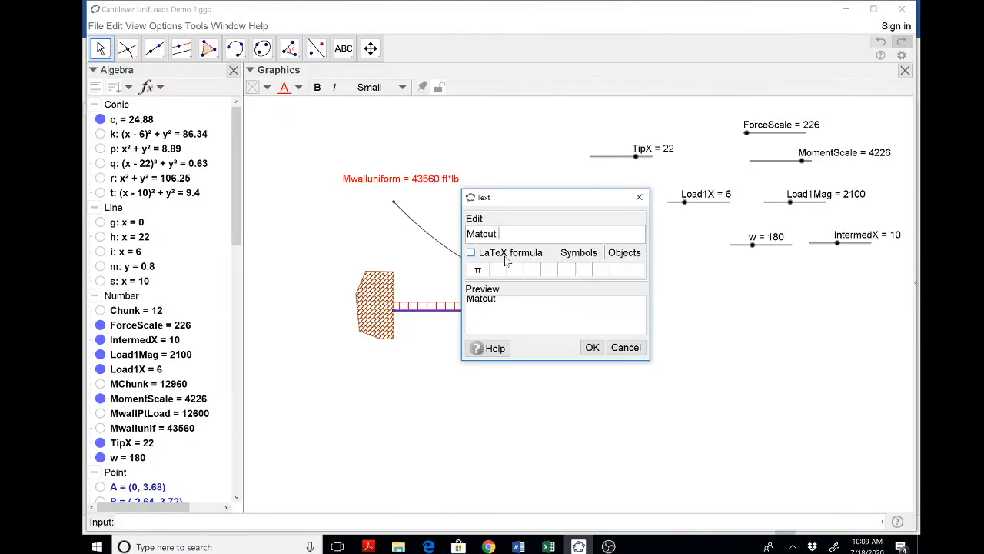
pyautogui.write('=')
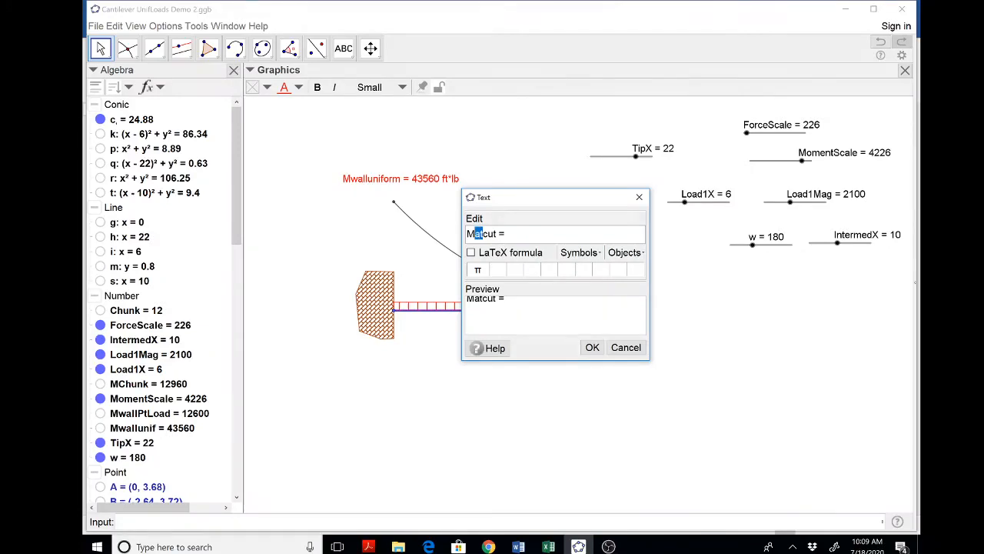
pyautogui.write('@')
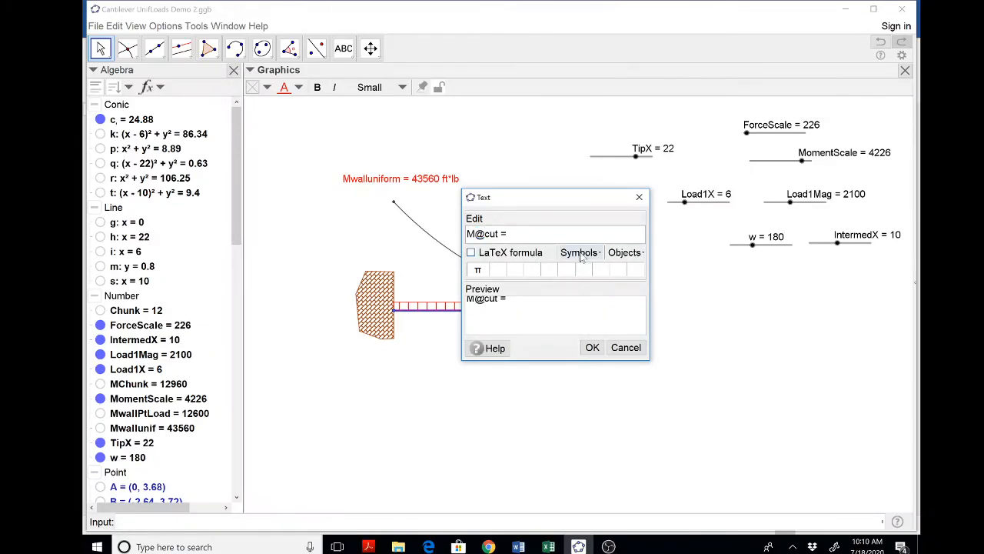
# Insert the MChunk value after the equals sign, add ft*lb, and create the cut moment label.
pyautogui.click(624, 252)
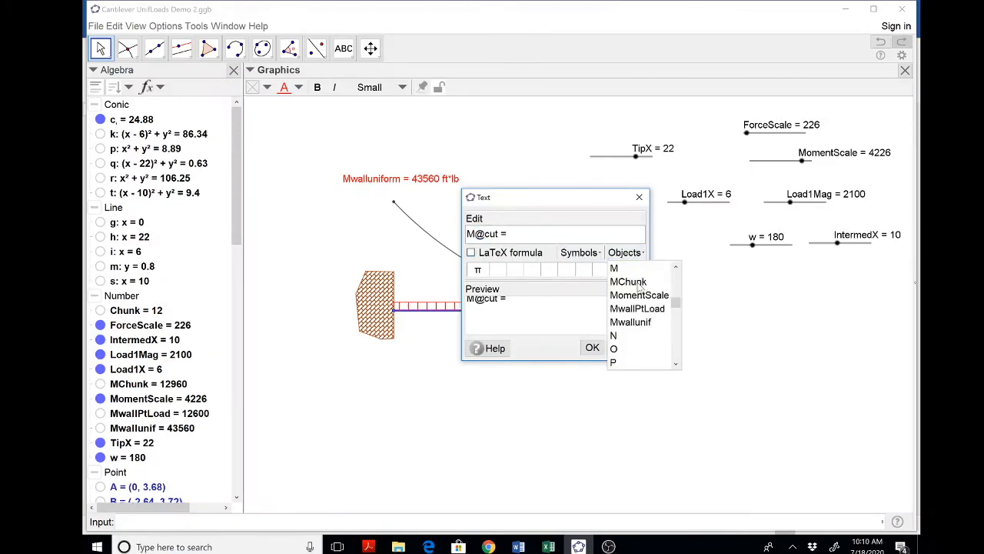
pyautogui.click(627, 282)
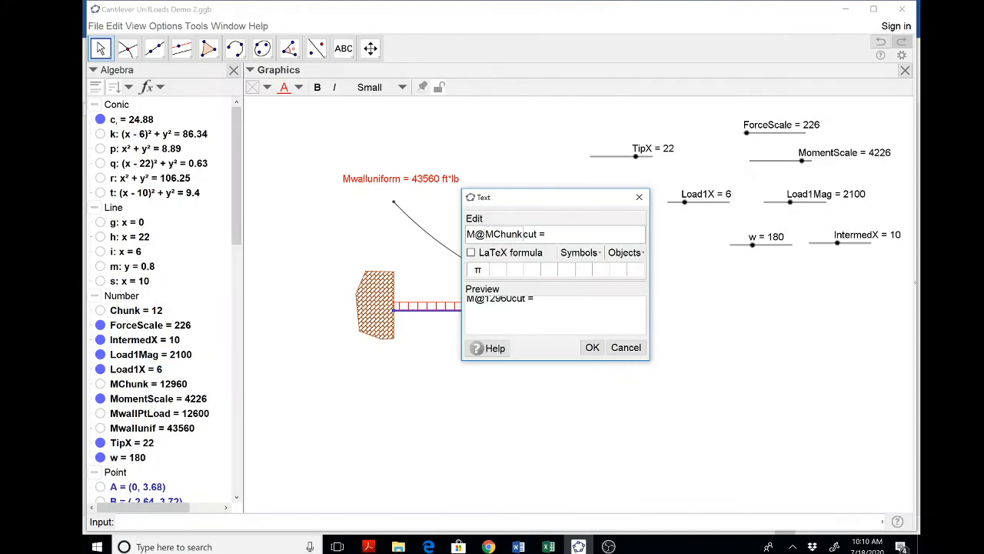
pyautogui.press('Backspace')
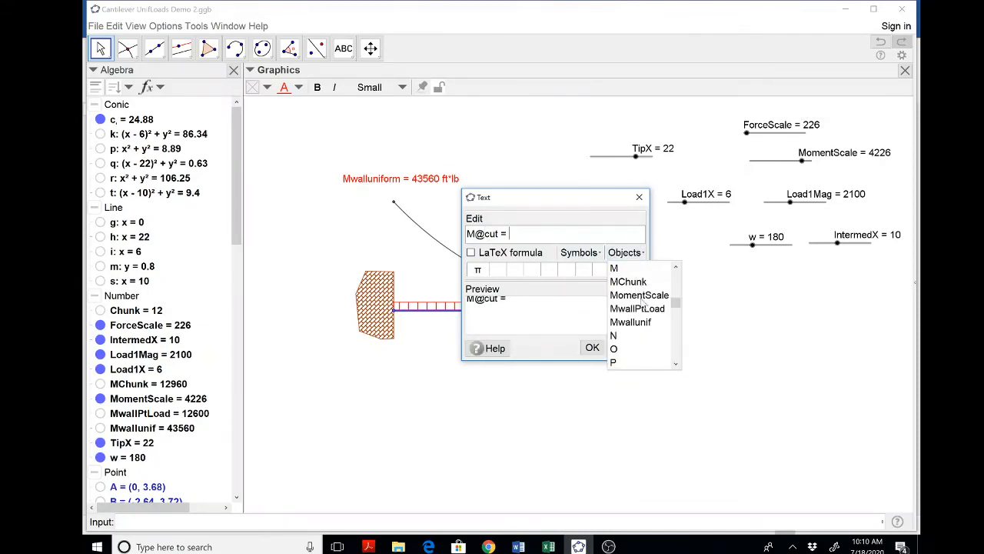
pyautogui.click(627, 280)
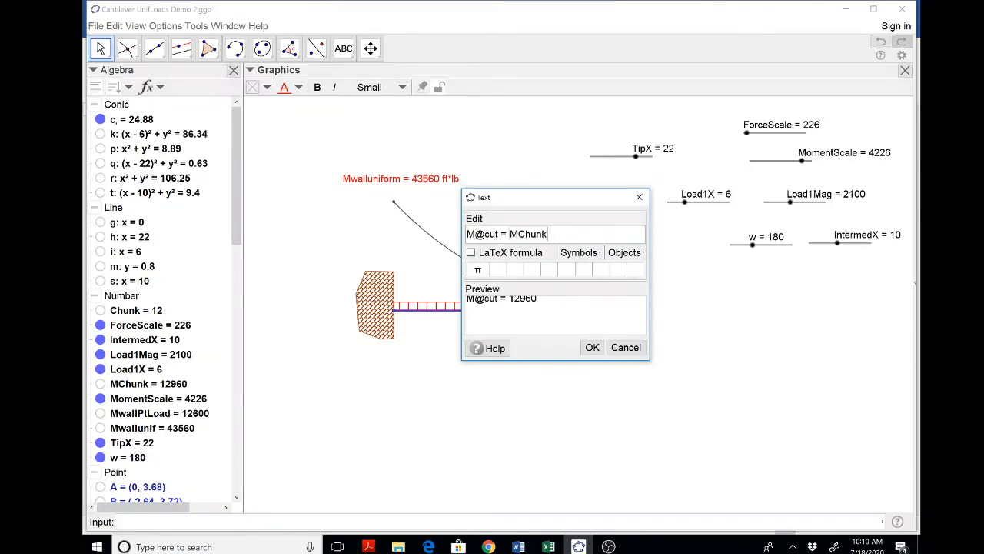
pyautogui.write('ft*lb')
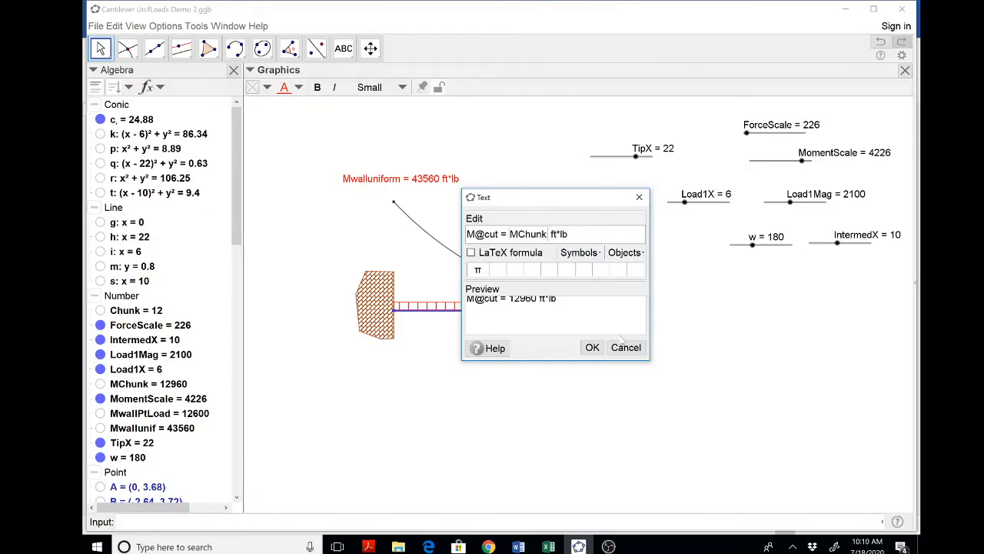
pyautogui.click(592, 347)
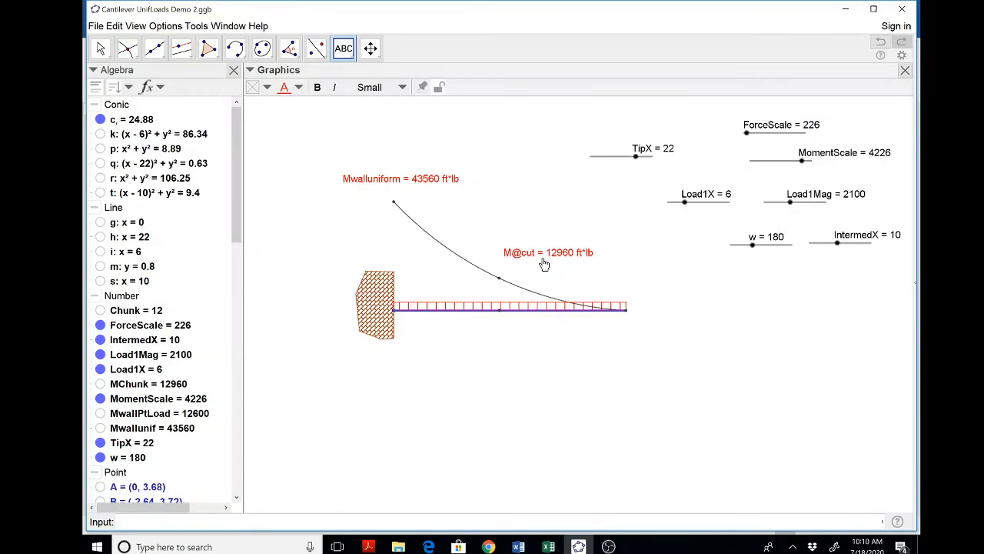
# Drag the w slider to 170 and the MomentScale slider to 5000, updating both moment labels.
pyautogui.click(100, 48)
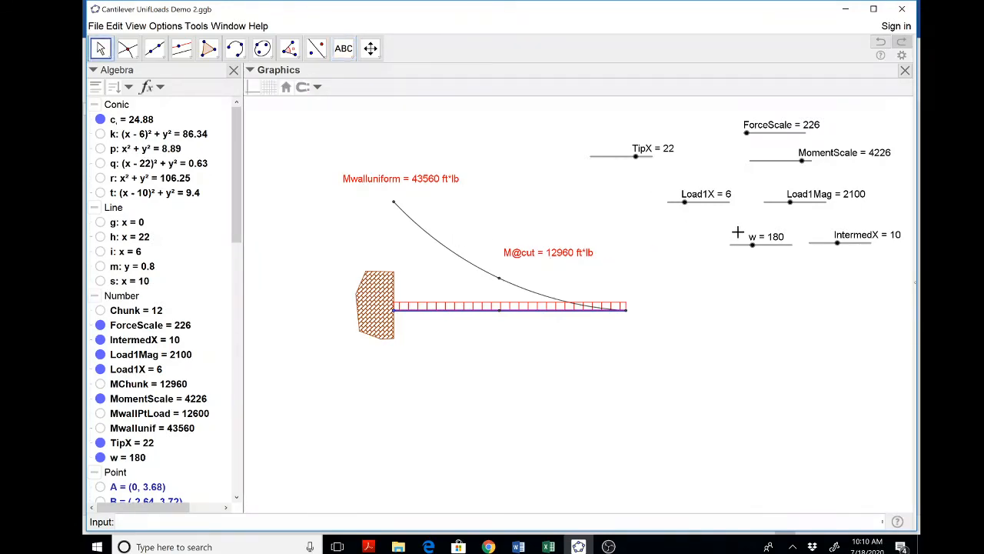
pyautogui.moveTo(747, 245); pyautogui.dragTo(755, 245)
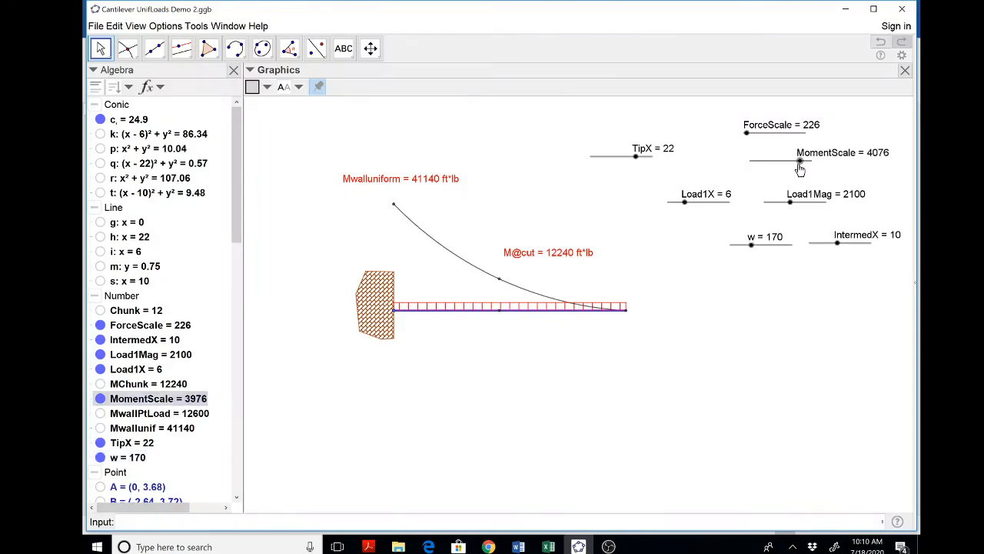
pyautogui.moveTo(799, 161); pyautogui.dragTo(808, 161)
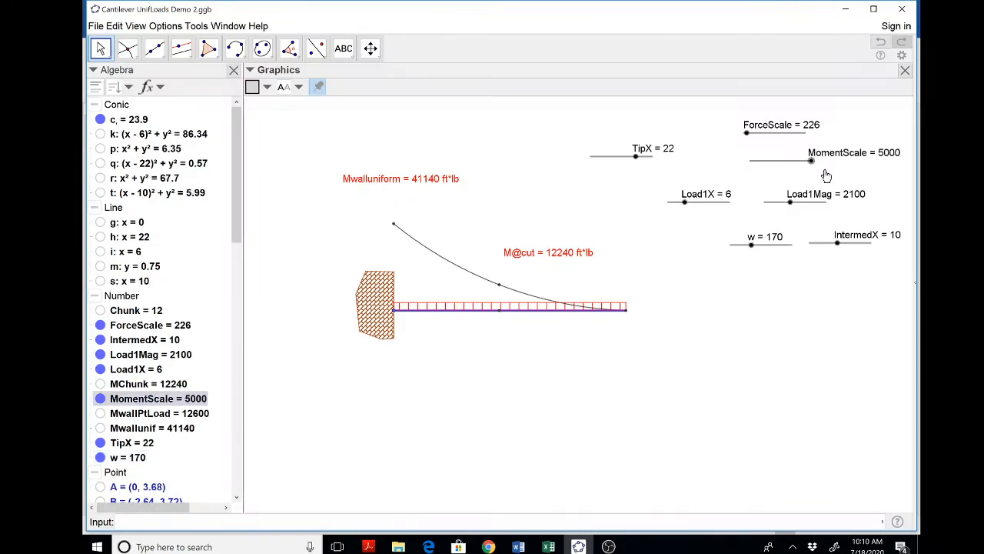
pyautogui.moveTo(784, 167)
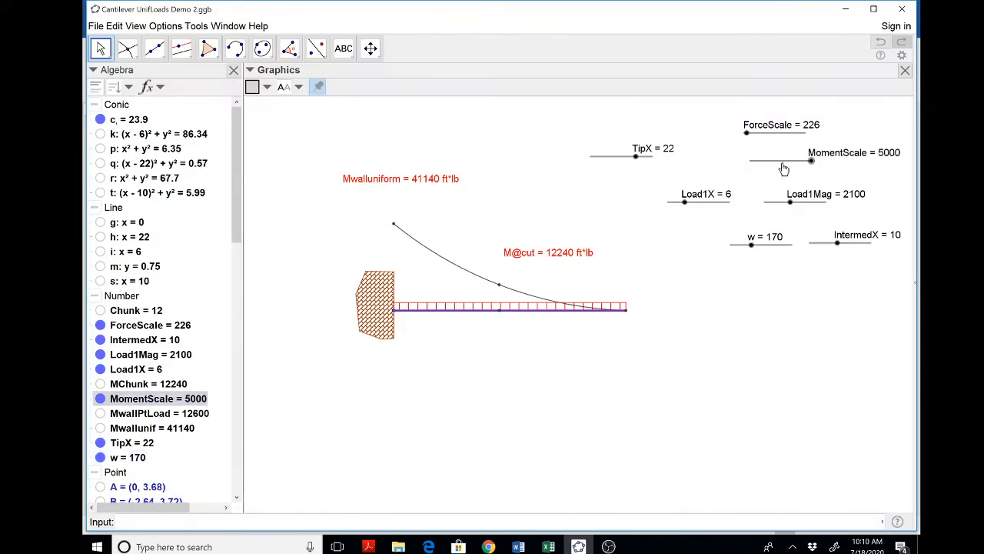
# Set the MomentScale slider's maximum to 10000 in its Object Properties.
pyautogui.rightClick(784, 167)
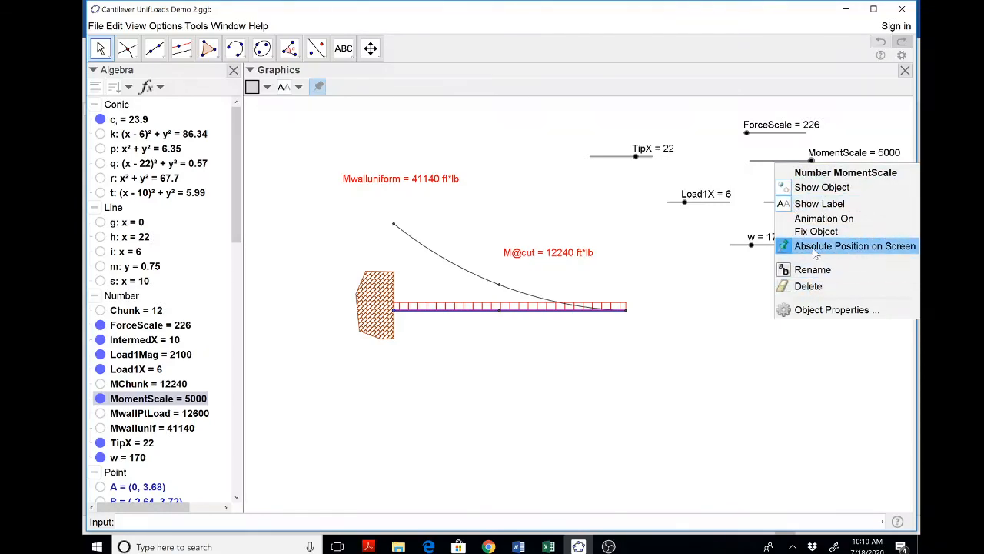
pyautogui.click(837, 309)
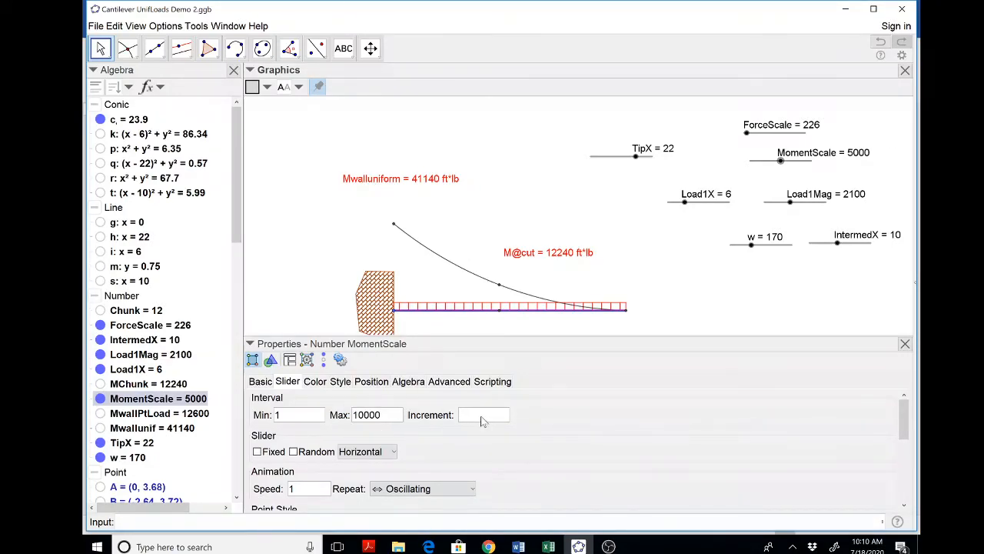
pyautogui.click(904, 344)
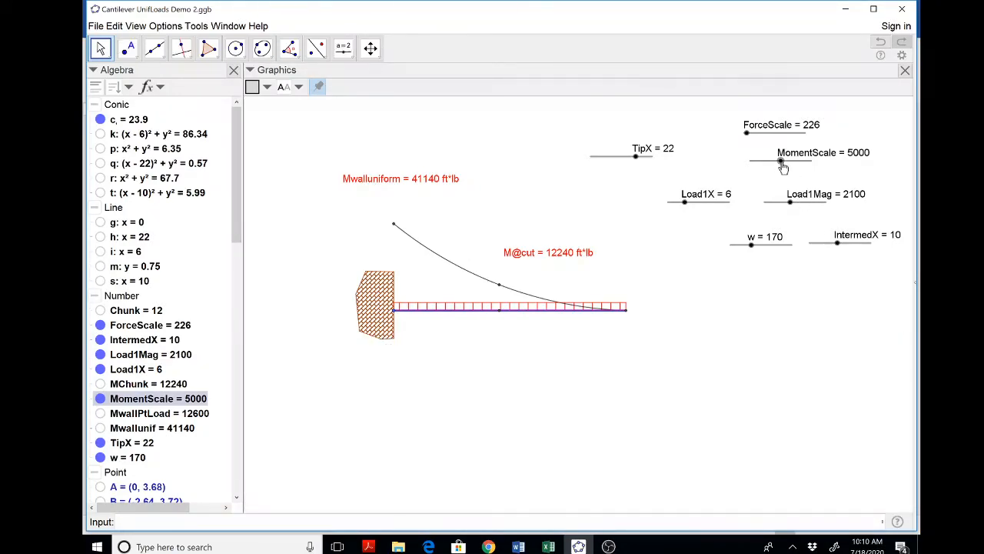
# Slide MomentScale up to 10000, then back down through 6701 to about 5201.
pyautogui.moveTo(781, 161); pyautogui.dragTo(811, 162)
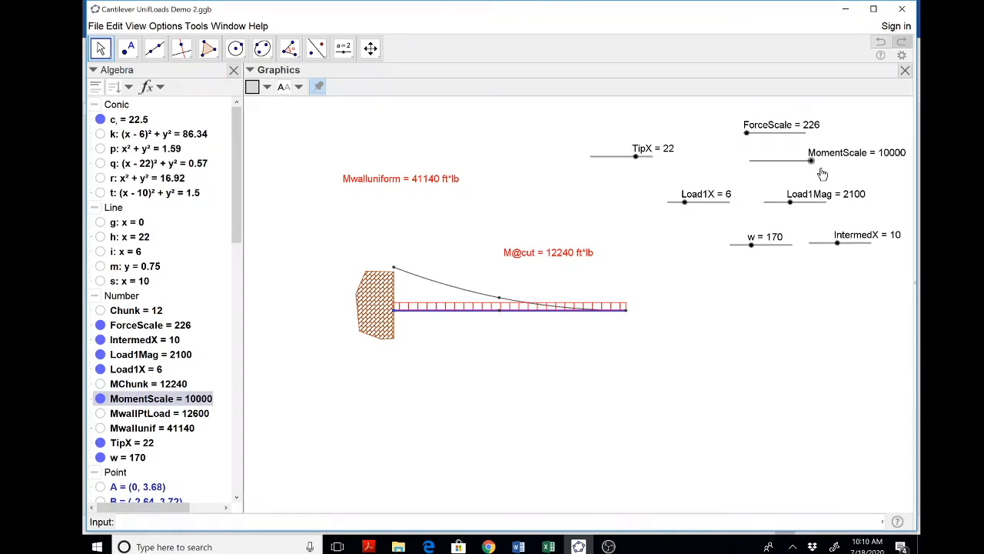
pyautogui.moveTo(809, 162); pyautogui.dragTo(790, 161)
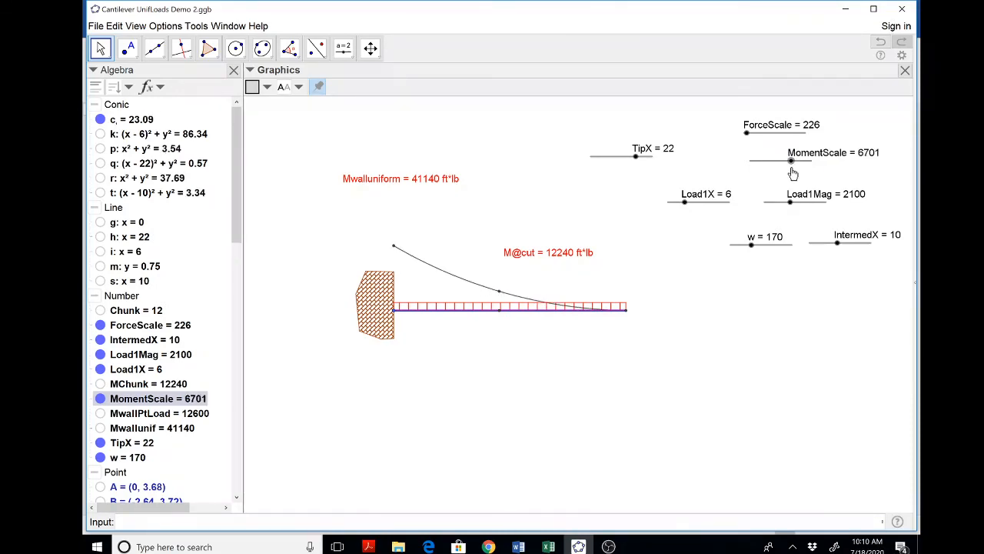
pyautogui.moveTo(790, 160); pyautogui.dragTo(781, 160)
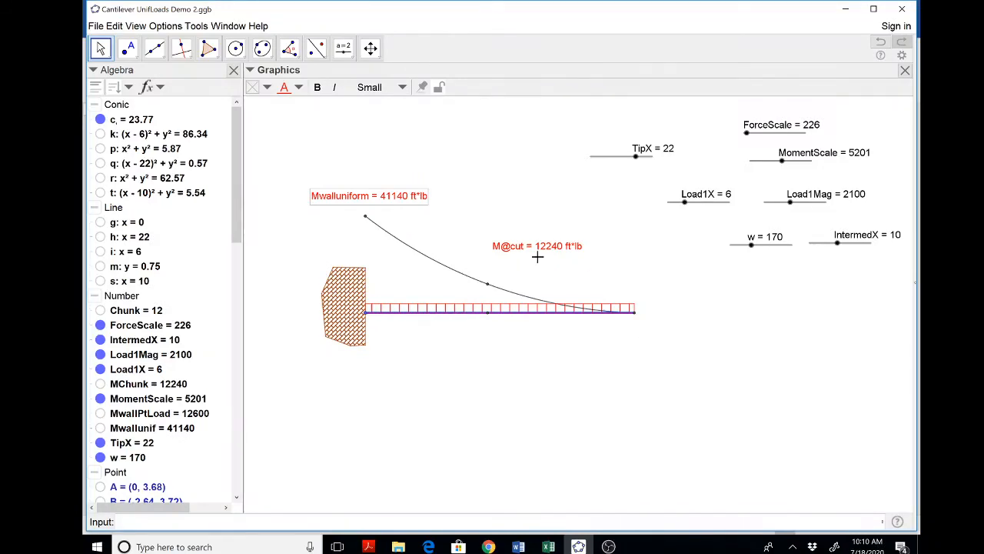
pyautogui.moveTo(523, 326)
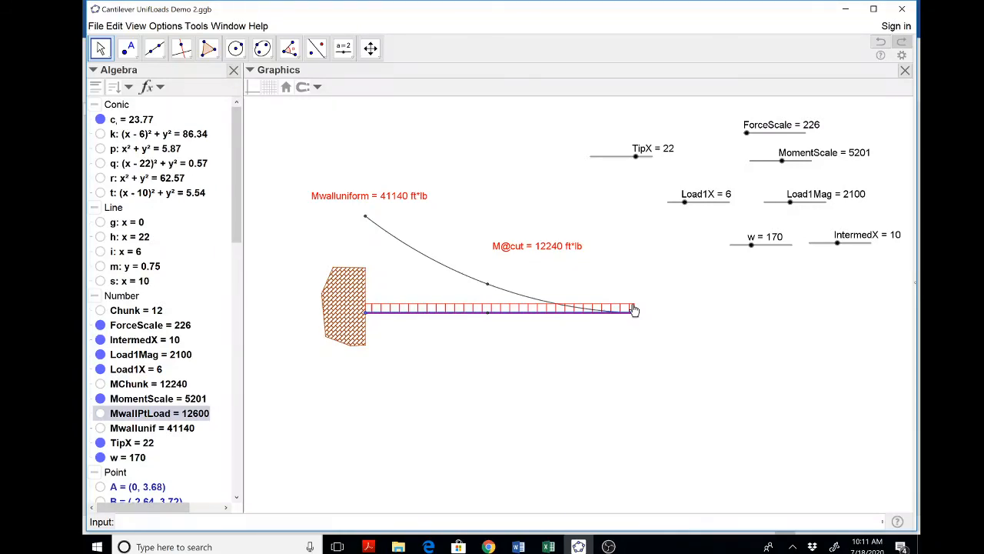
pyautogui.moveTo(483, 354)
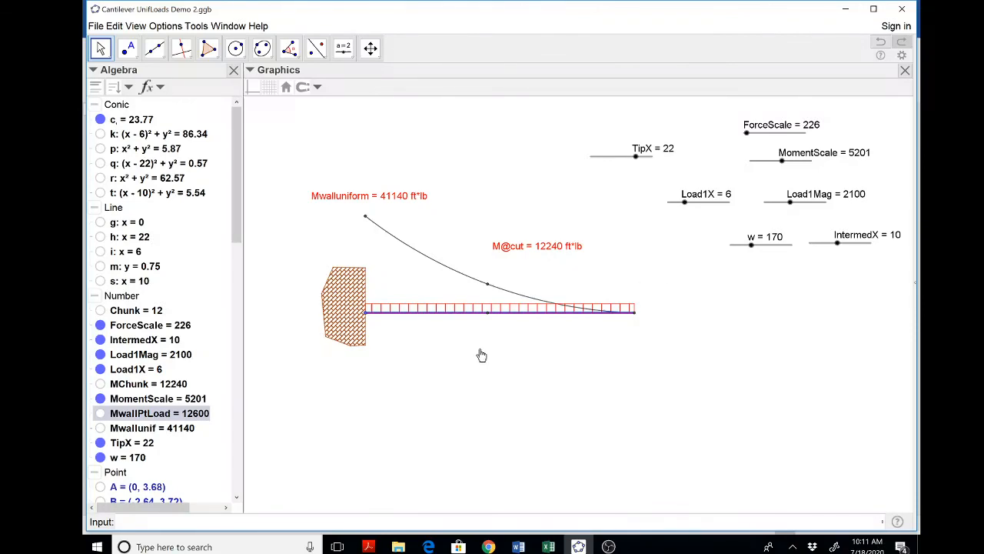
pyautogui.moveTo(479, 353)
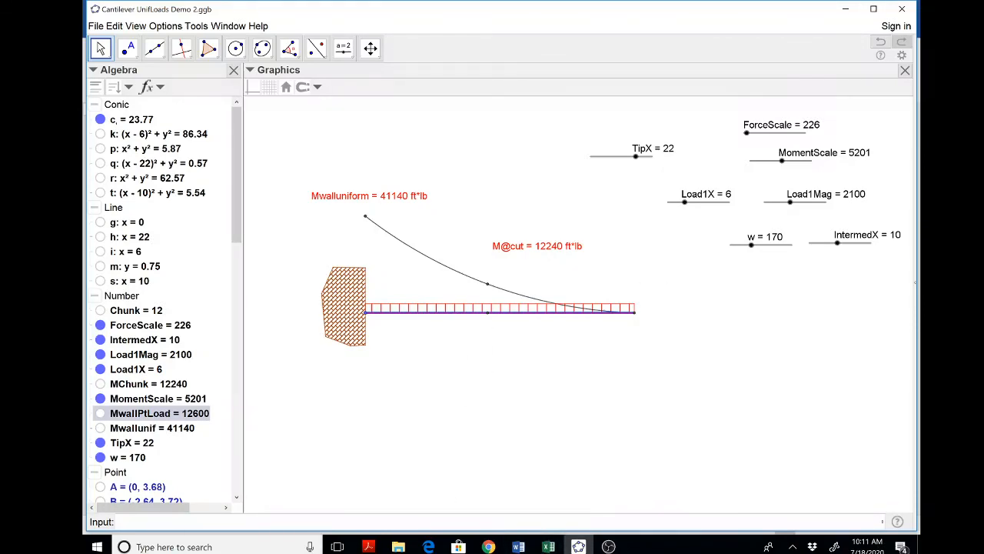